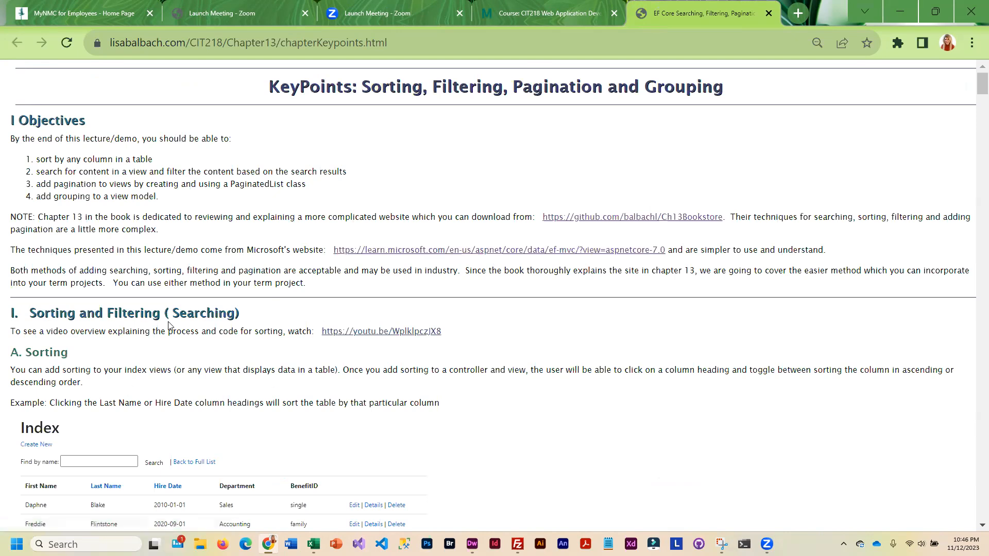
mouse_move(189, 377)
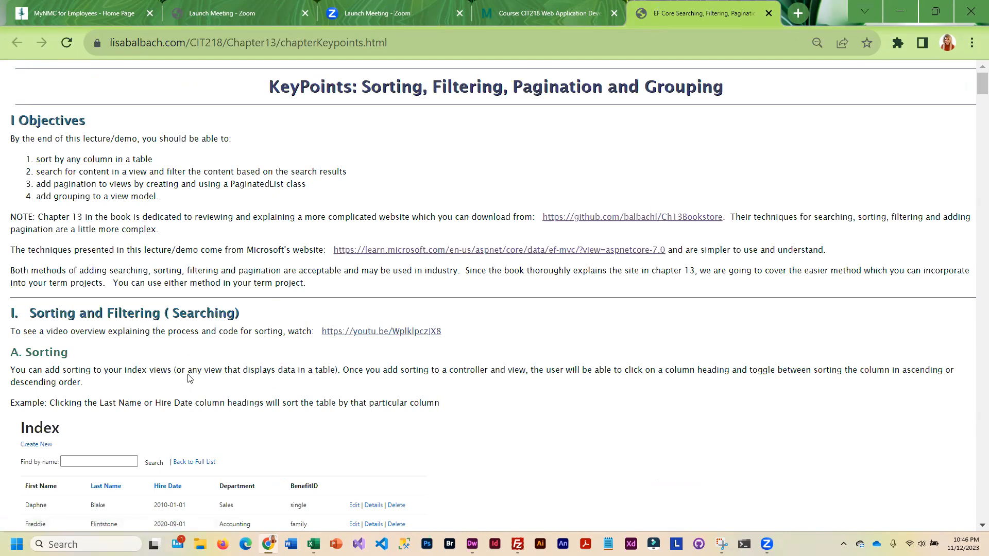
mouse_move(180, 350)
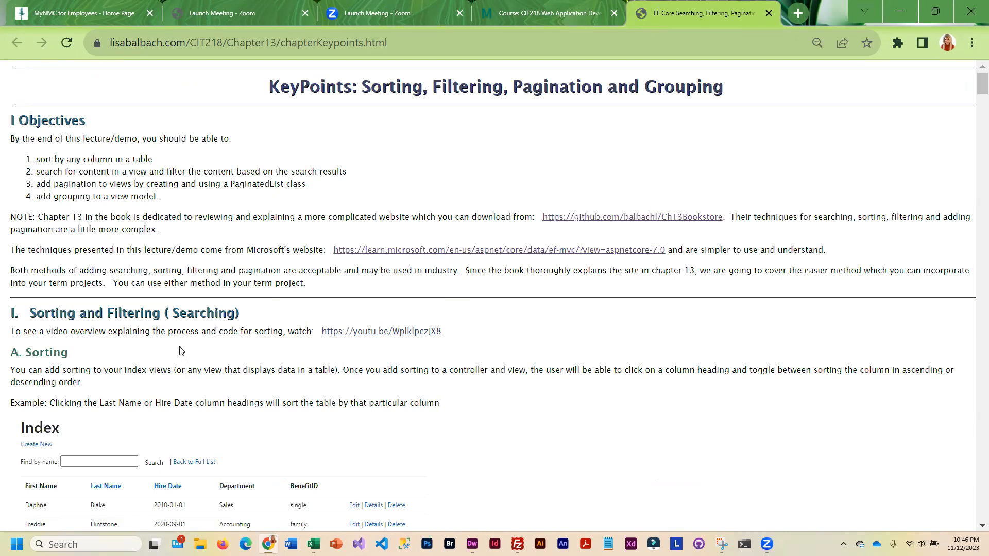
mouse_move(99, 328)
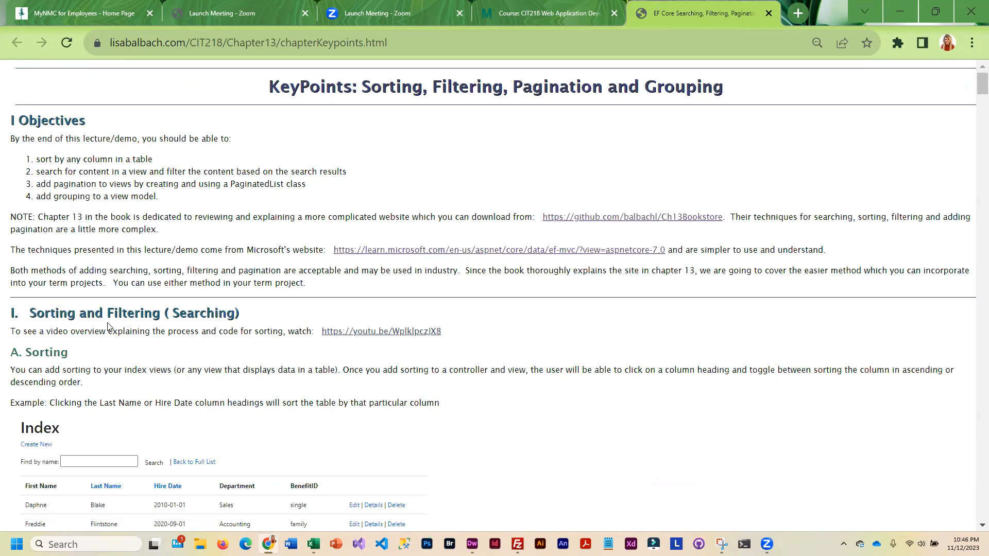
mouse_move(537, 247)
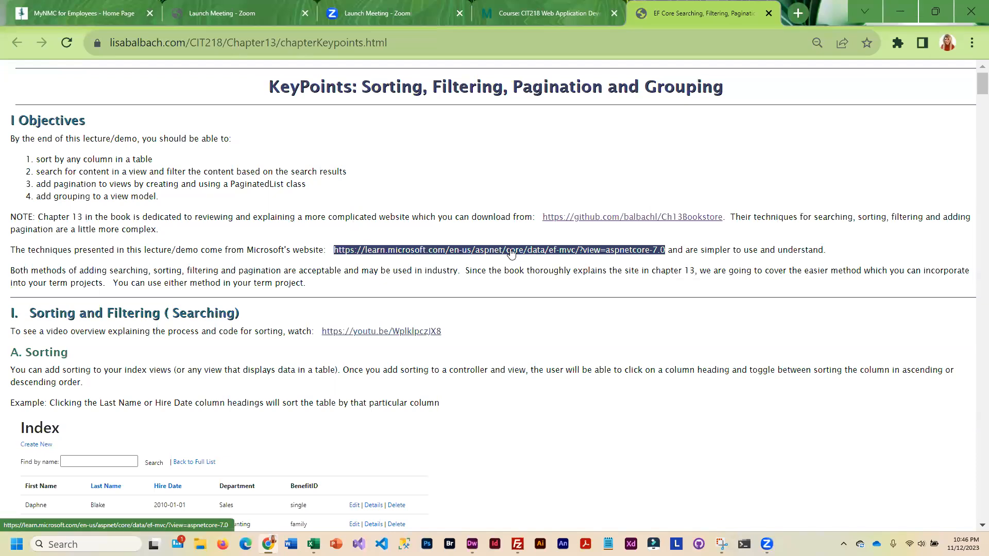
mouse_move(496, 250)
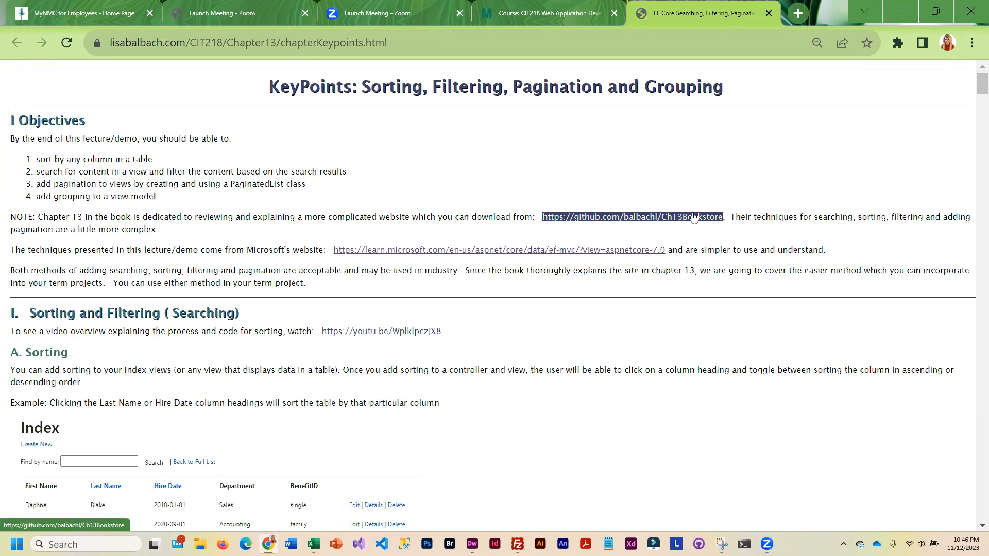
Read the sorting controller code and Employee Index table-heading examples, reaching Hands On #1 Sorting
scroll("down", 3)
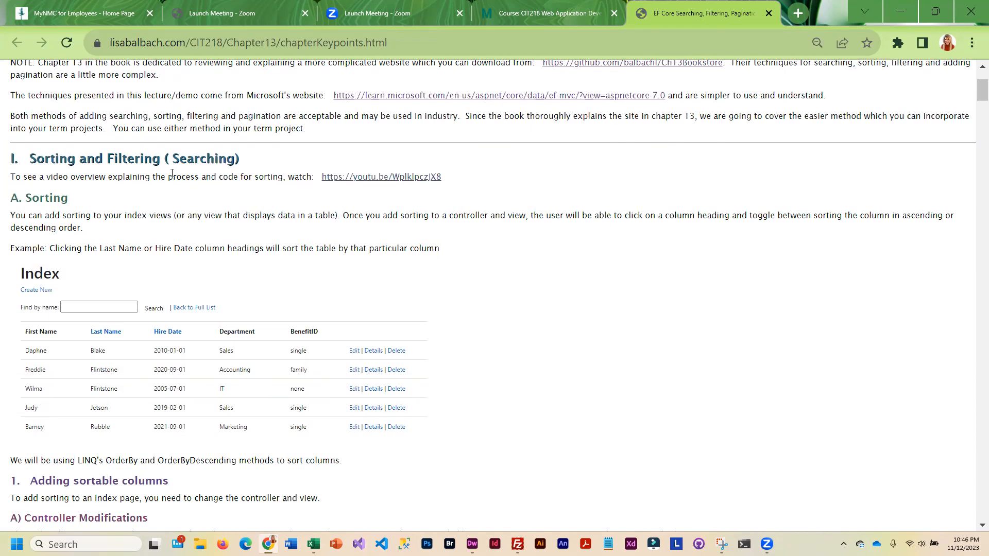
scroll("up", 3)
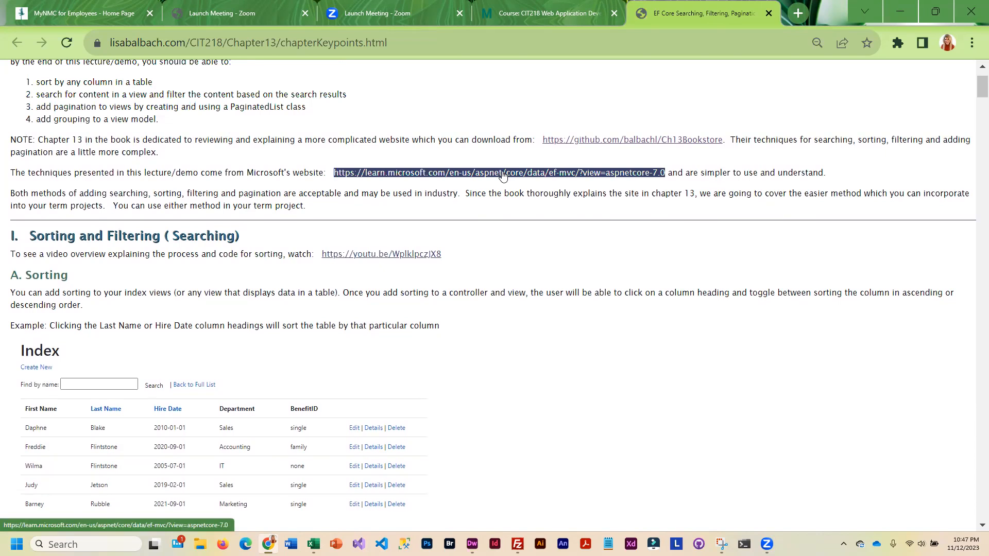
scroll("down", 3)
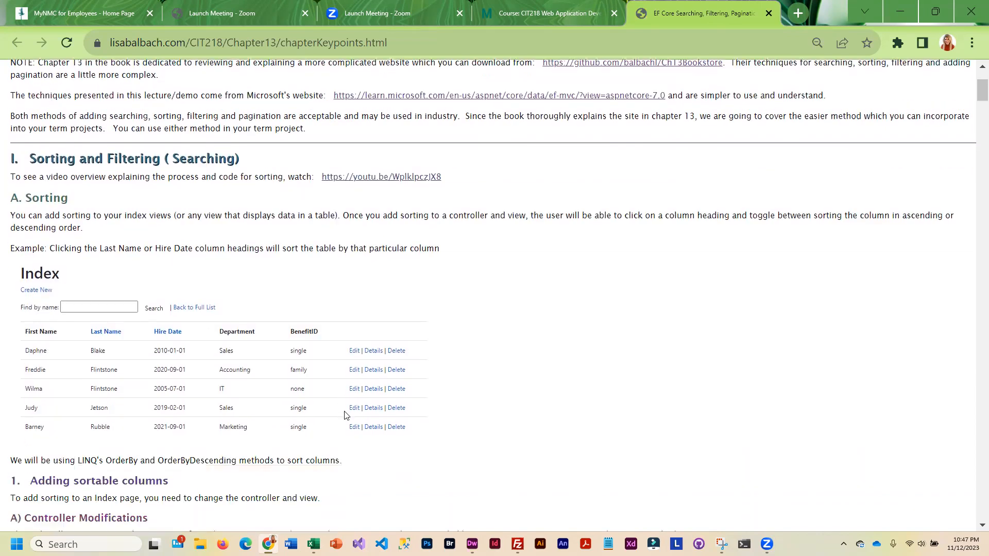
scroll("down", 3)
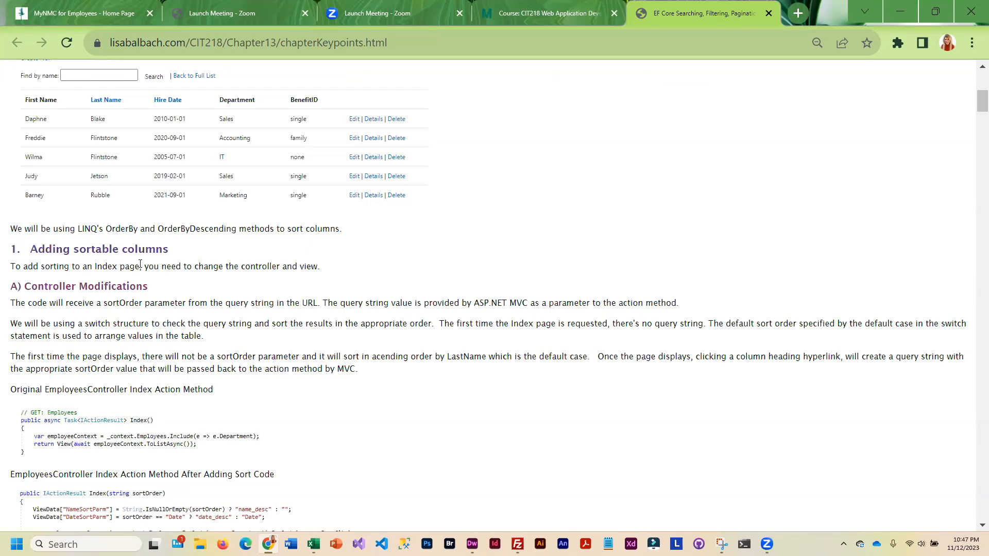
mouse_move(460, 432)
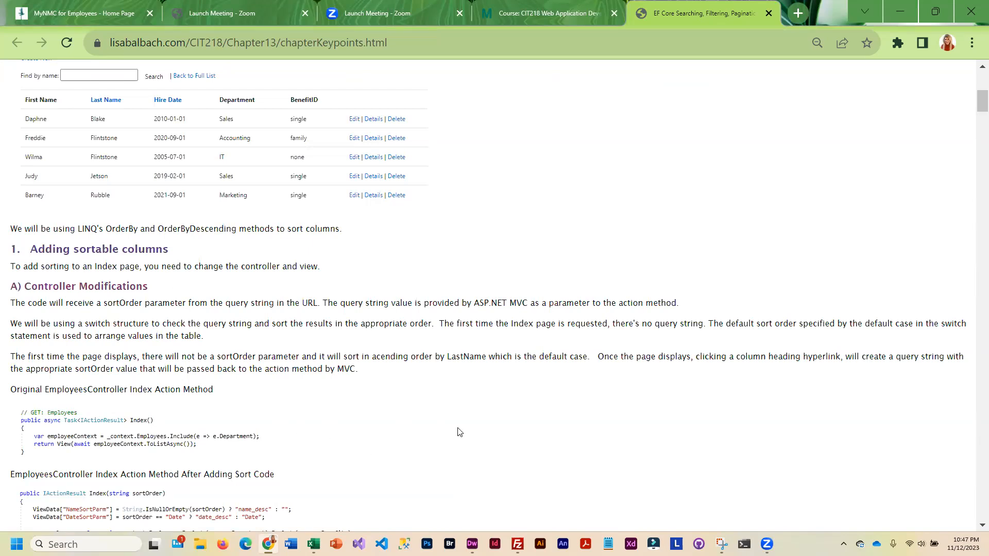
scroll("down", 3)
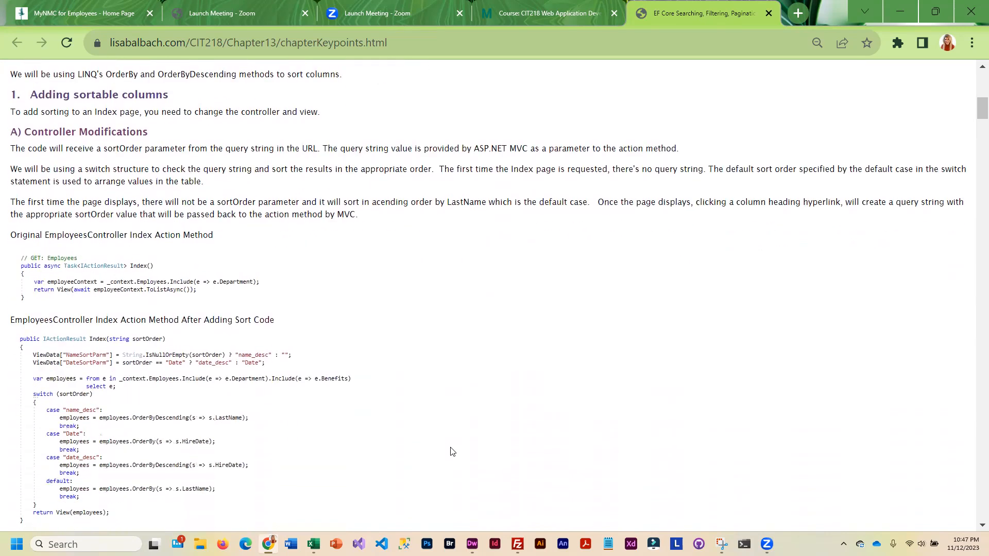
scroll("down", 3)
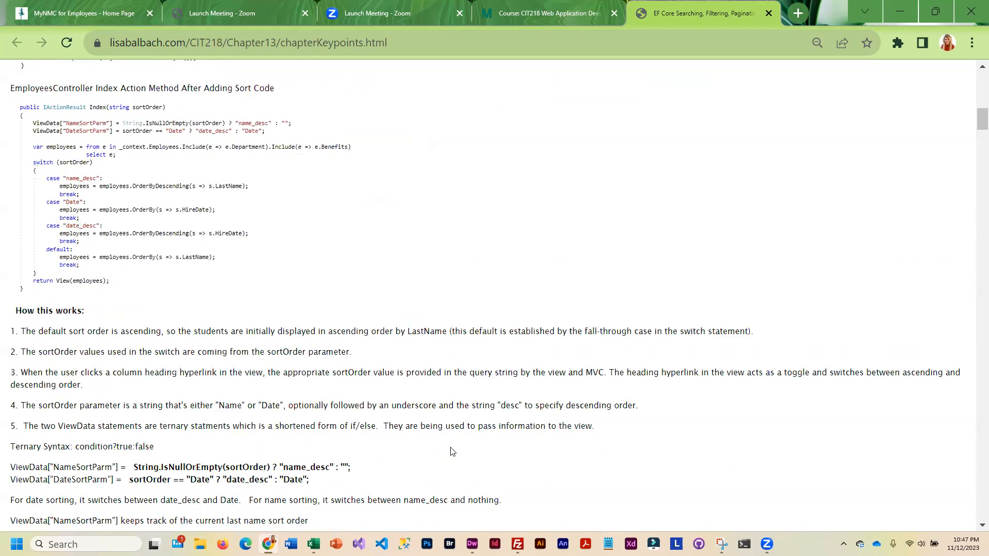
scroll("down", 3)
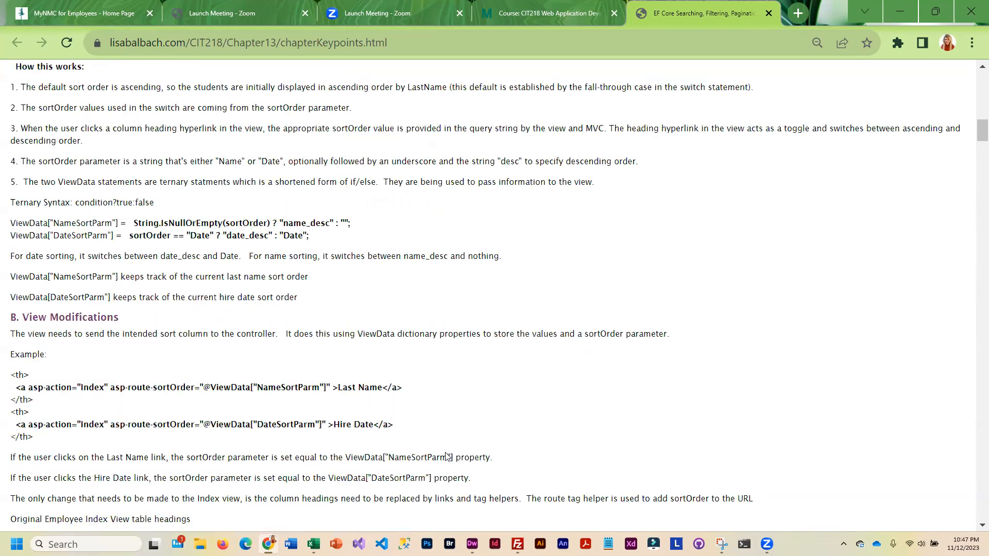
scroll("down", 3)
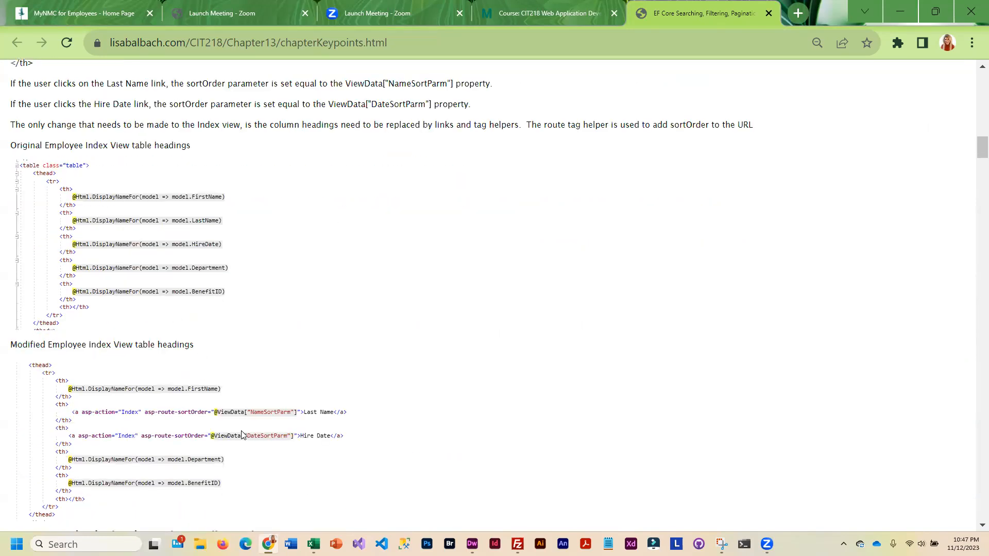
scroll("down", 3)
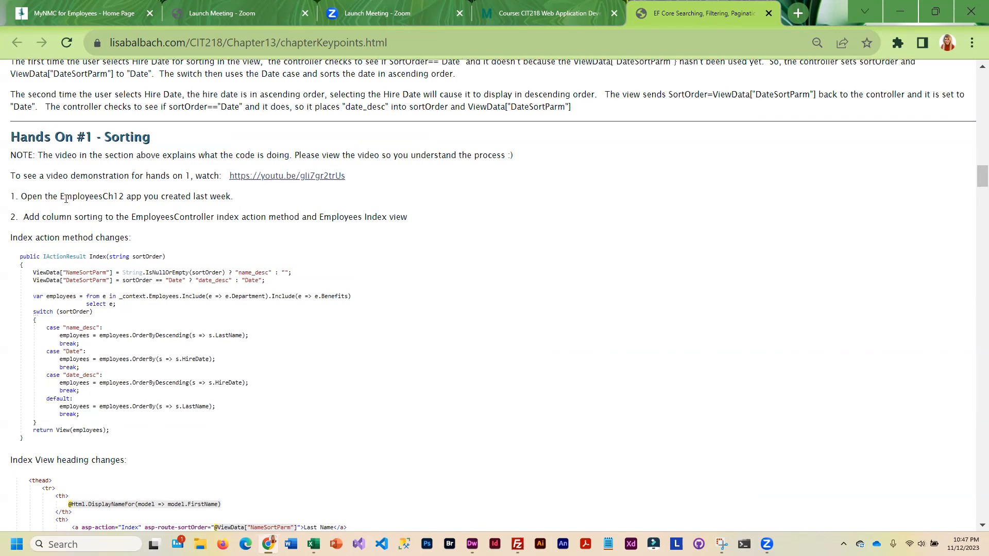
mouse_move(82, 208)
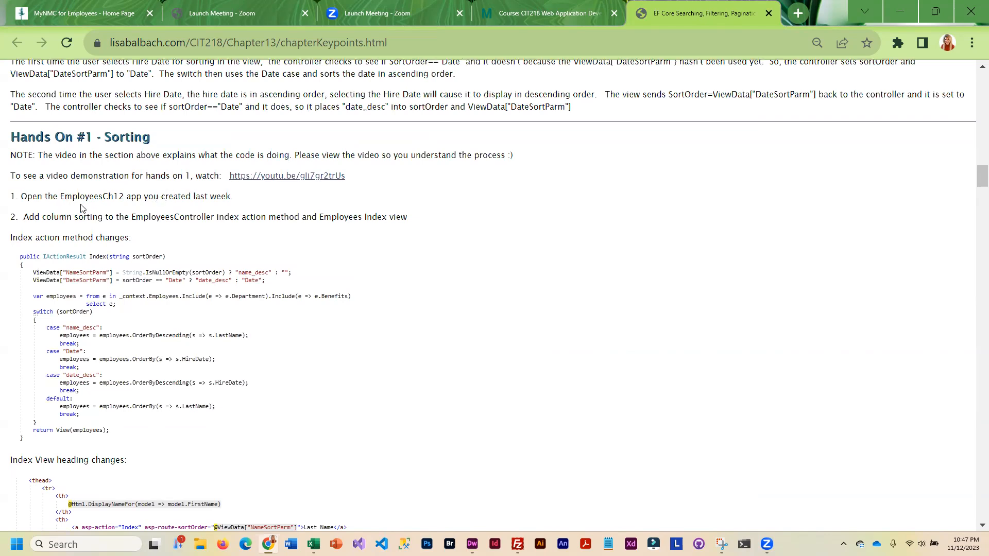
mouse_move(118, 205)
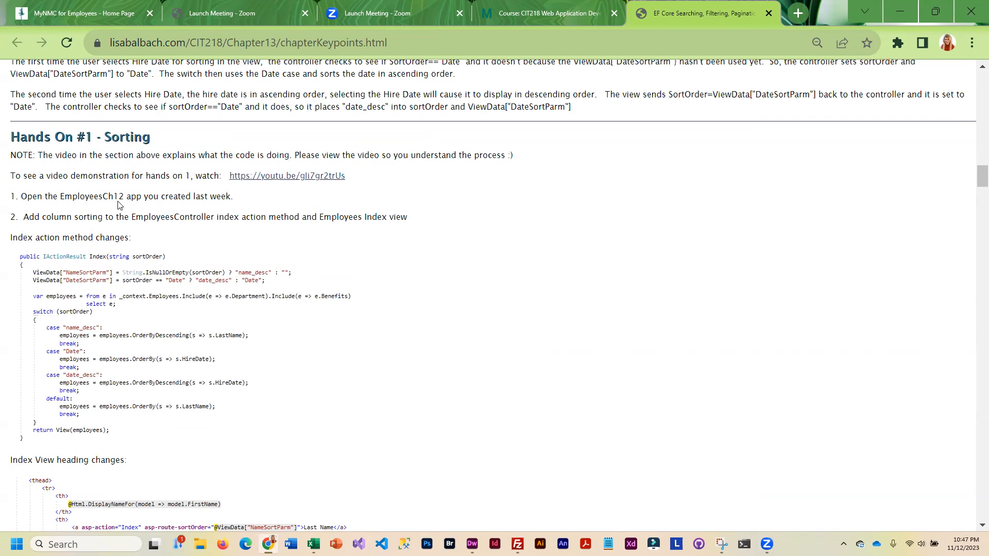
mouse_move(292, 231)
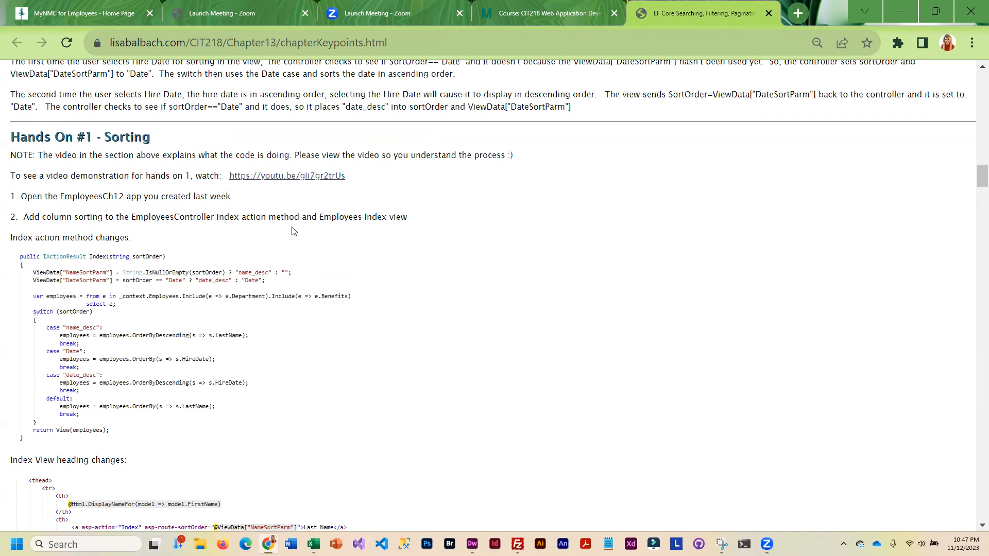
mouse_move(75, 216)
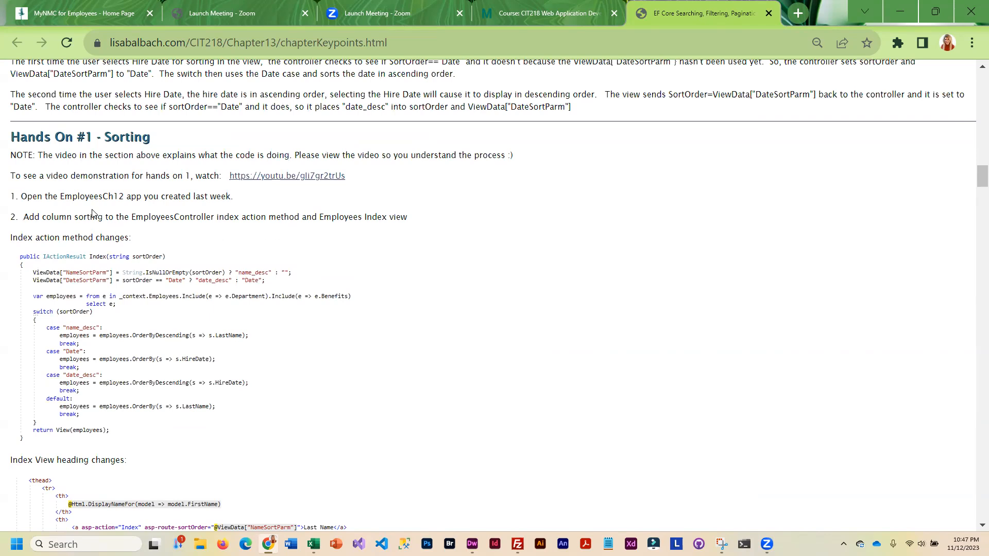
mouse_move(197, 379)
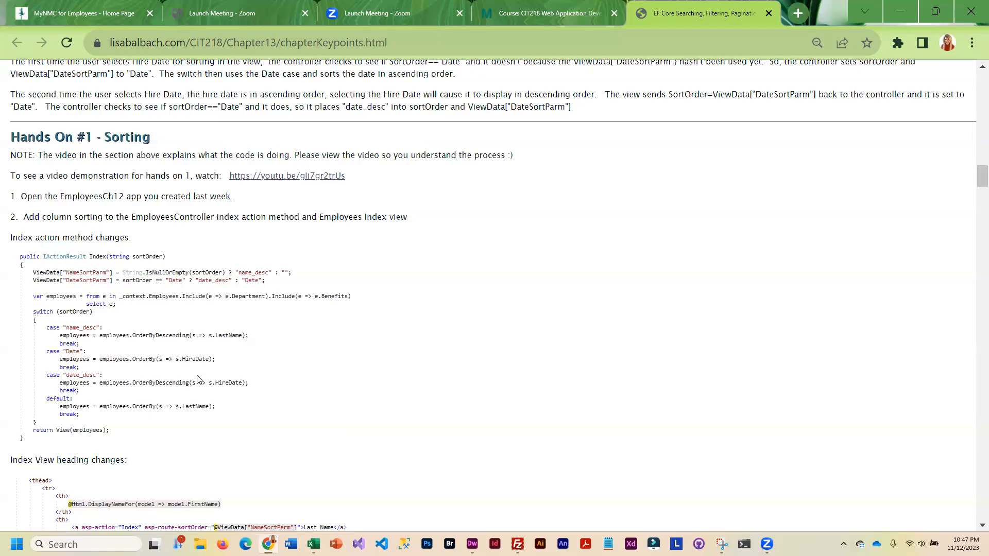
mouse_move(317, 363)
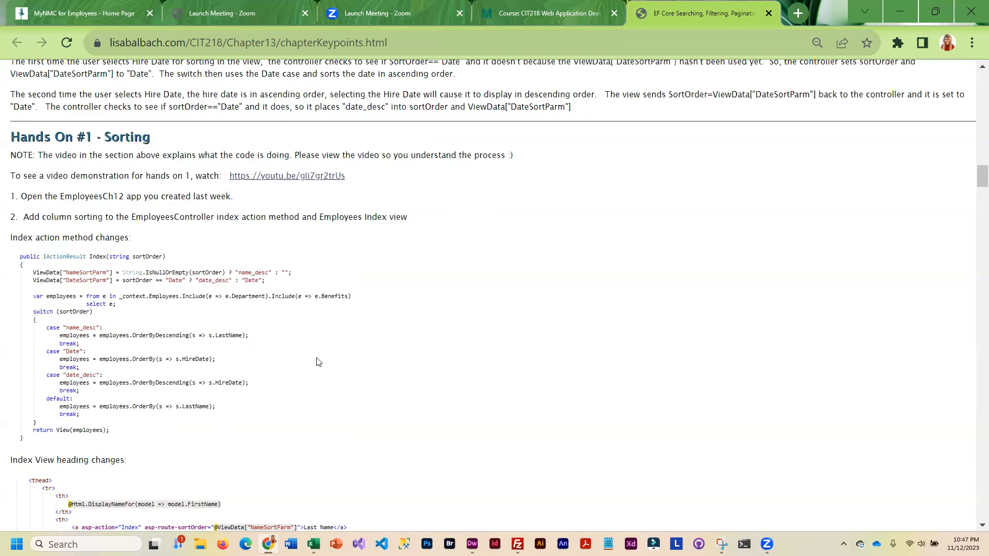
mouse_move(505, 286)
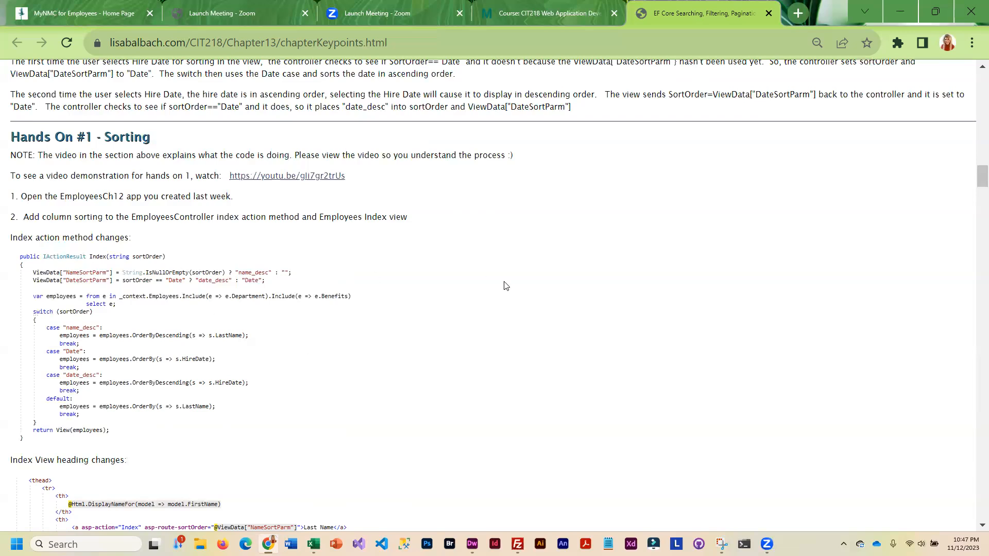
Scroll past the Hands On #1 Index action code to the Index view heading changes
scroll("down", 3)
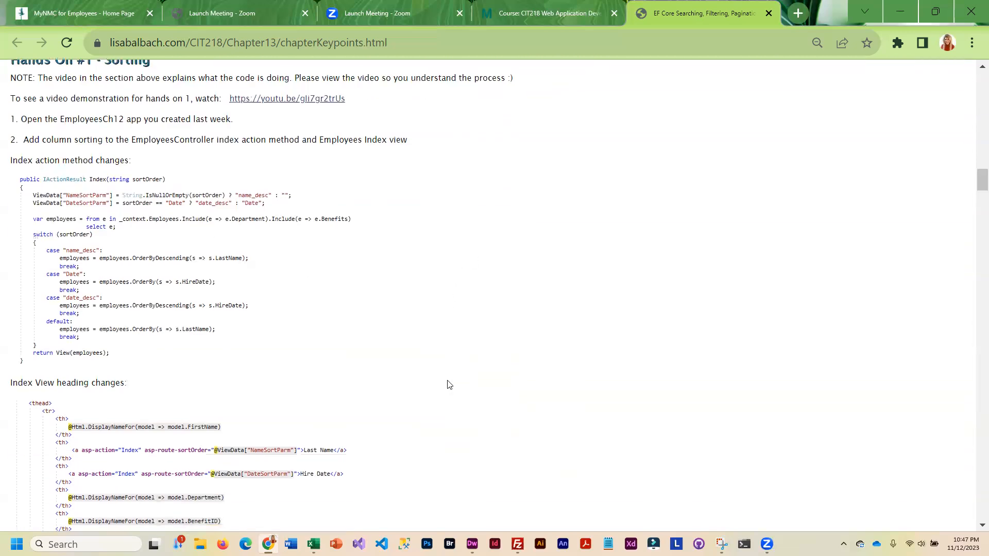
mouse_move(217, 240)
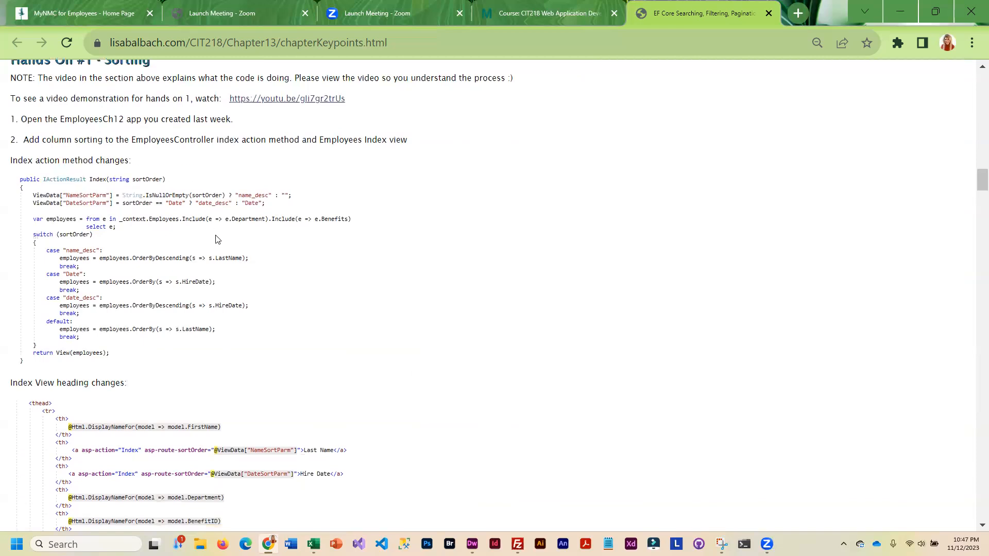
Read the Filtering section and Hands On #2 controller, search-box view code and test steps
scroll("down", 3)
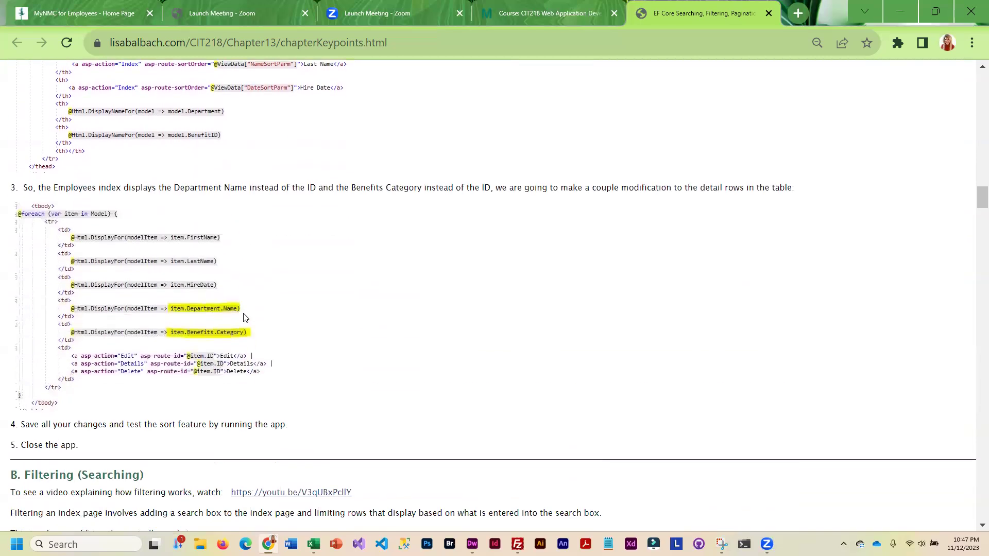
mouse_move(580, 366)
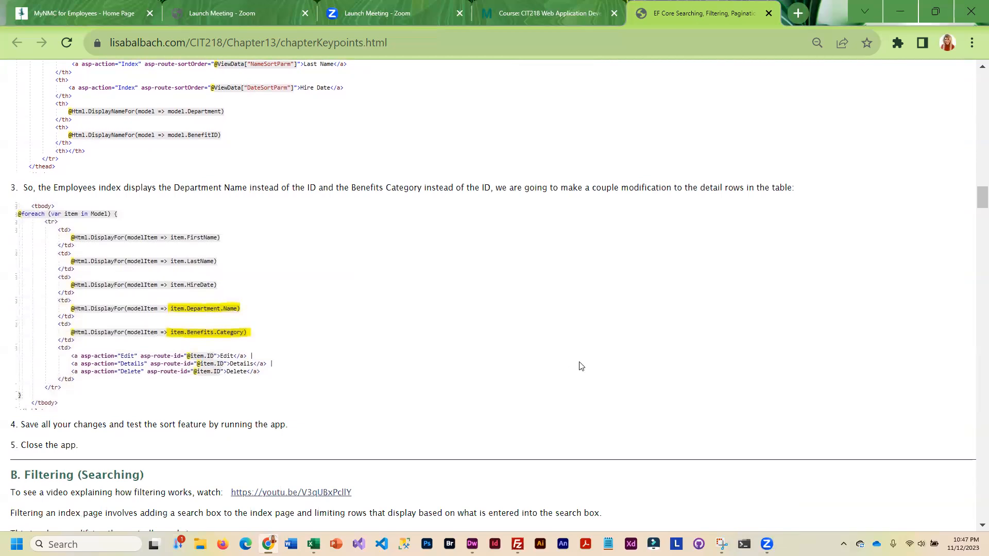
scroll("down", 3)
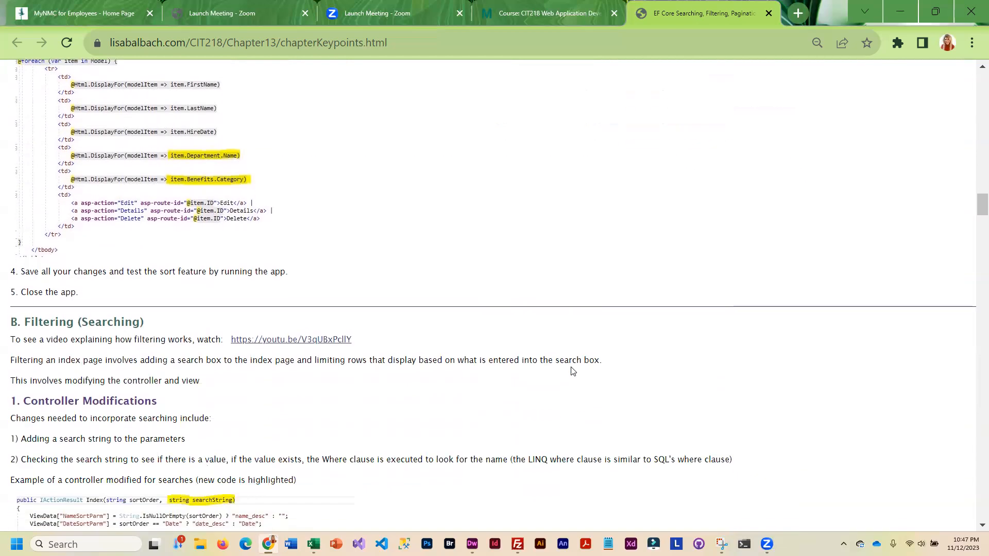
scroll("down", 3)
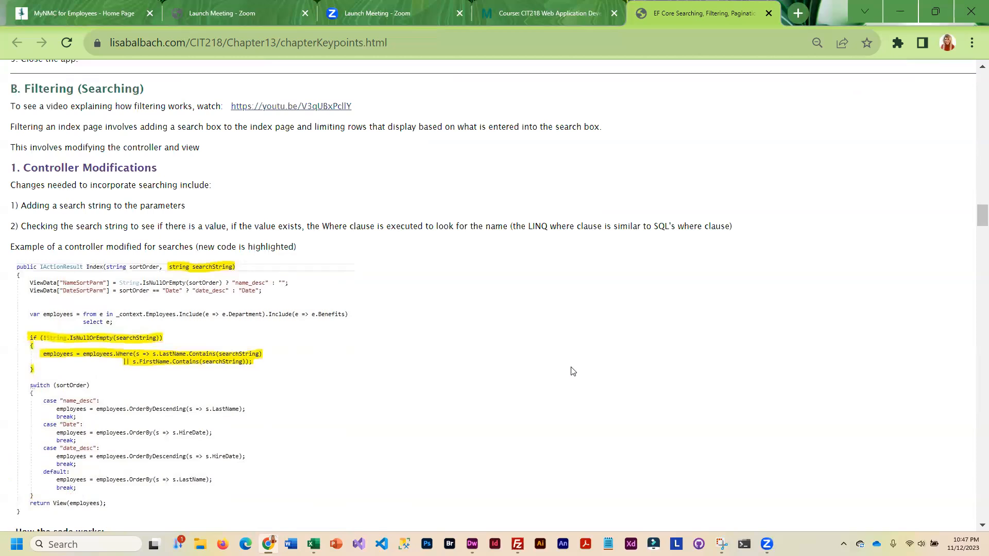
scroll("down", 3)
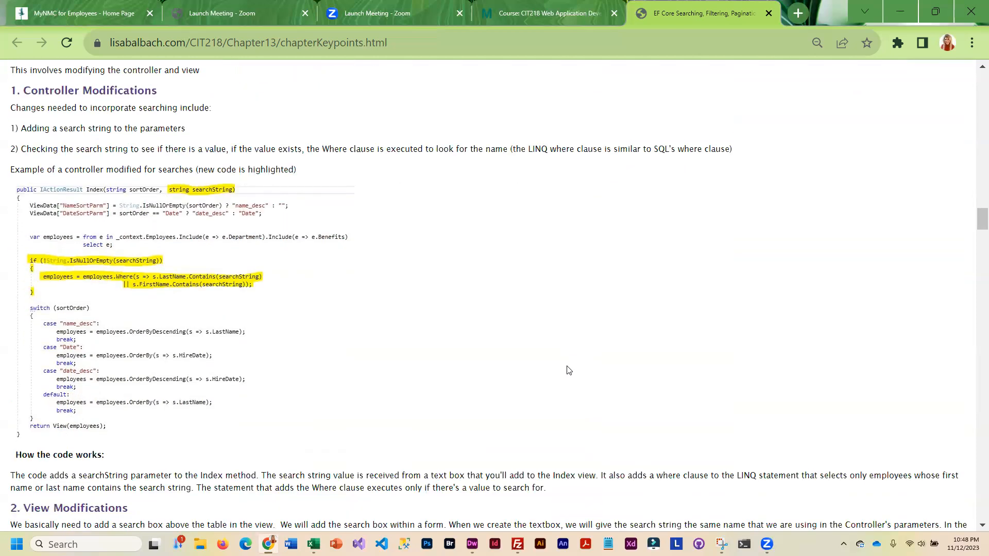
mouse_move(509, 374)
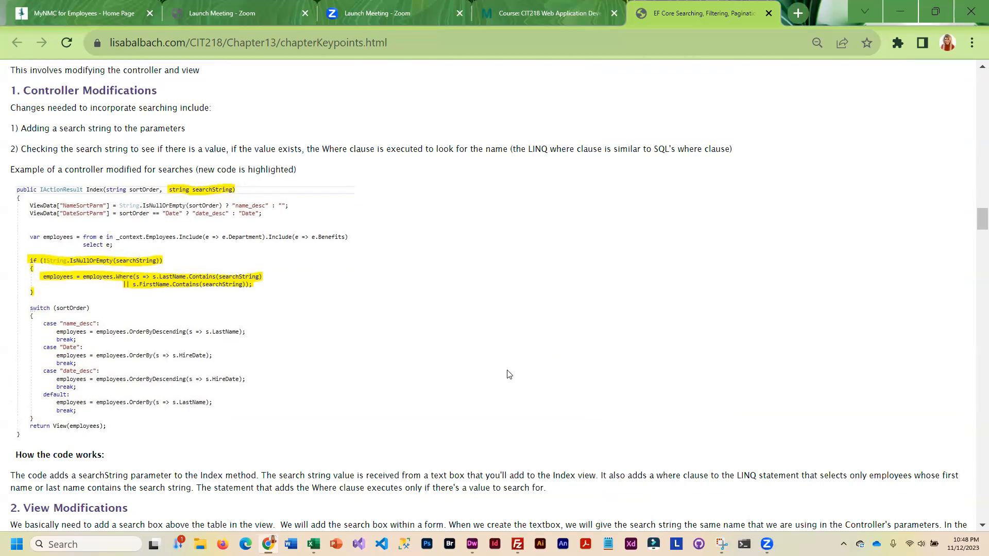
scroll("down", 3)
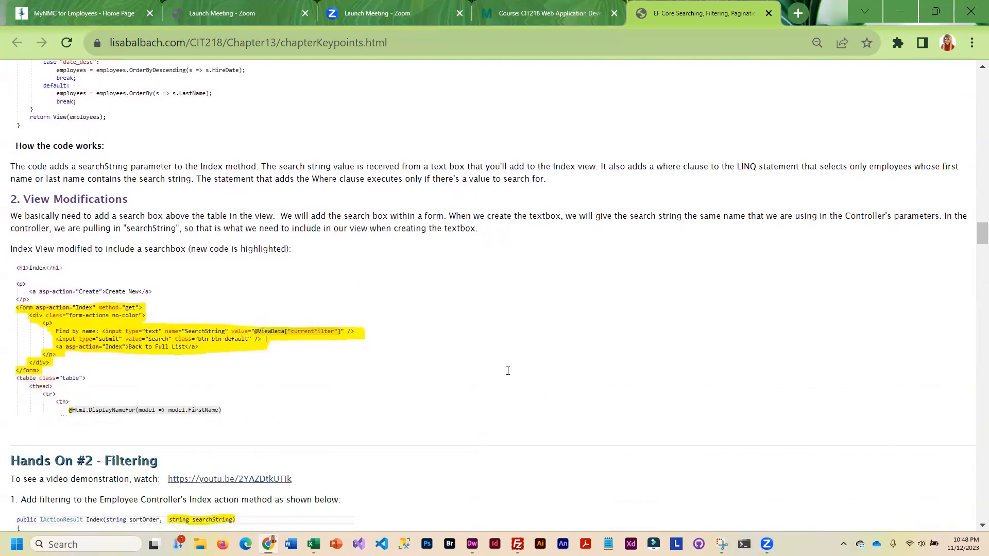
scroll("down", 3)
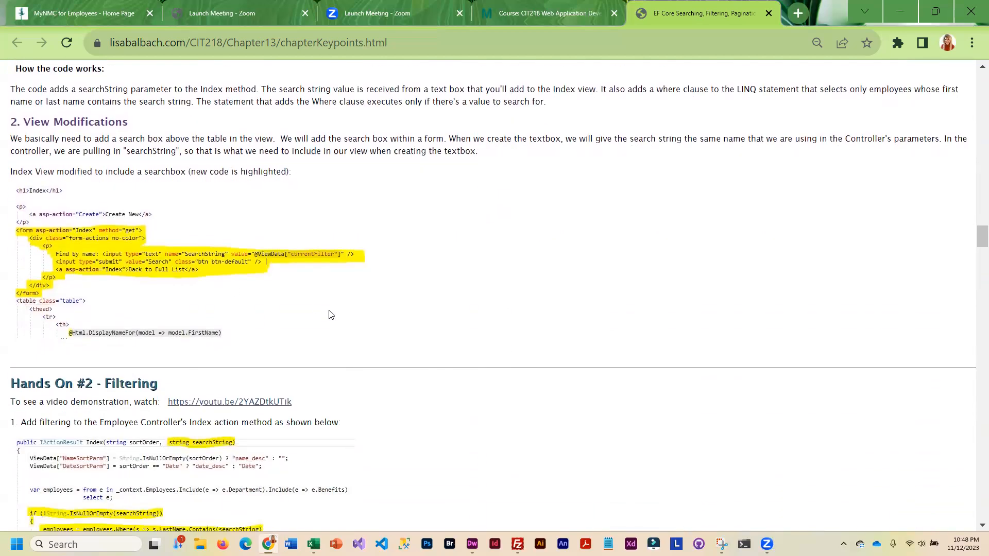
scroll("down", 3)
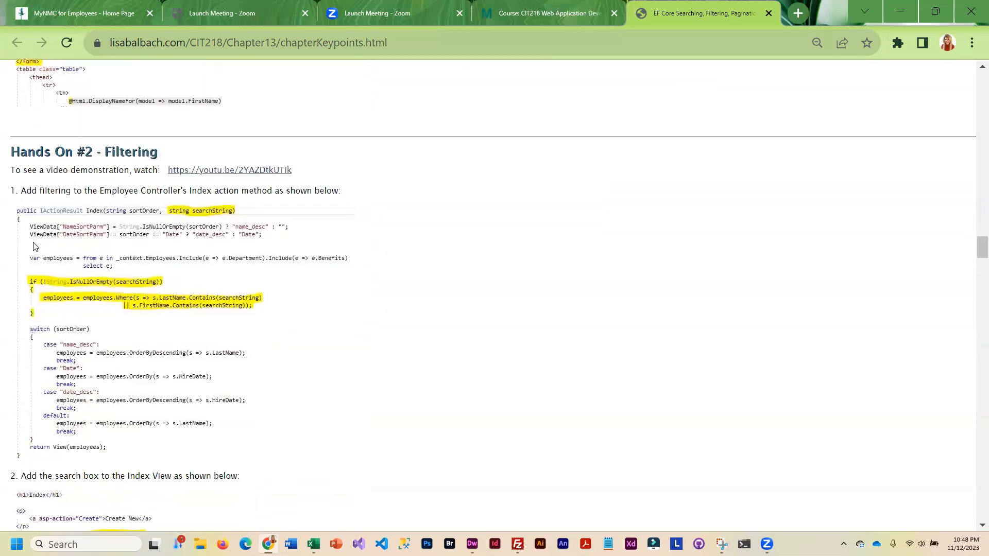
scroll("down", 3)
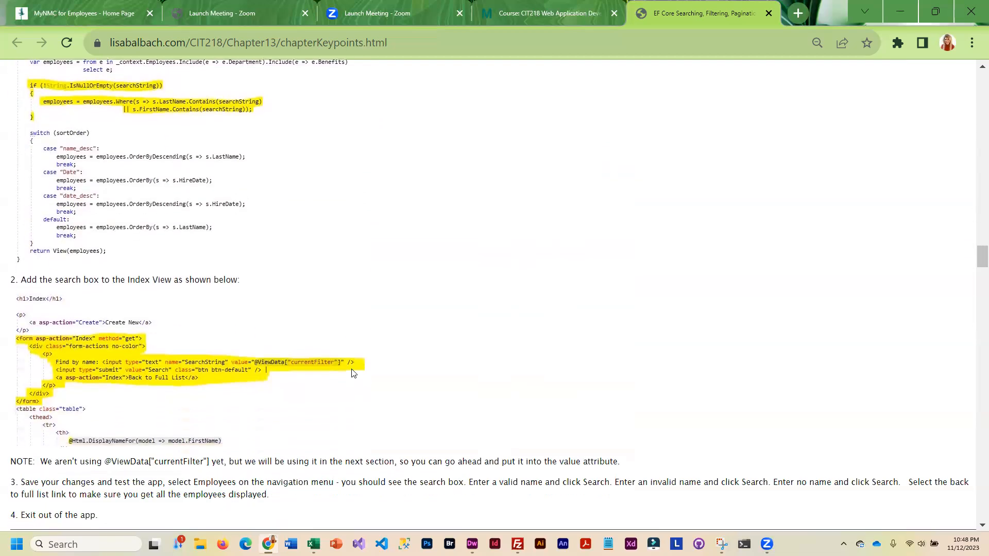
Read the Pagination overview and PaginatedList class code, reaching the Employee controller's paging changes
scroll("down", 3)
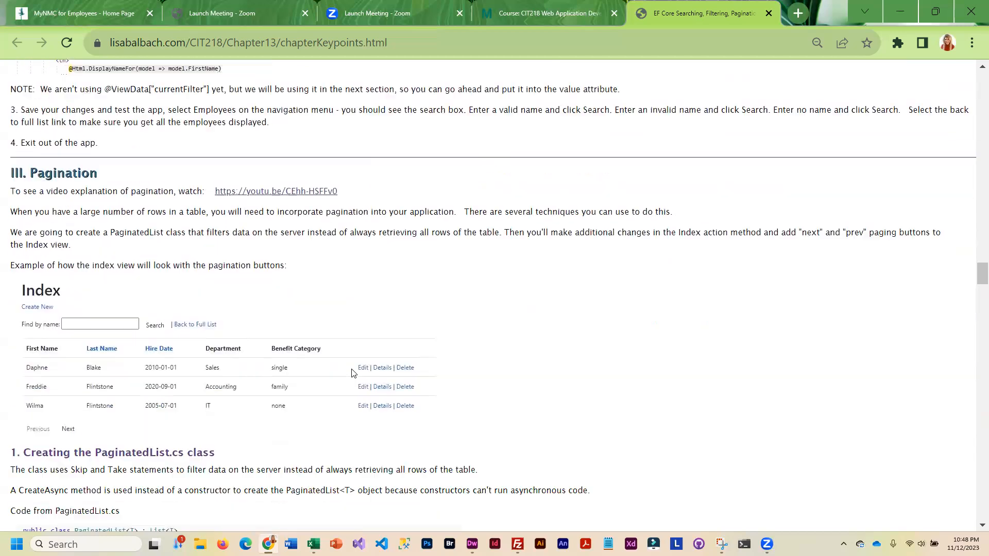
scroll("down", 3)
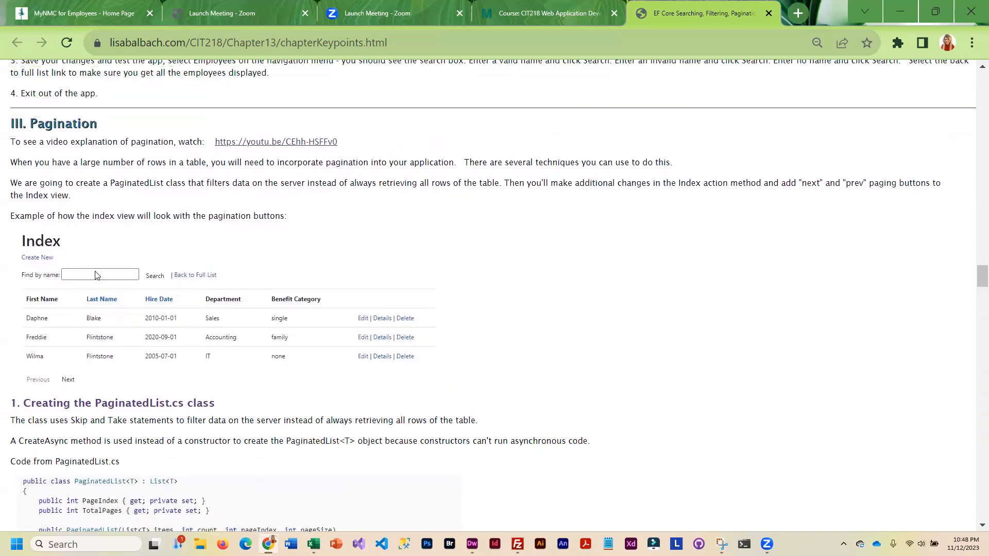
mouse_move(234, 386)
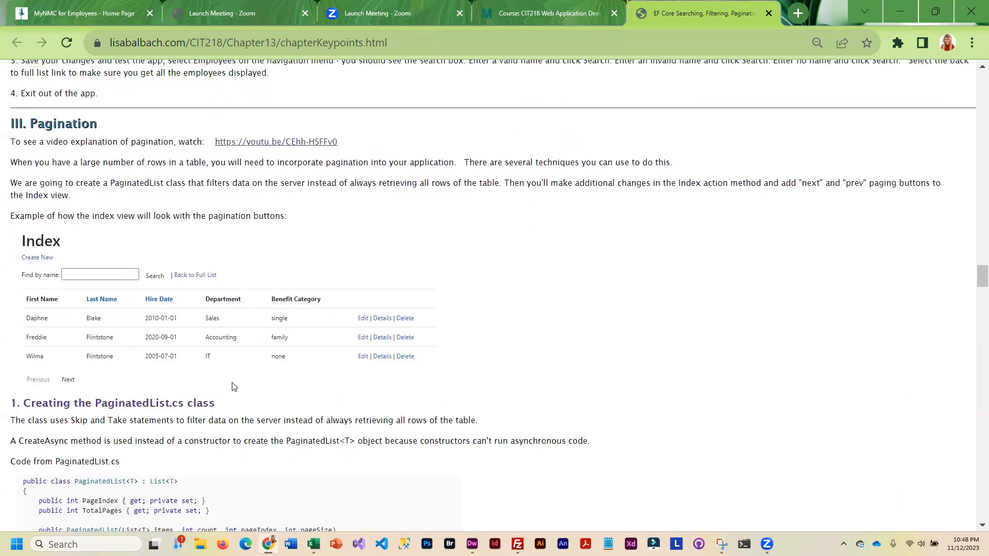
mouse_move(138, 416)
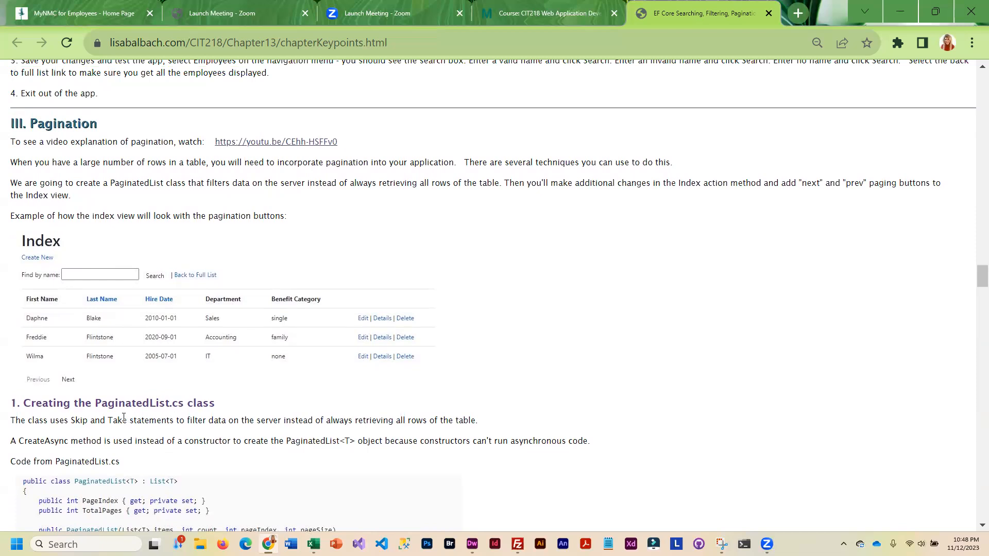
mouse_move(298, 454)
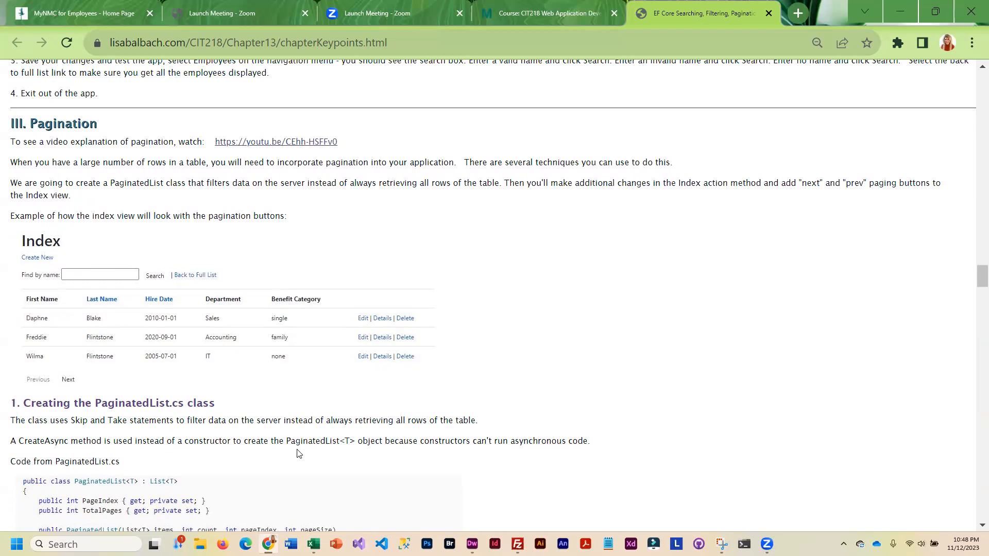
scroll("down", 3)
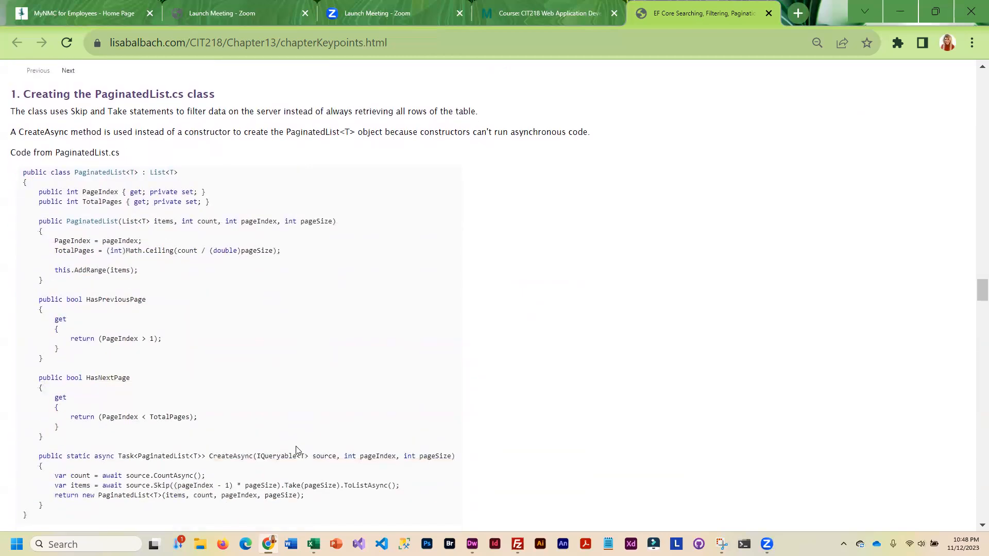
scroll("down", 3)
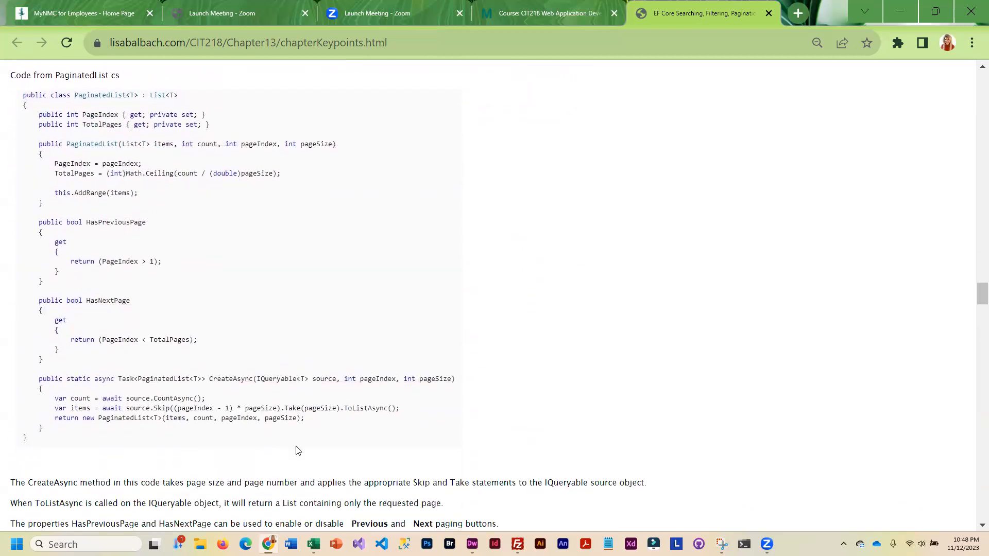
scroll("down", 3)
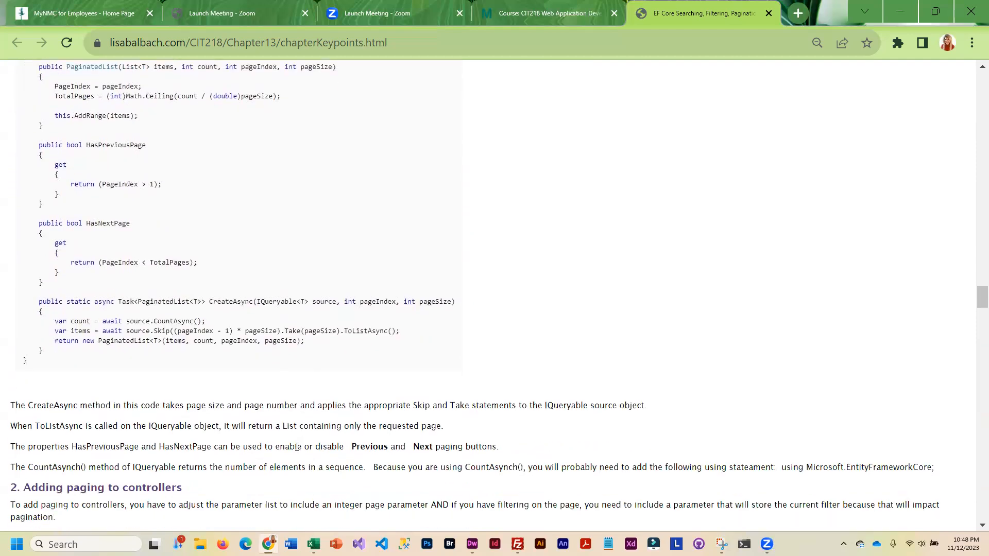
mouse_move(281, 441)
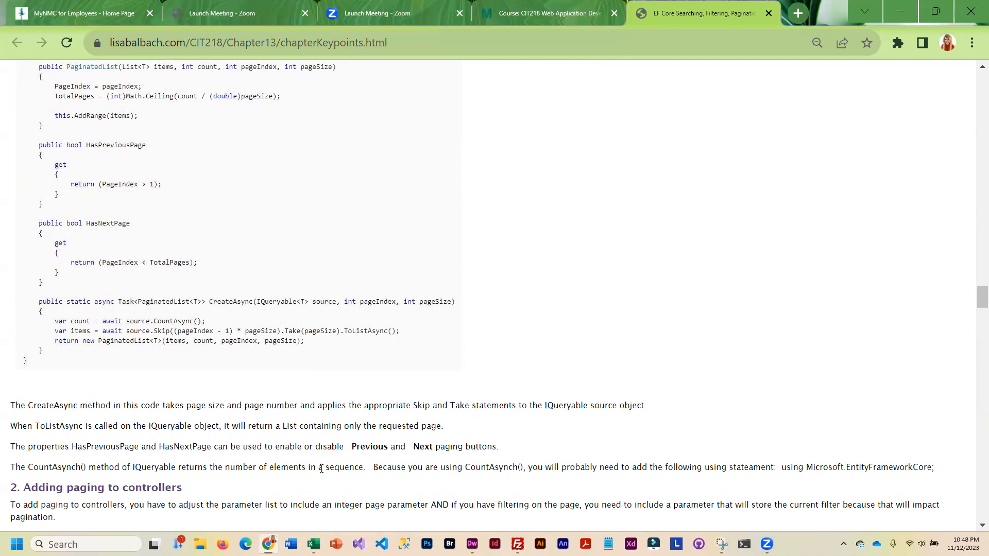
mouse_move(331, 430)
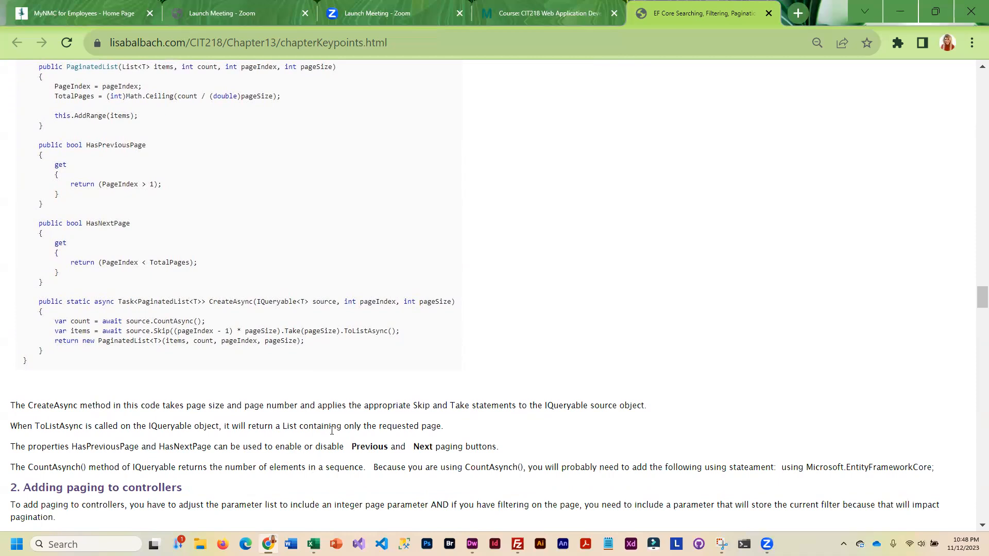
scroll("down", 3)
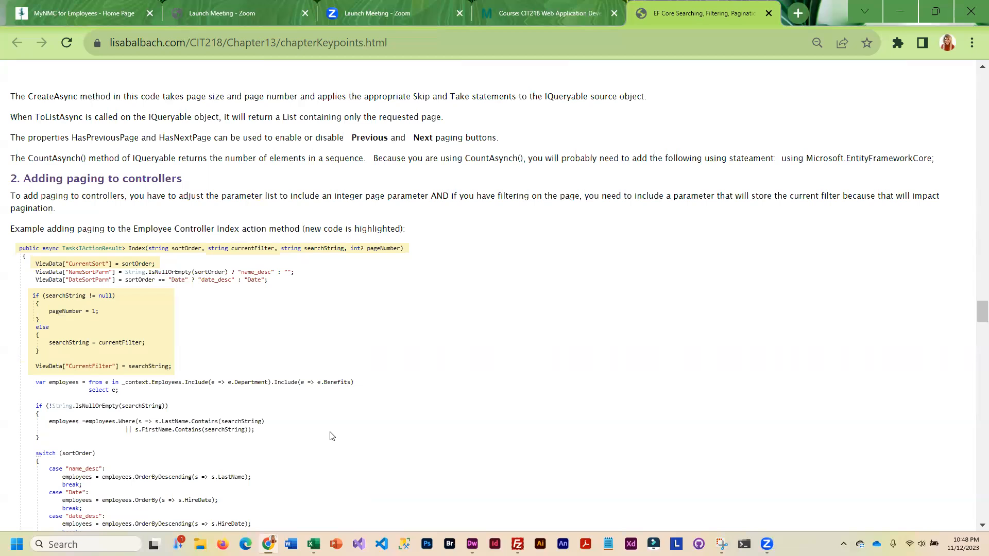
mouse_move(239, 292)
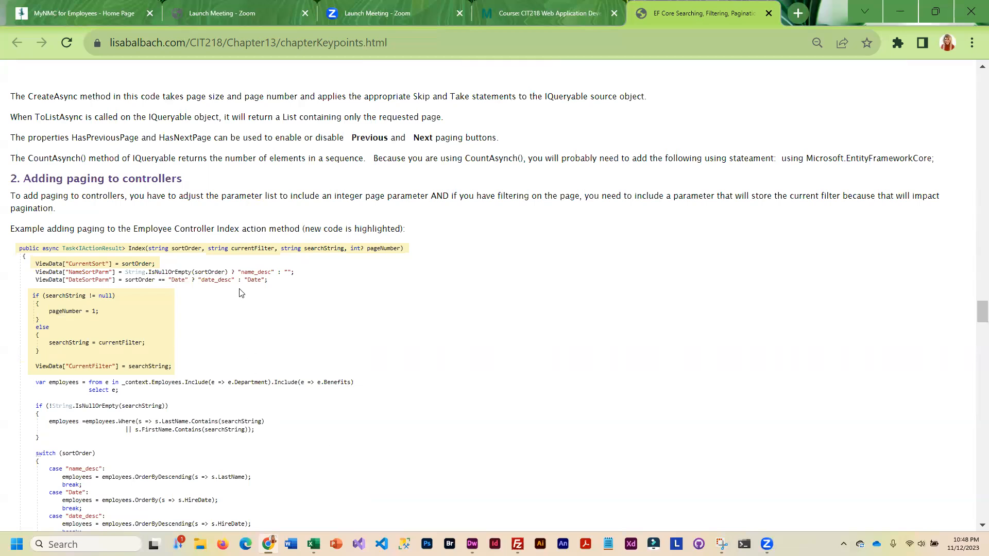
mouse_move(316, 447)
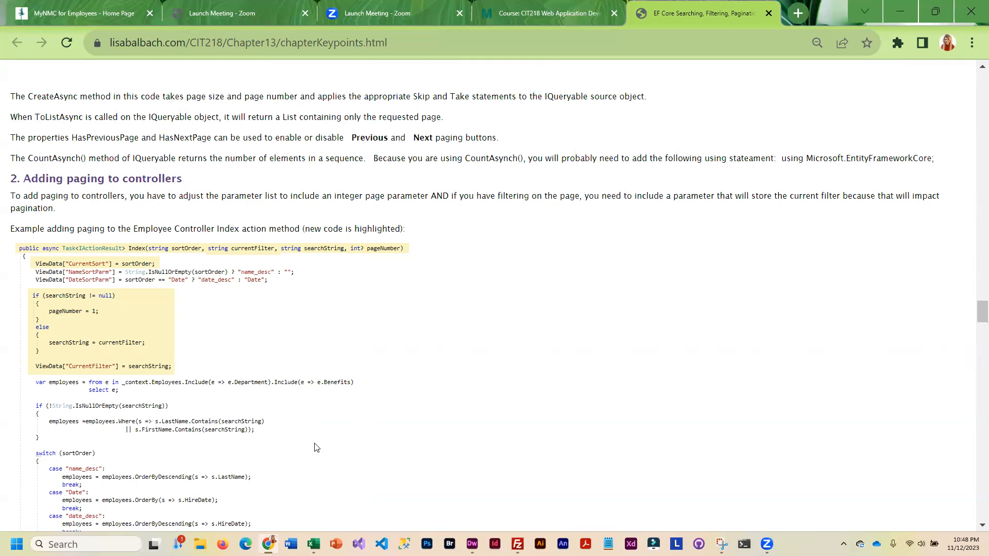
Read the 'What the code is doing' notes, reaching Adding paging to views
scroll("down", 3)
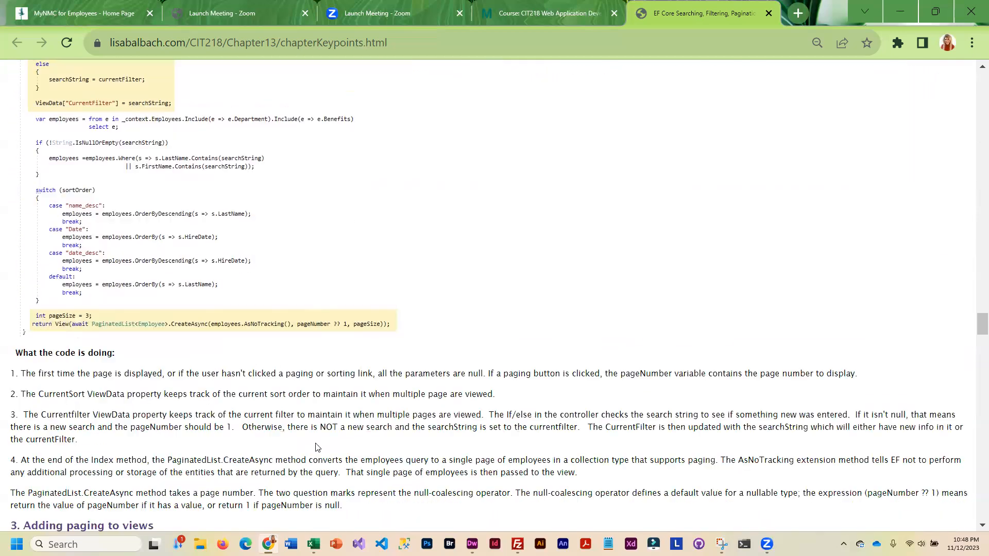
scroll("down", 3)
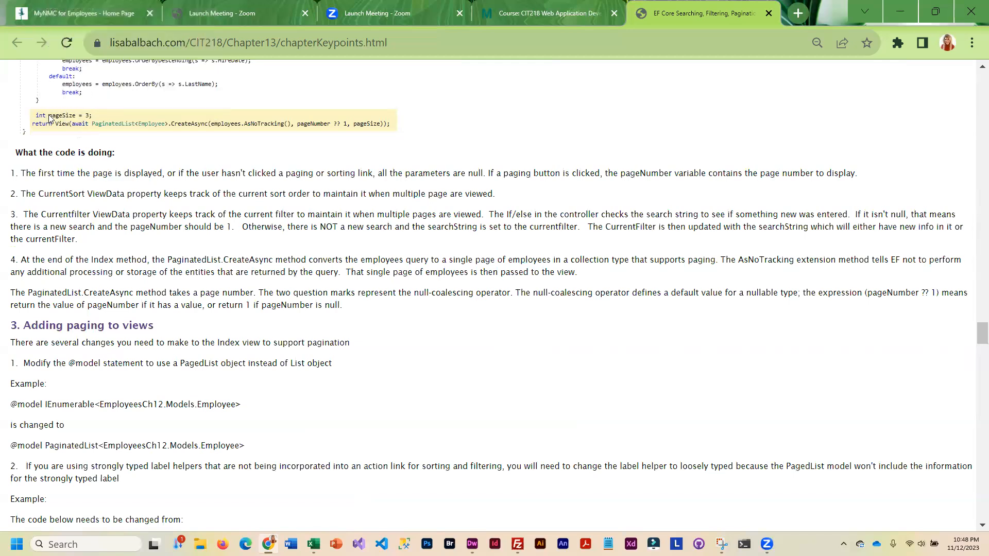
mouse_move(264, 410)
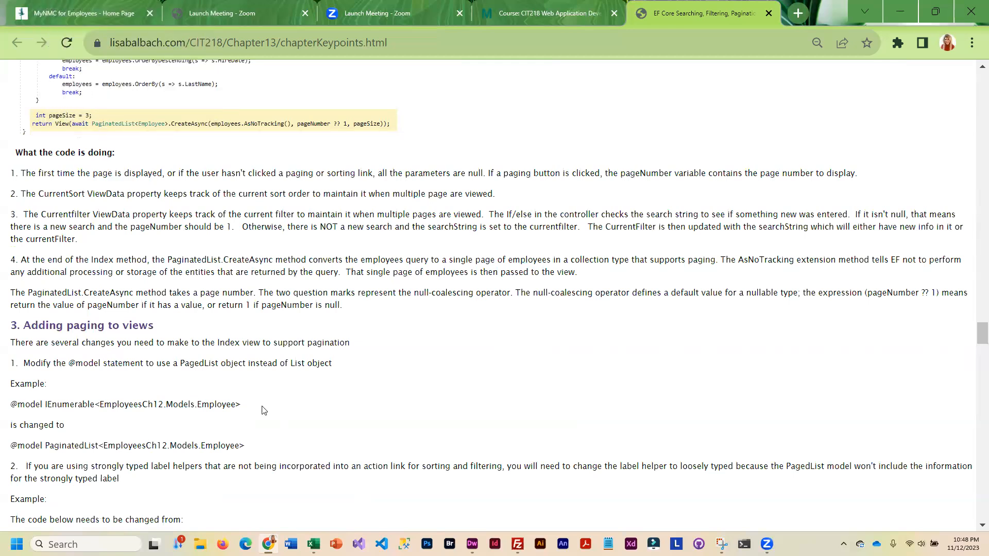
mouse_move(390, 455)
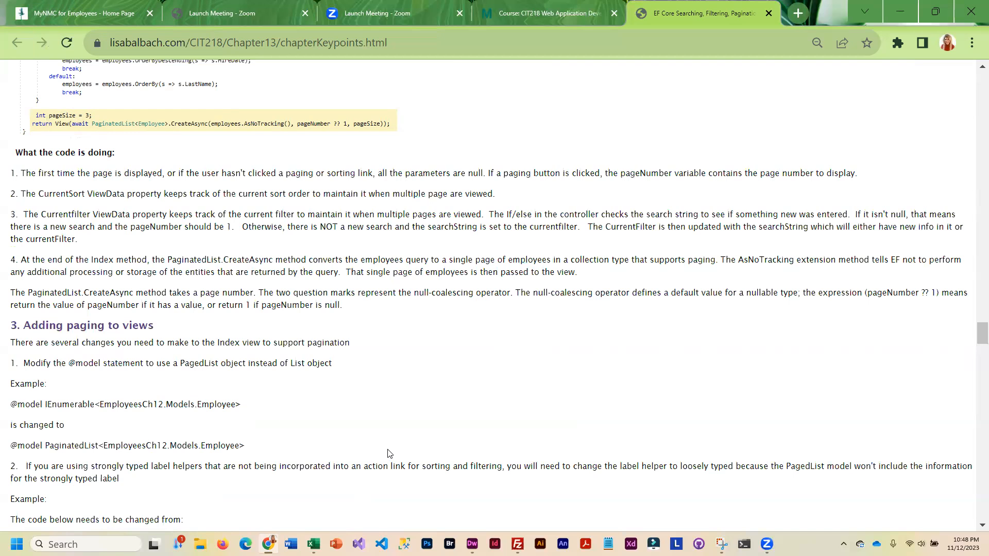
Read the Index view paging changes and Previous/Next button code, reaching Hands On #3 Adding Pagination
scroll("down", 3)
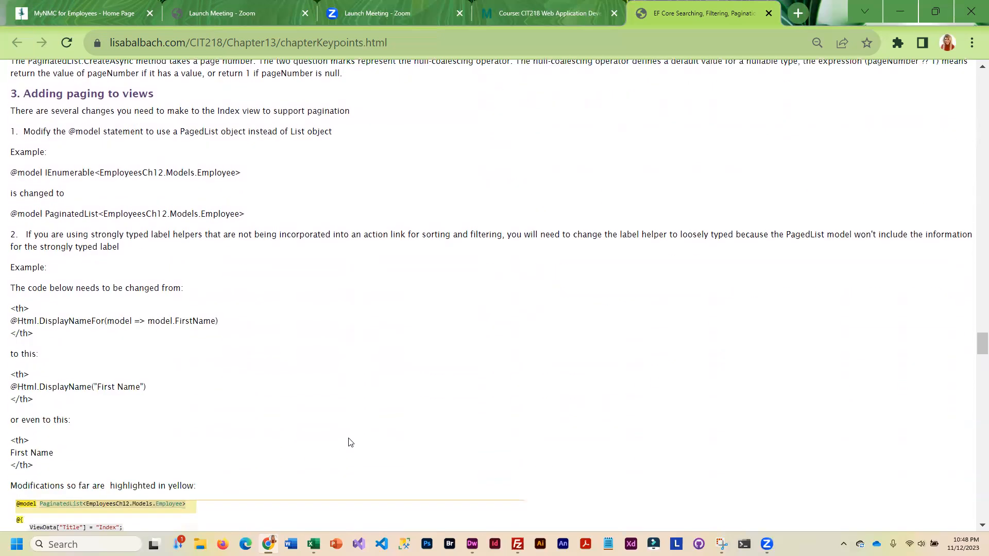
mouse_move(226, 185)
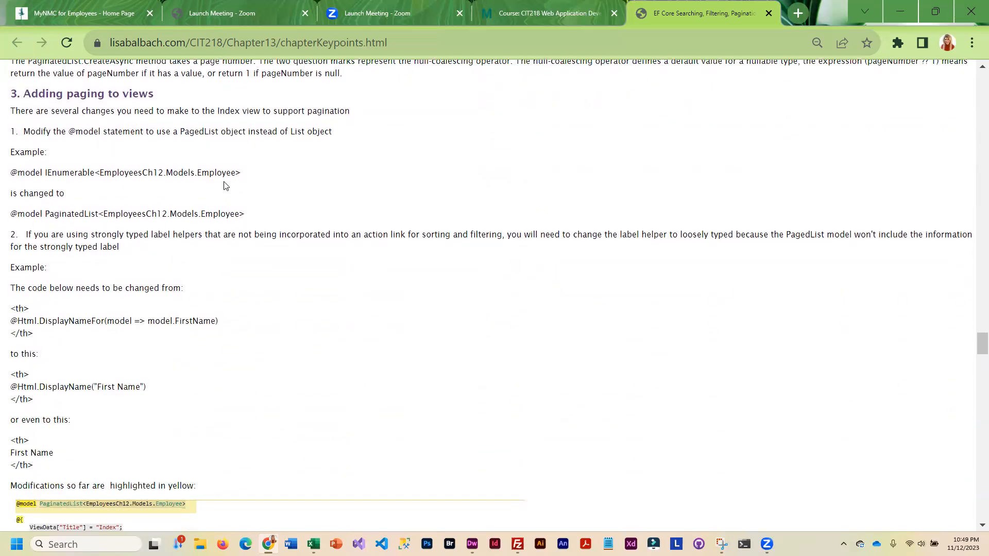
scroll("down", 3)
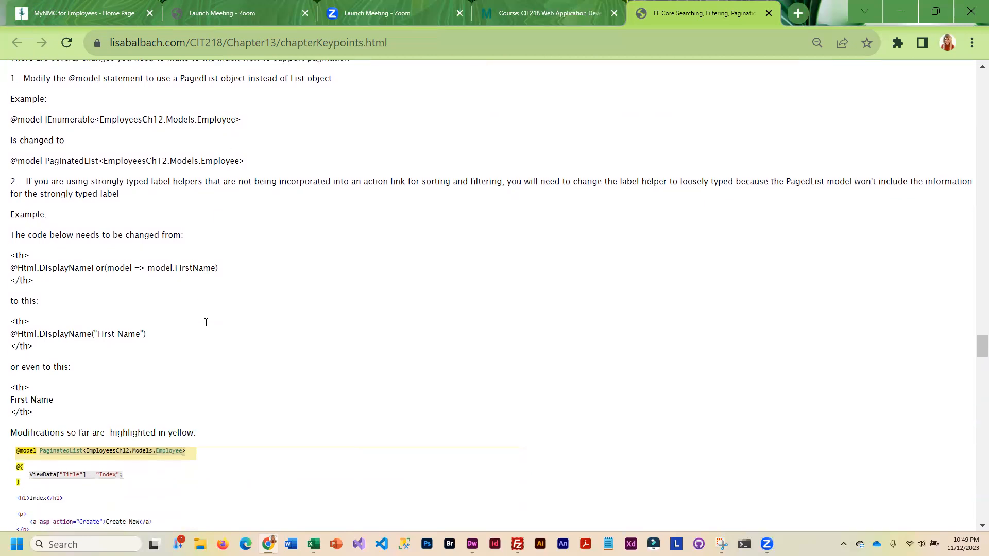
scroll("down", 3)
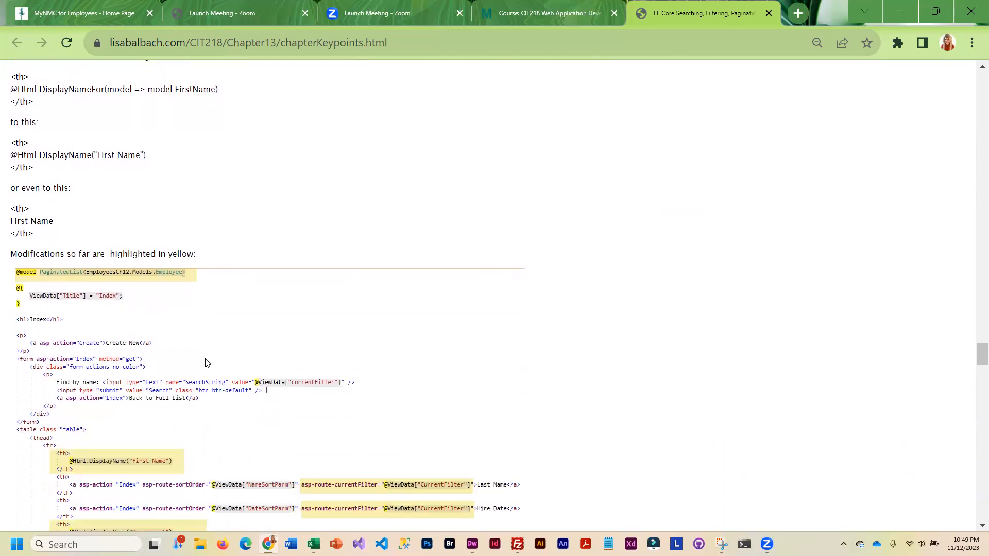
scroll("down", 3)
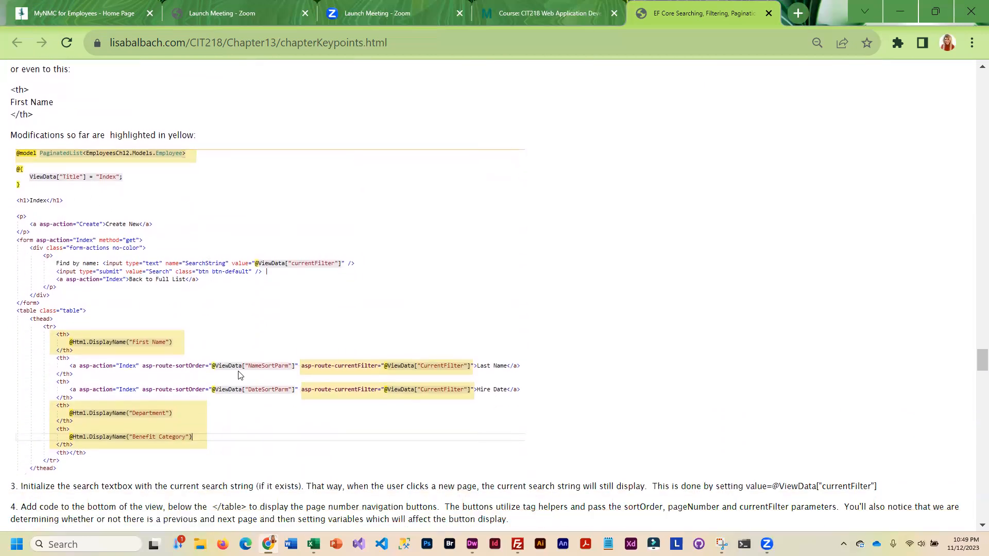
scroll("down", 3)
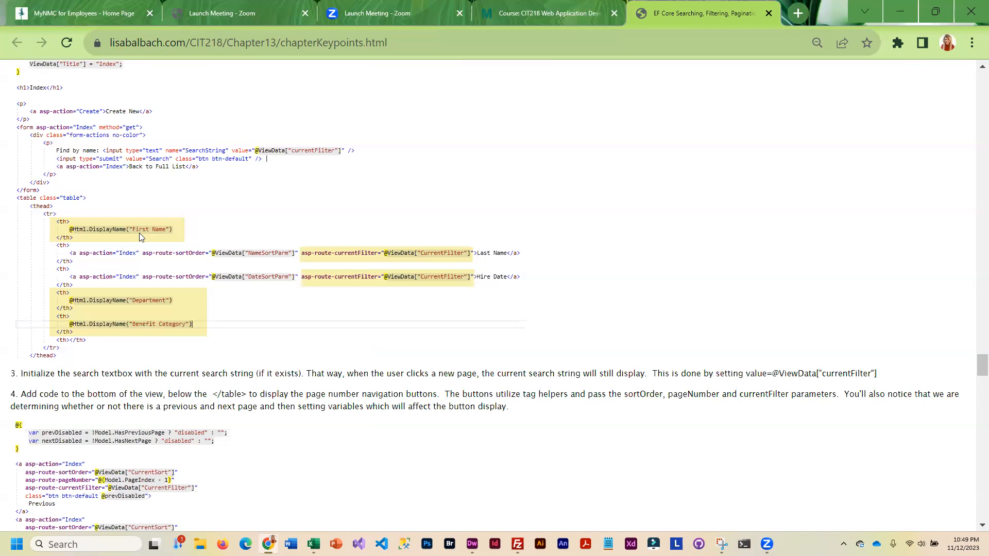
mouse_move(133, 258)
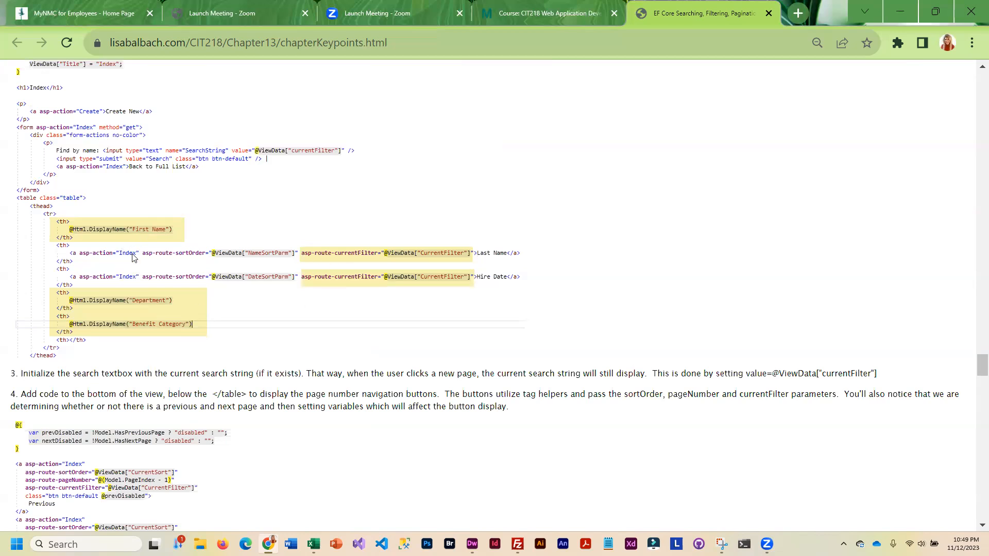
scroll("down", 3)
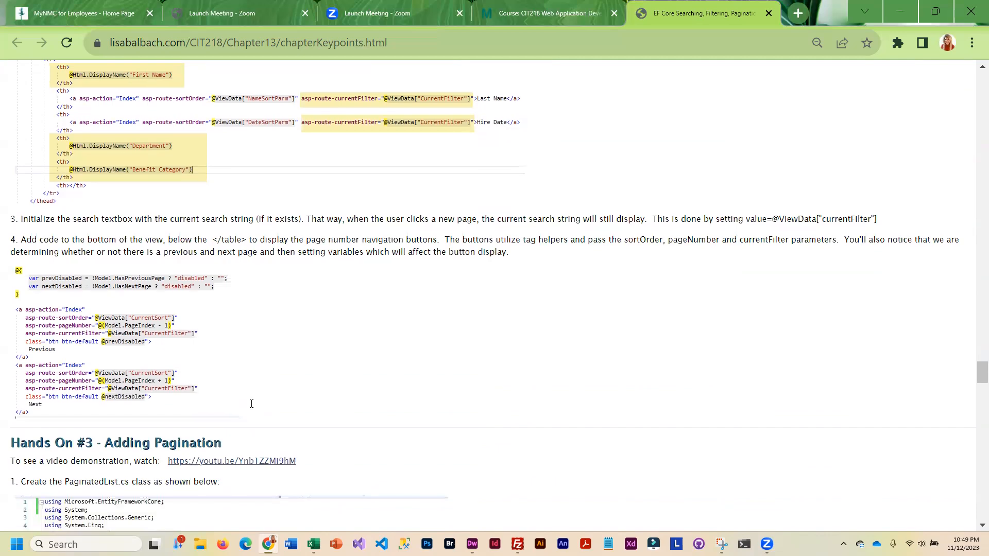
Read Hands On #3's PaginatedList, controller and Index view steps, reaching Hands On #4 Grouping
scroll("down", 3)
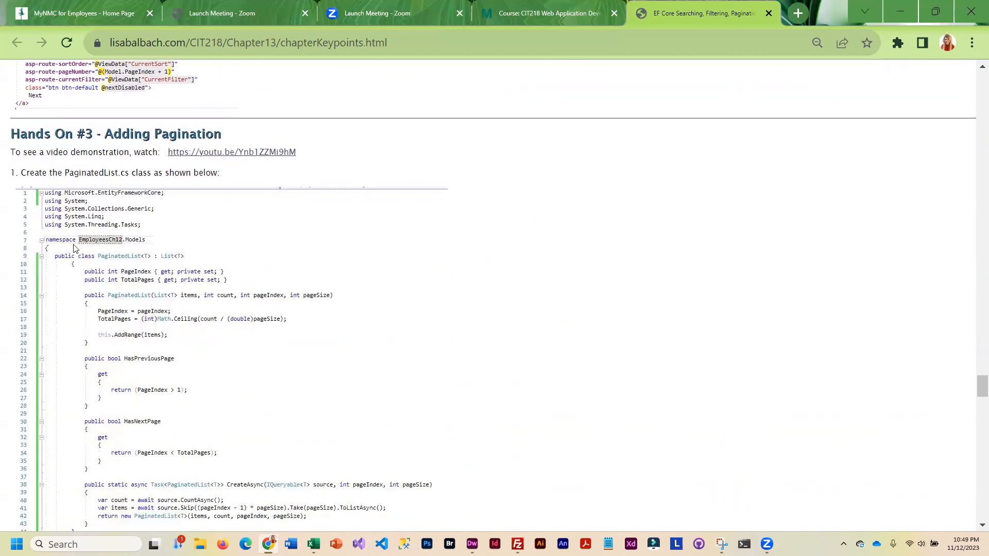
mouse_move(143, 213)
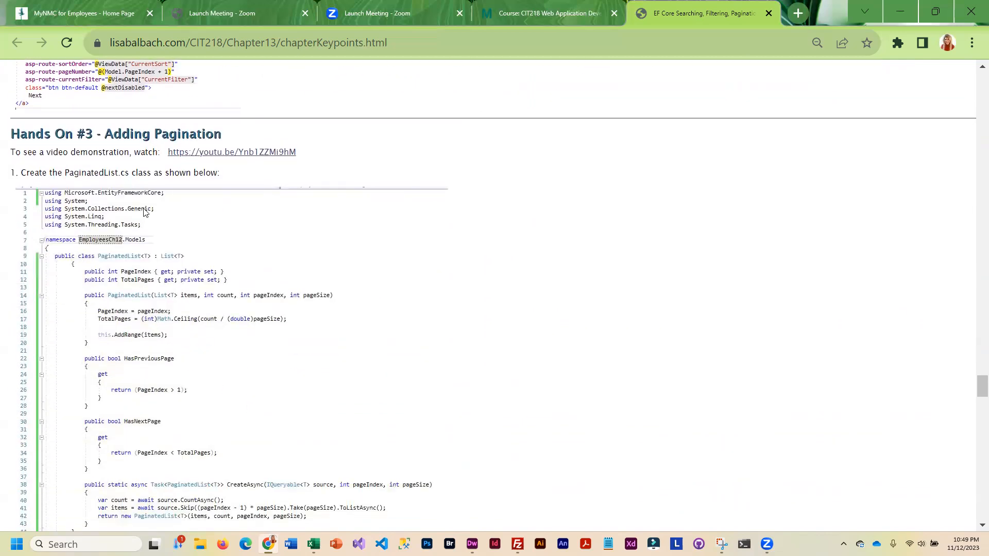
mouse_move(113, 192)
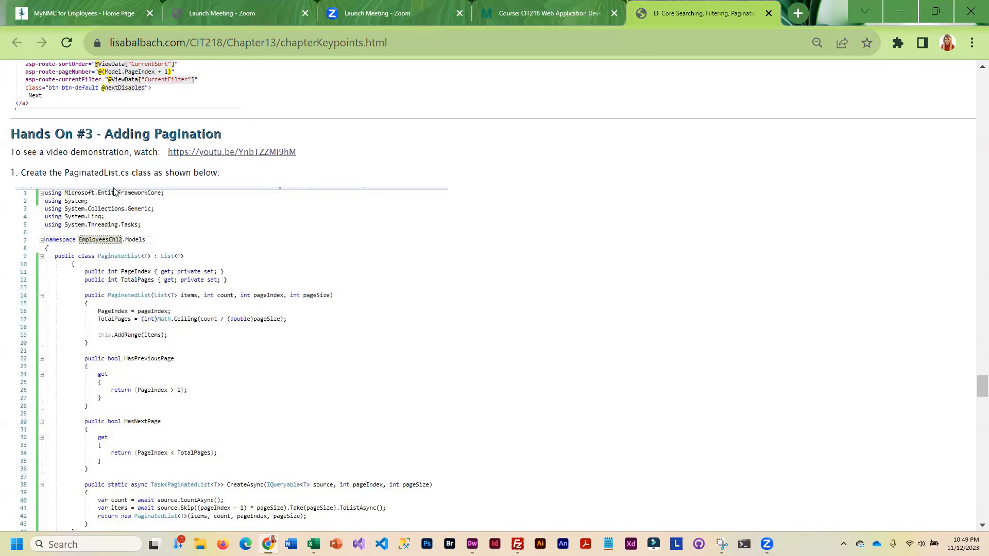
scroll("down", 3)
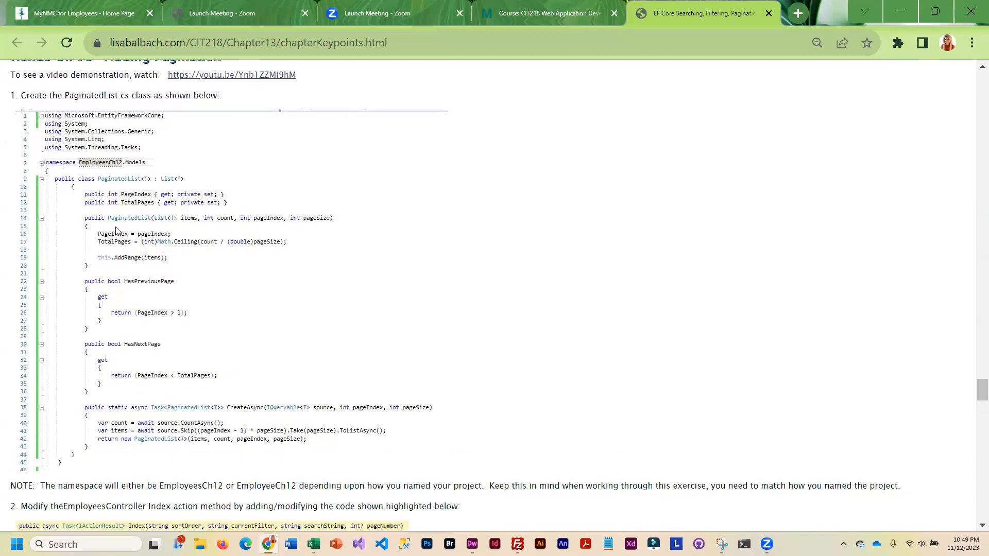
mouse_move(222, 323)
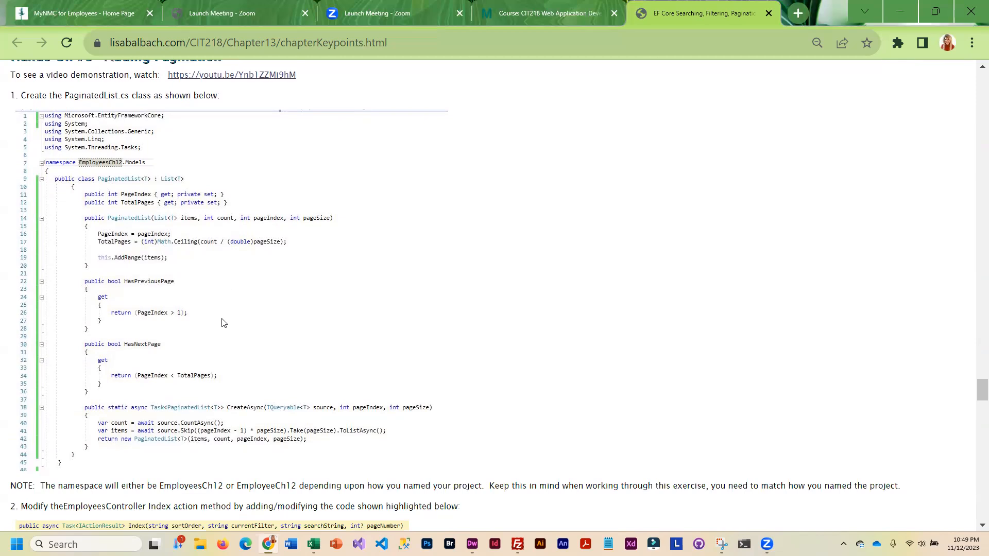
scroll("down", 3)
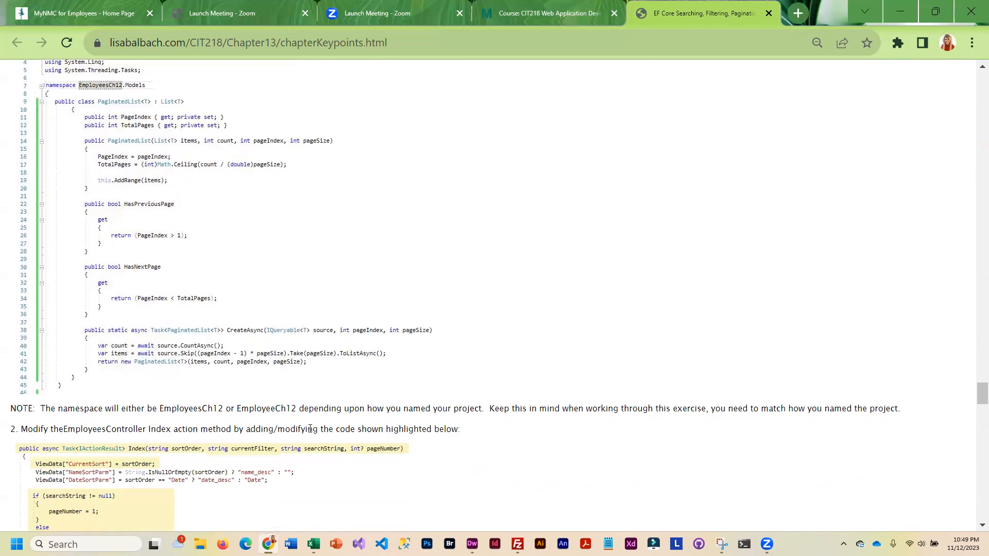
scroll("down", 3)
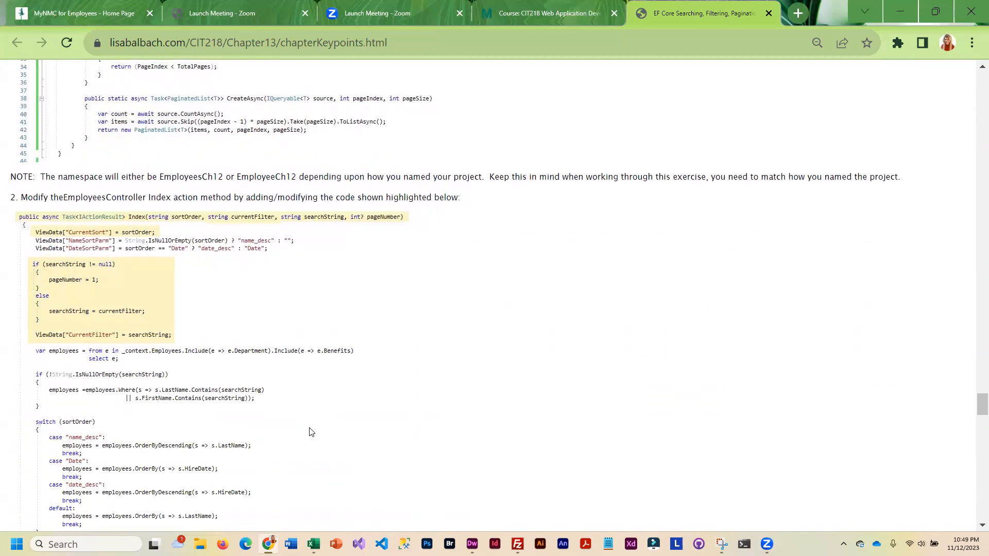
mouse_move(124, 220)
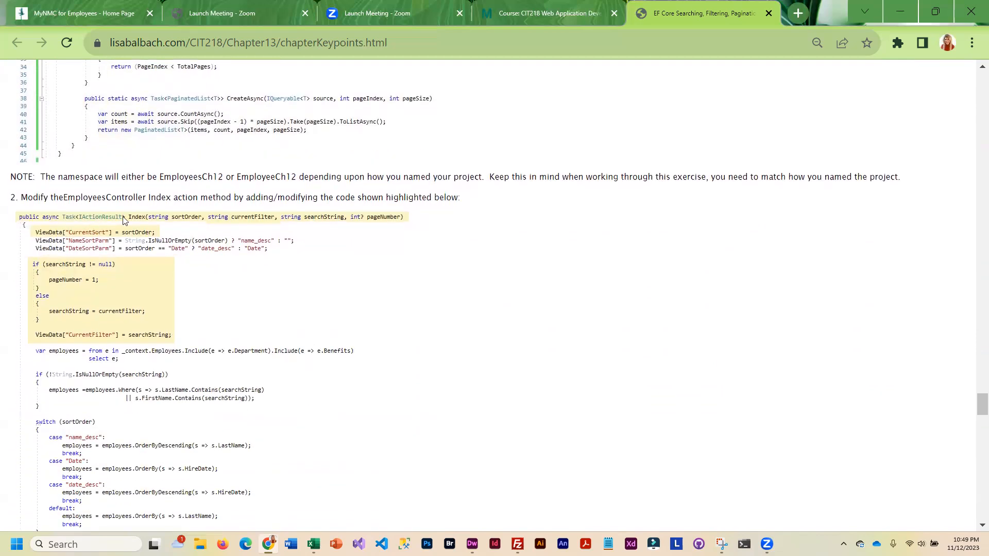
scroll("down", 3)
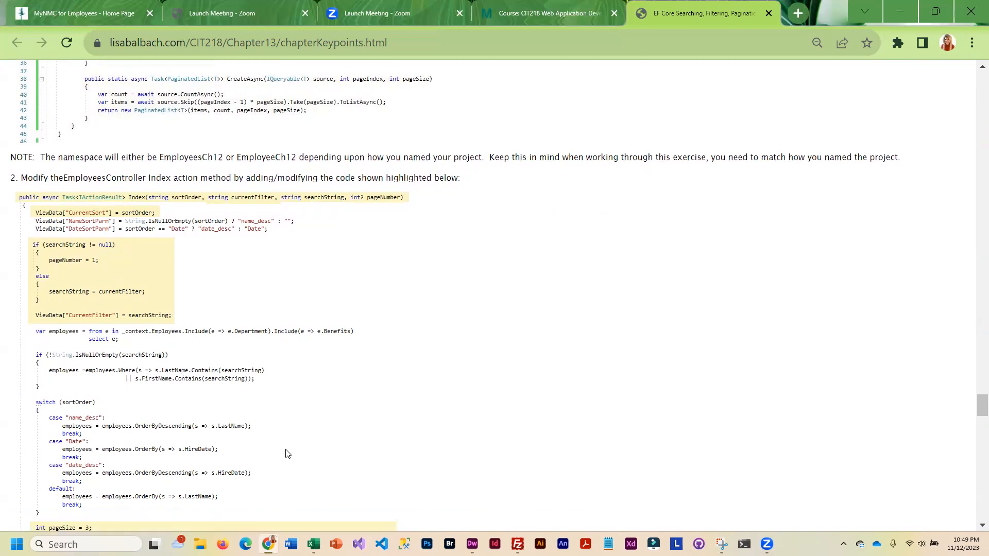
scroll("down", 3)
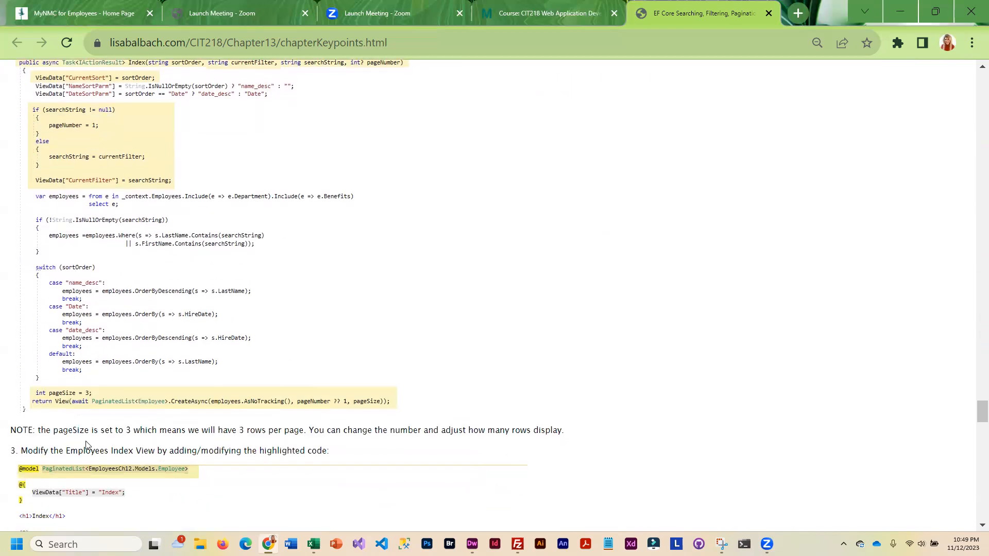
scroll("down", 3)
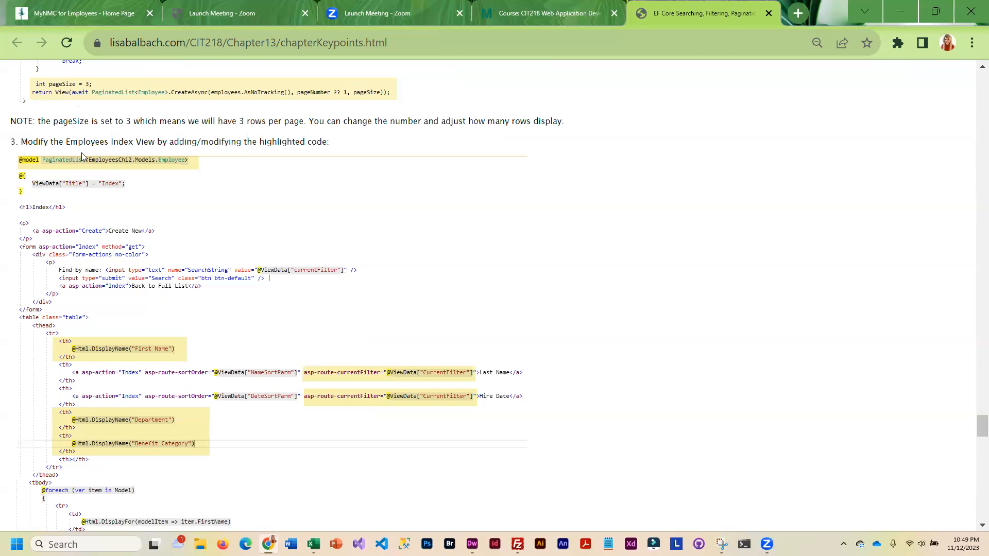
scroll("down", 3)
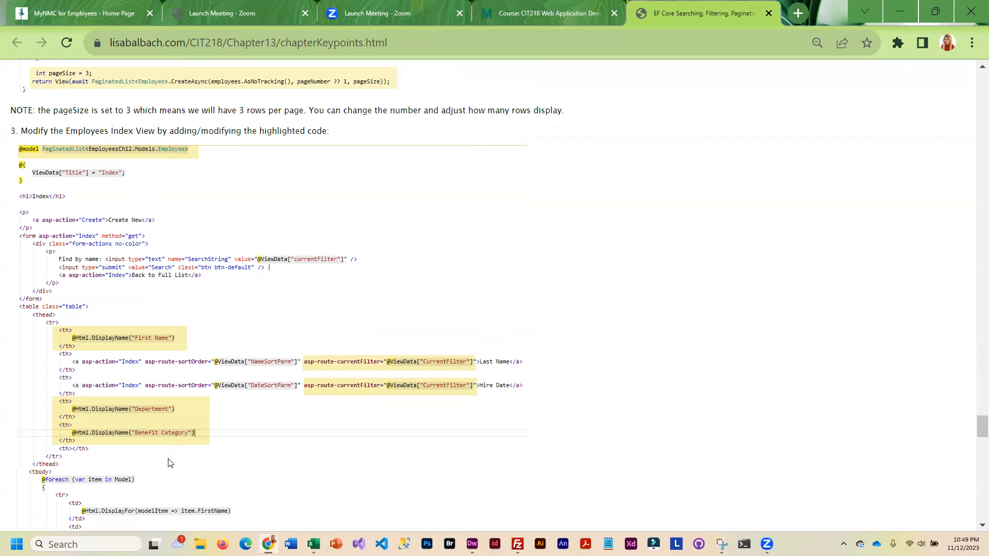
scroll("down", 3)
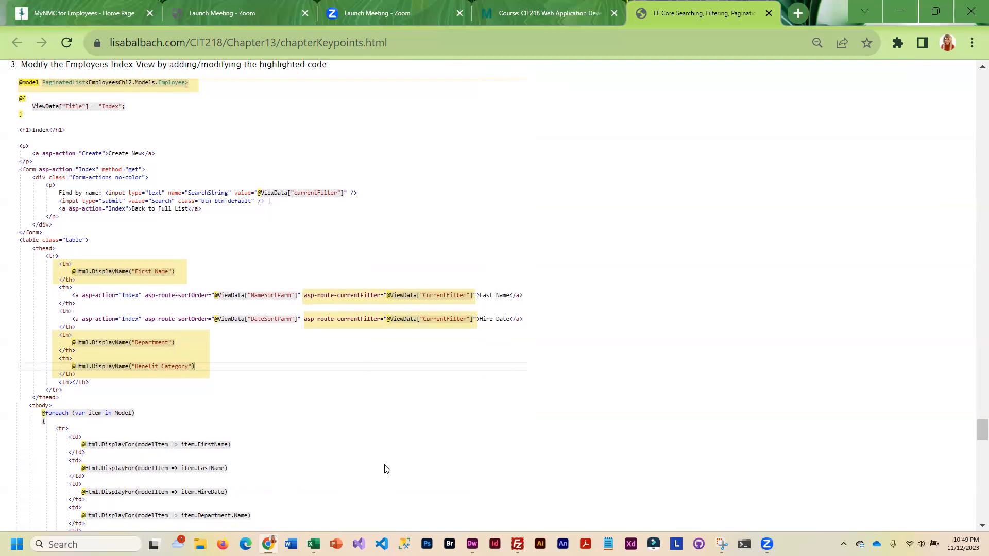
scroll("down", 3)
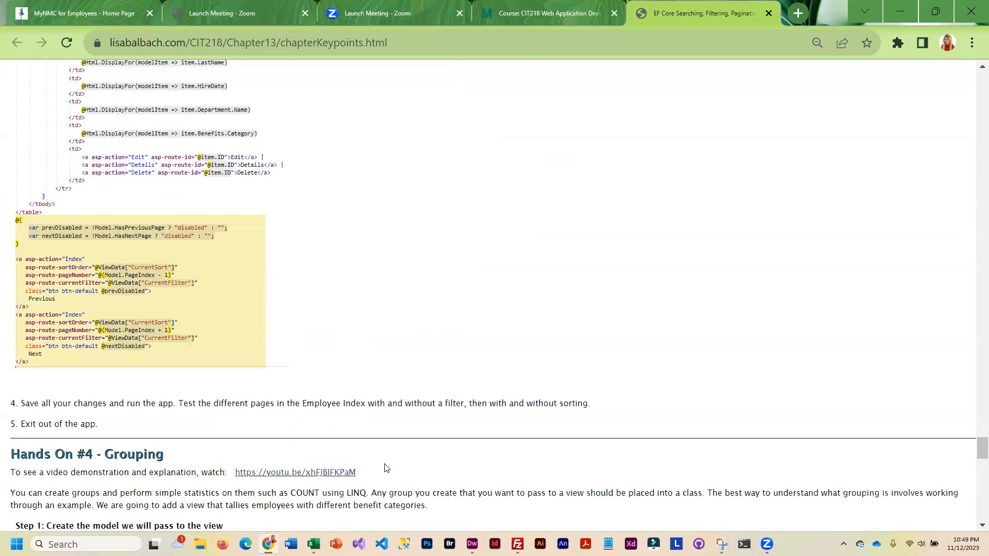
Read the DepartmentGroup class and controller steps, then bring up EmployeesCh12 in Visual Studio
scroll("down", 3)
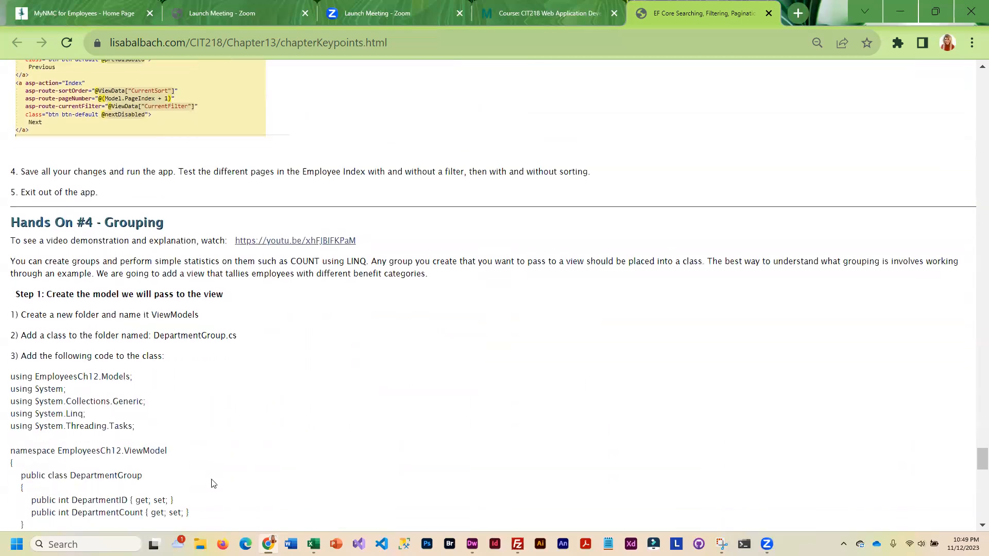
scroll("down", 3)
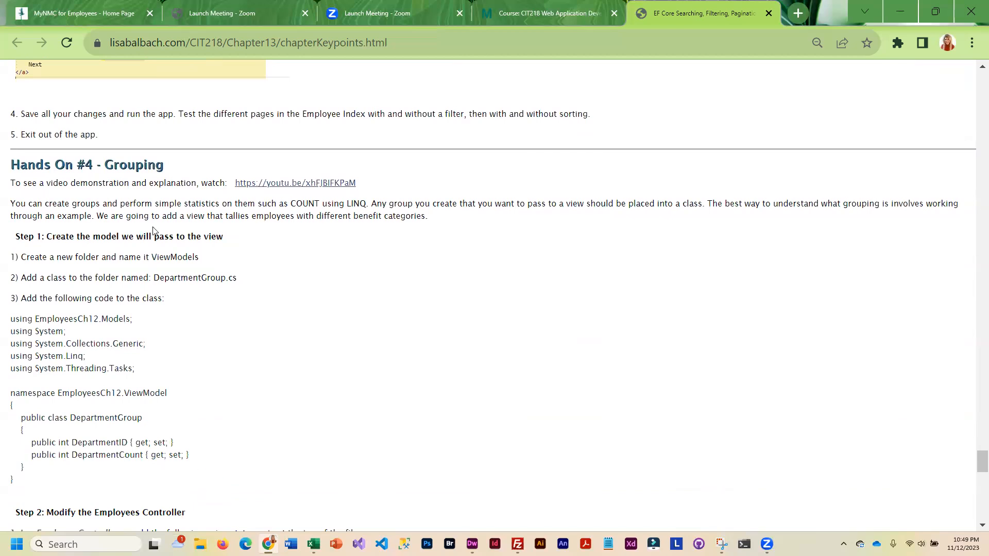
mouse_move(114, 165)
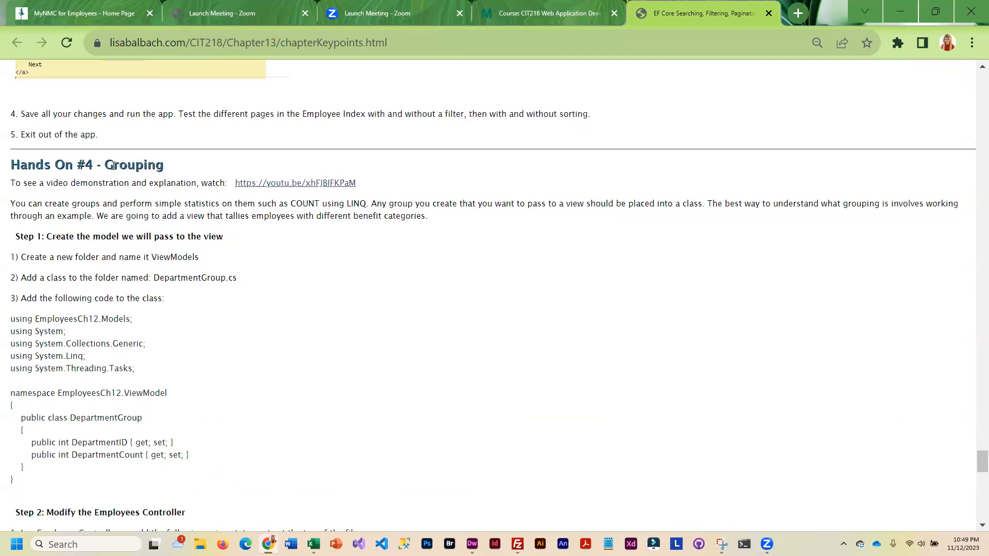
mouse_move(127, 439)
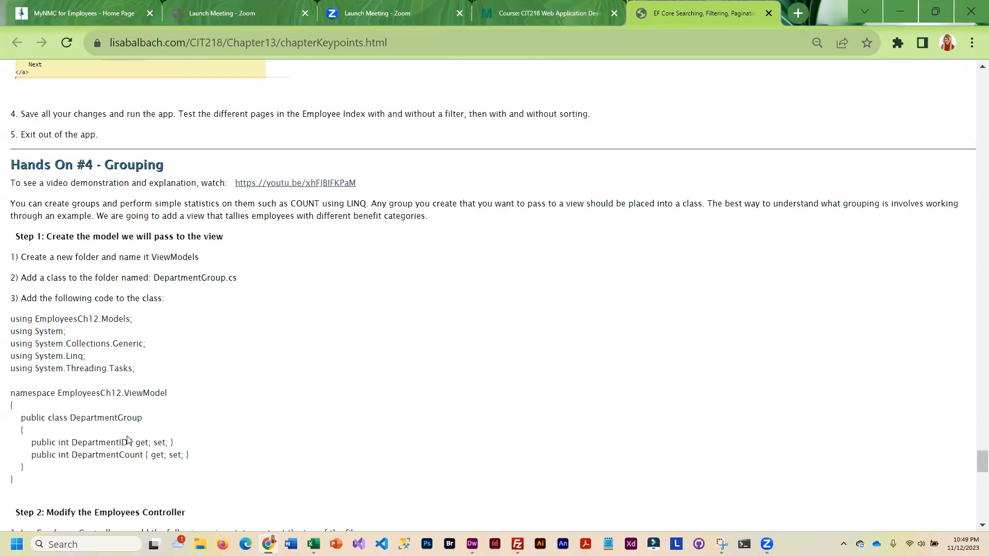
scroll("down", 3)
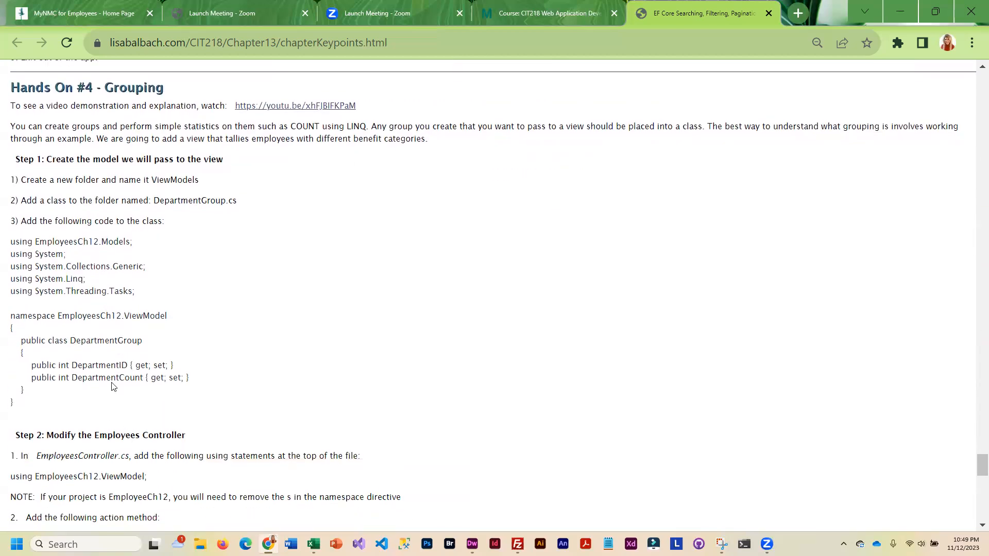
mouse_move(306, 526)
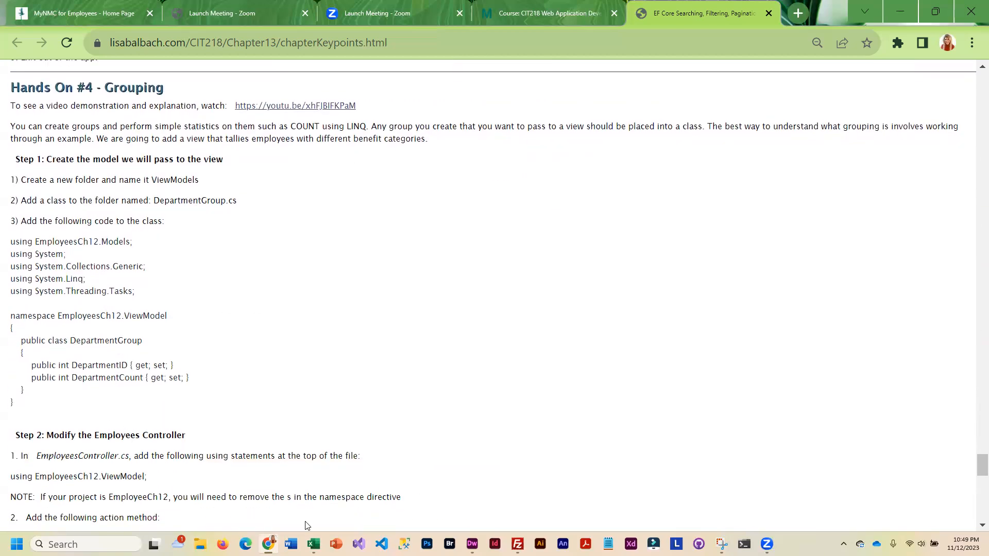
mouse_move(227, 371)
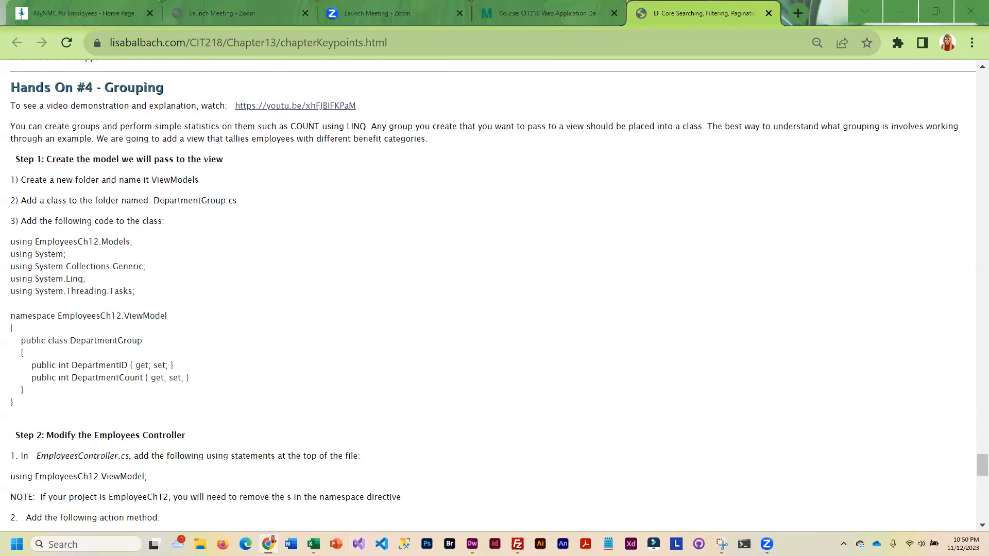
left_click(357, 544)
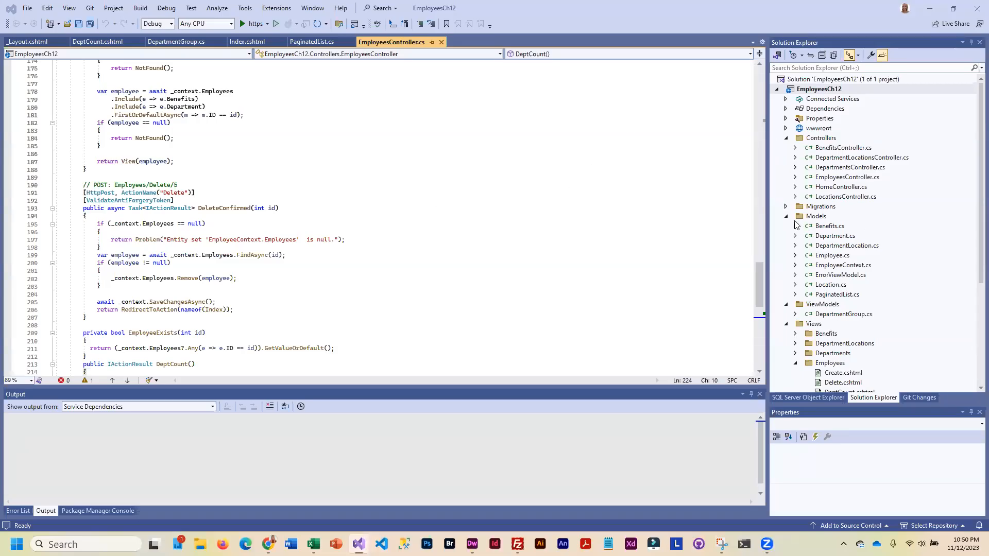
Collapse the Models folder and return to EmployeesController.cs with its DeptCount action
left_click(785, 216)
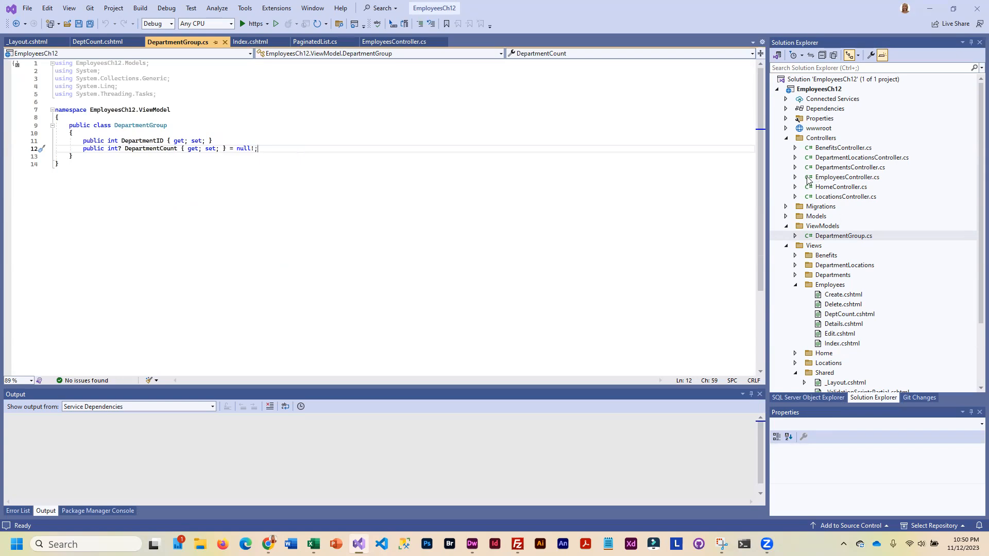
left_click(391, 42)
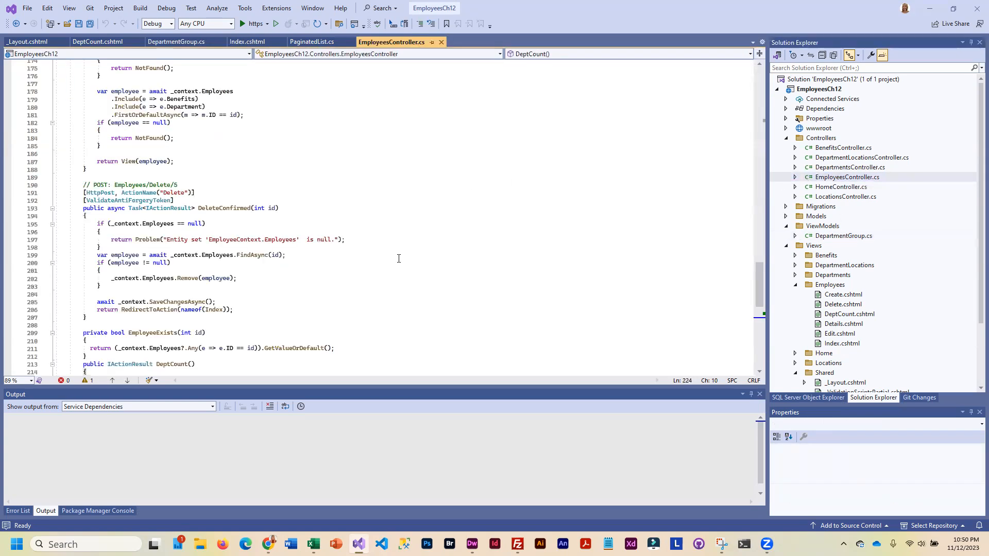
scroll("down", 3)
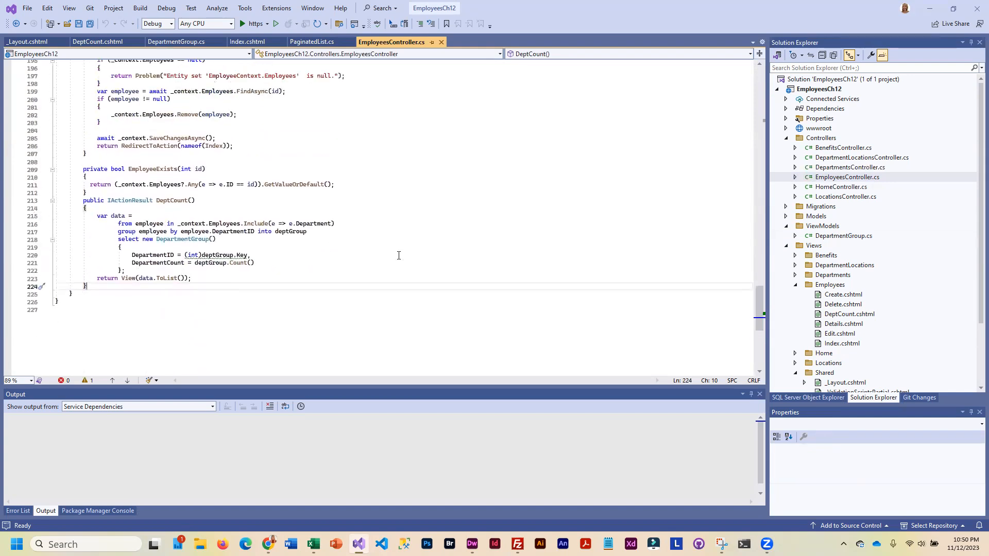
mouse_move(356, 222)
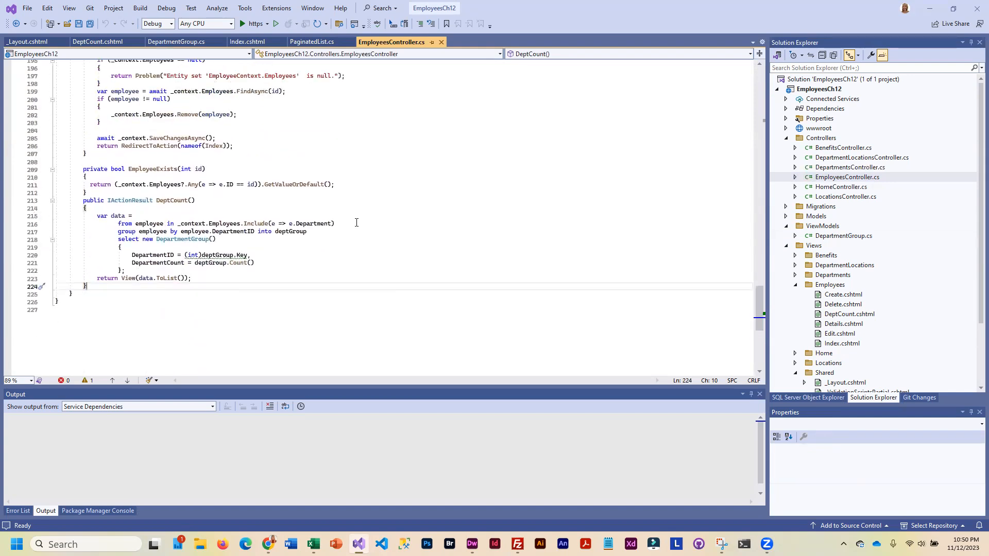
mouse_move(297, 236)
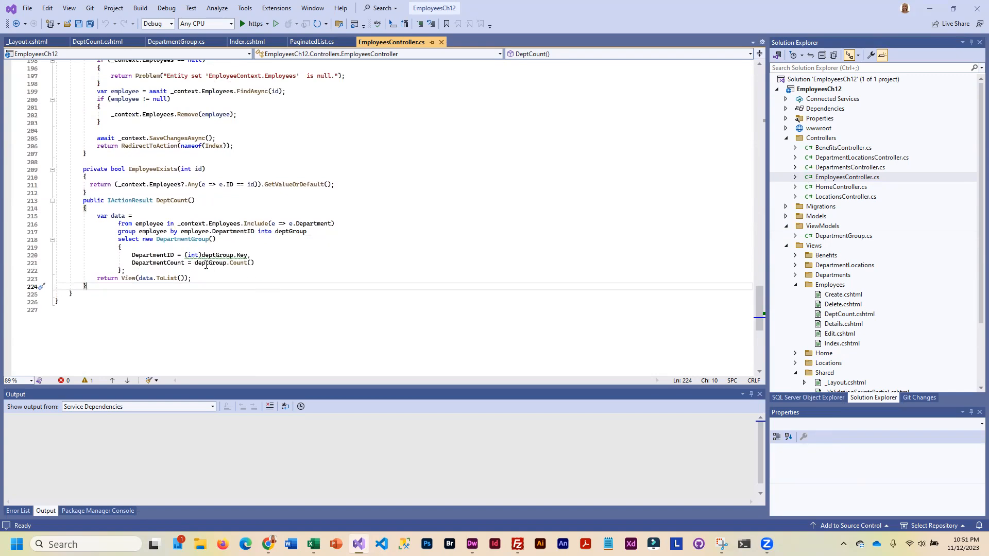
double_click(239, 263)
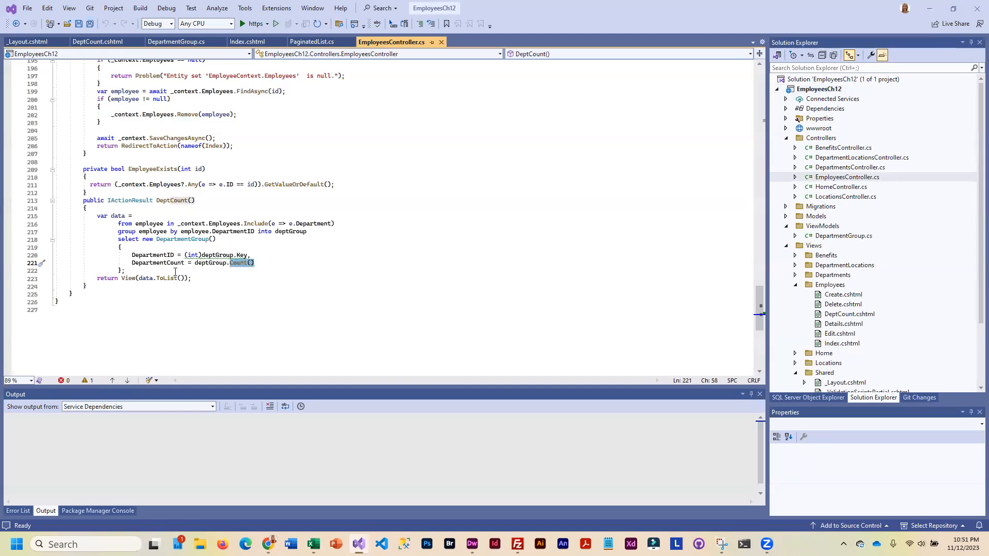
mouse_move(241, 262)
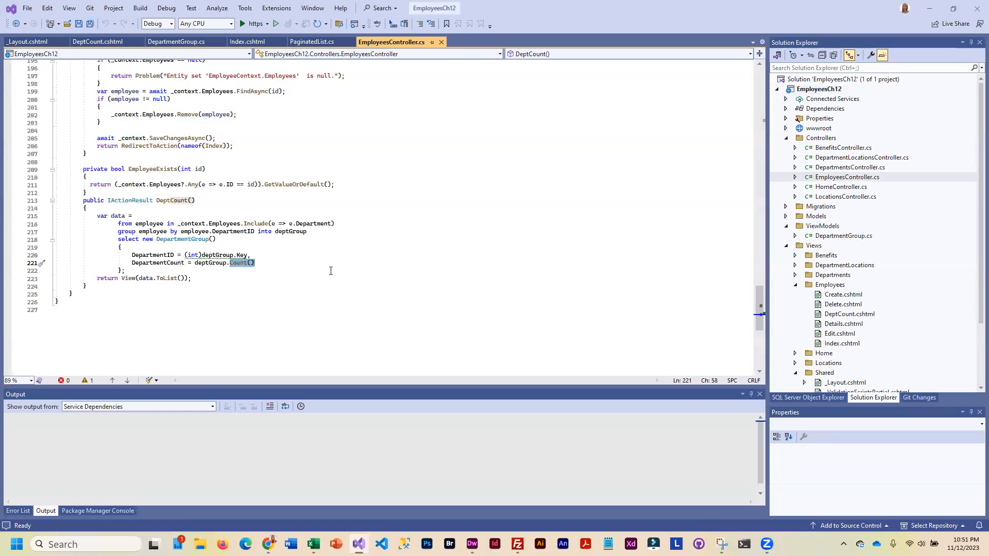
mouse_move(828, 329)
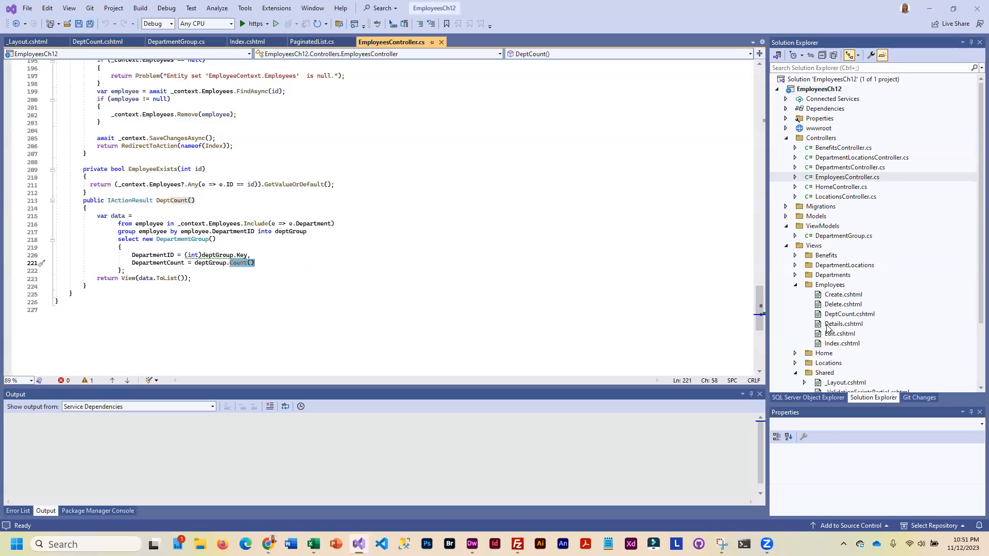
mouse_move(828, 263)
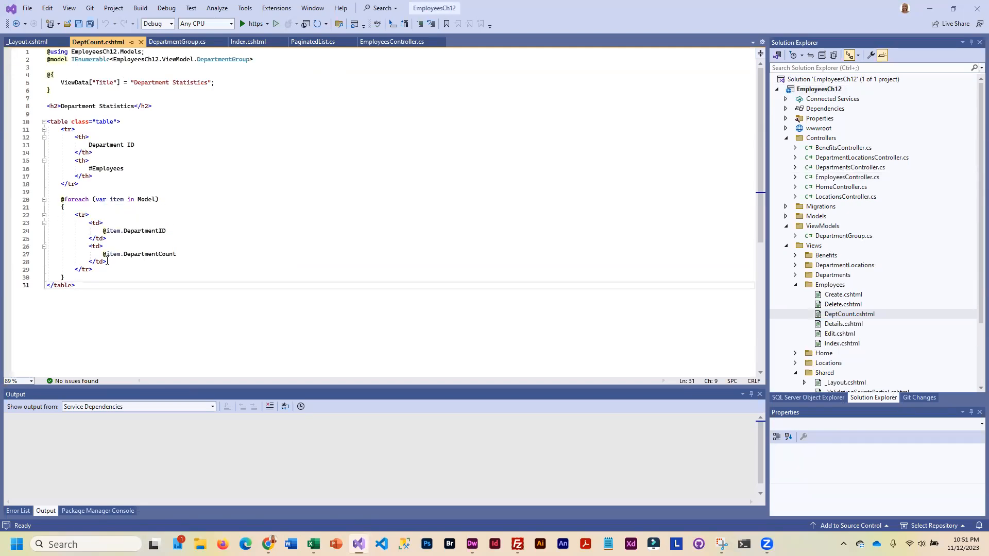
mouse_move(240, 252)
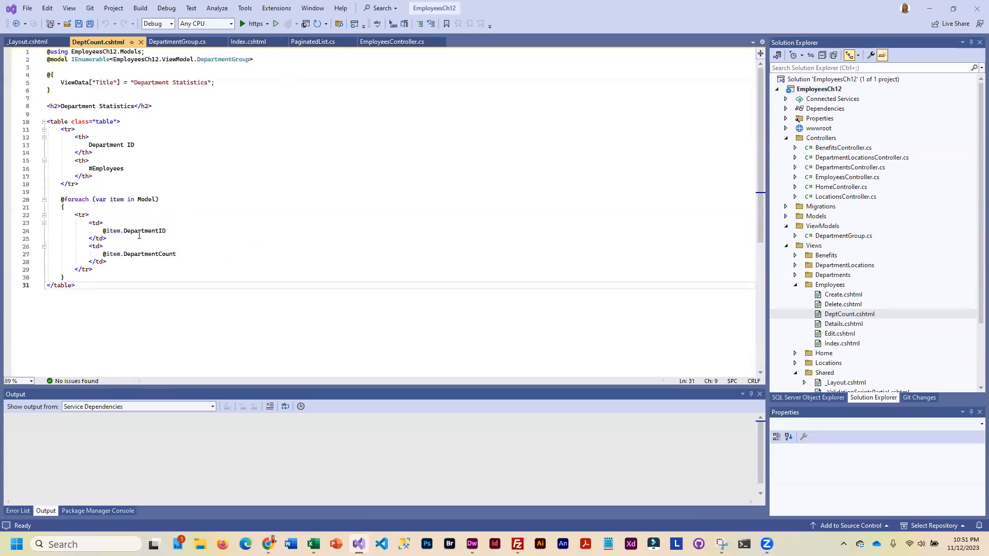
mouse_move(151, 253)
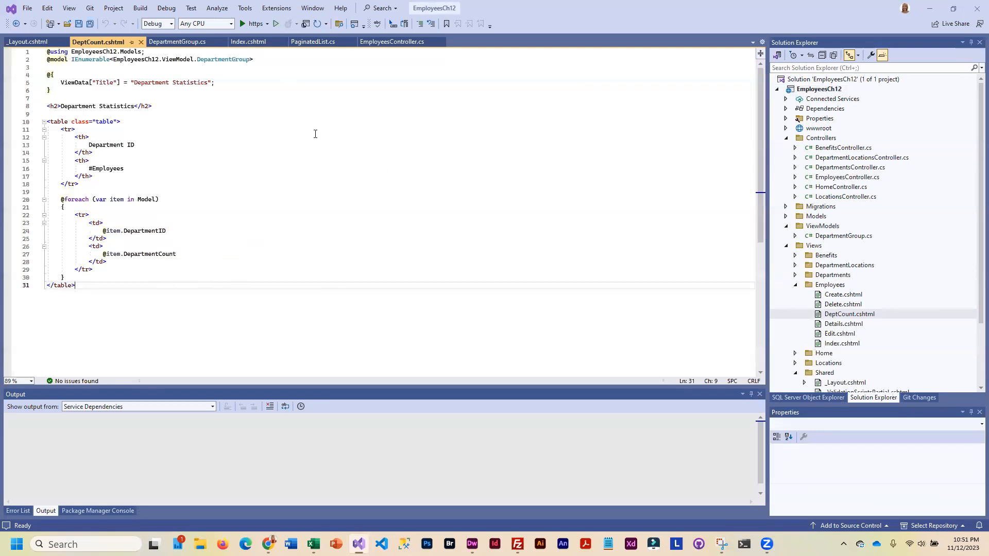
Launch the EmployeesCh12 app with the green https Run button
left_click(242, 23)
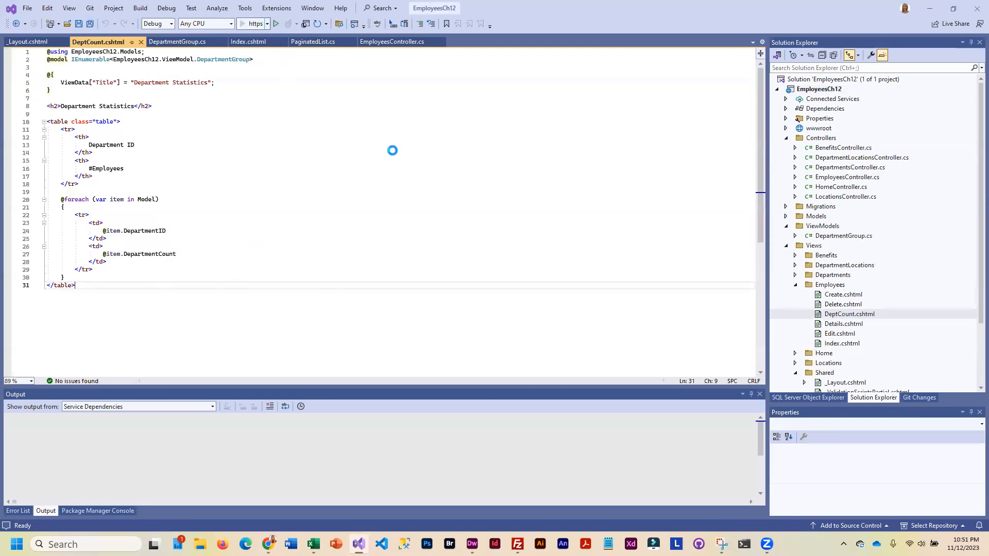
Open the Employees list and sort by last name descending, ascending, then by hire date
left_click(276, 23)
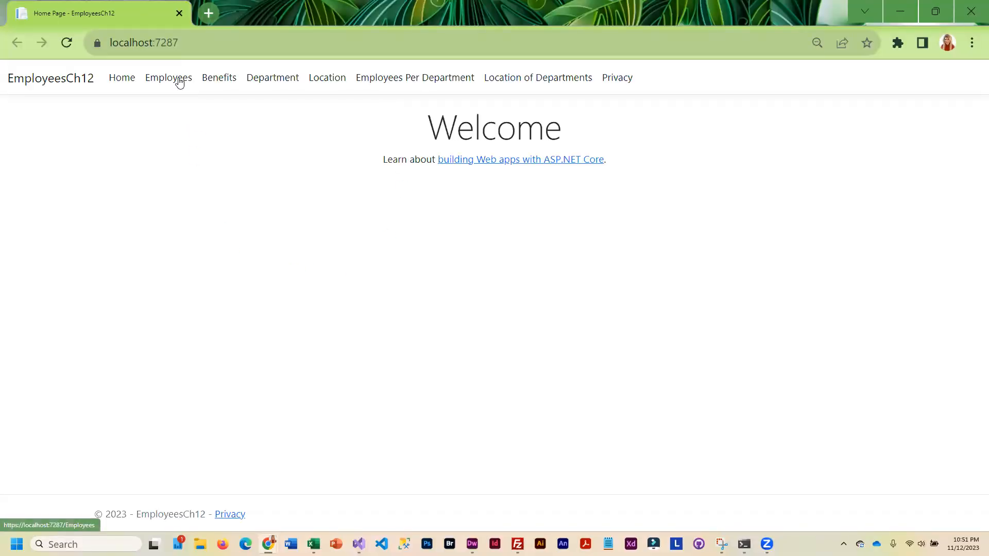
left_click(168, 77)
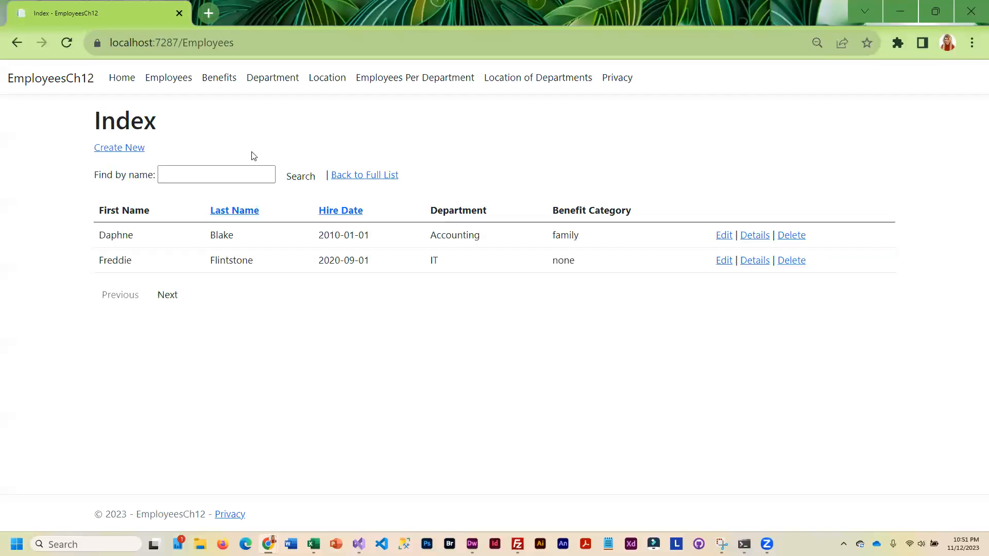
mouse_move(246, 230)
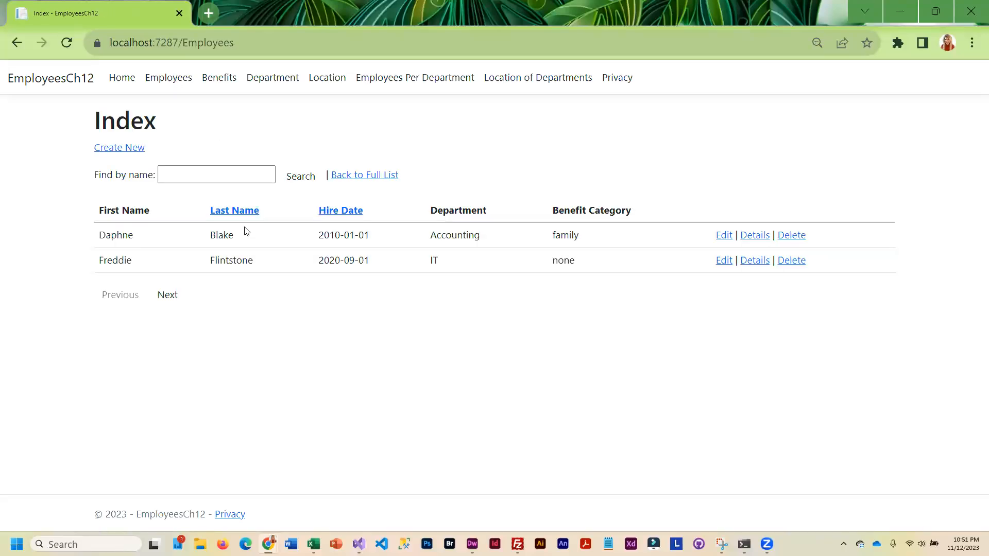
left_click(233, 210)
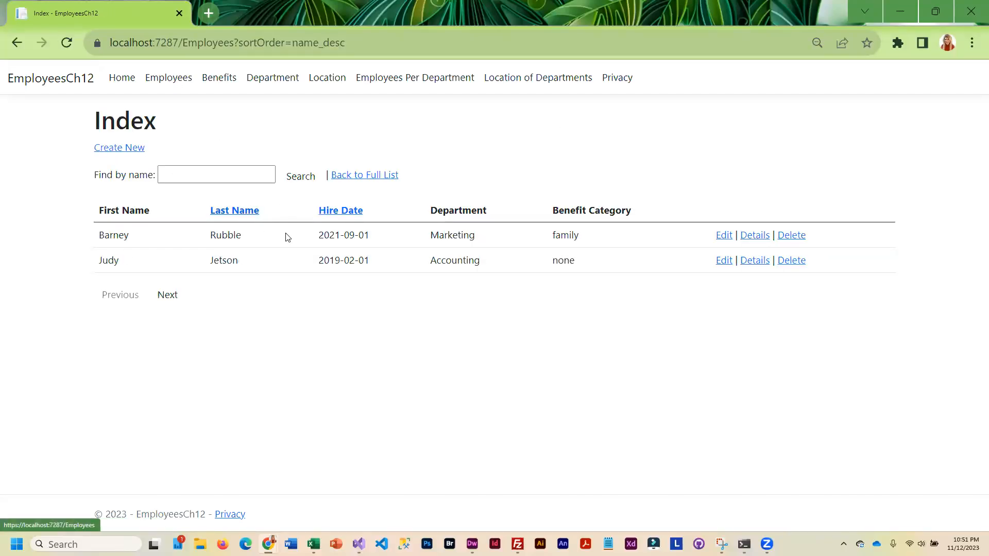
left_click(234, 210)
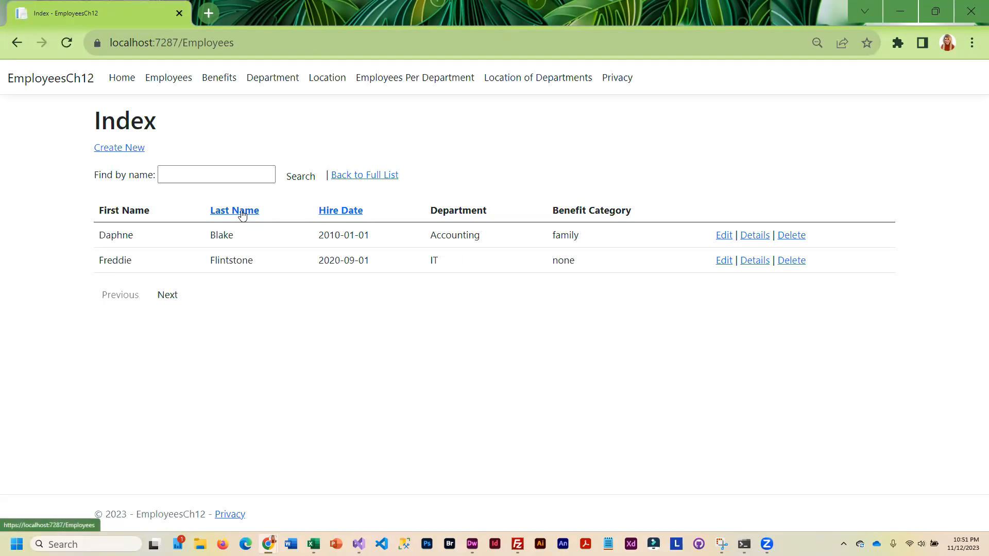
left_click(339, 210)
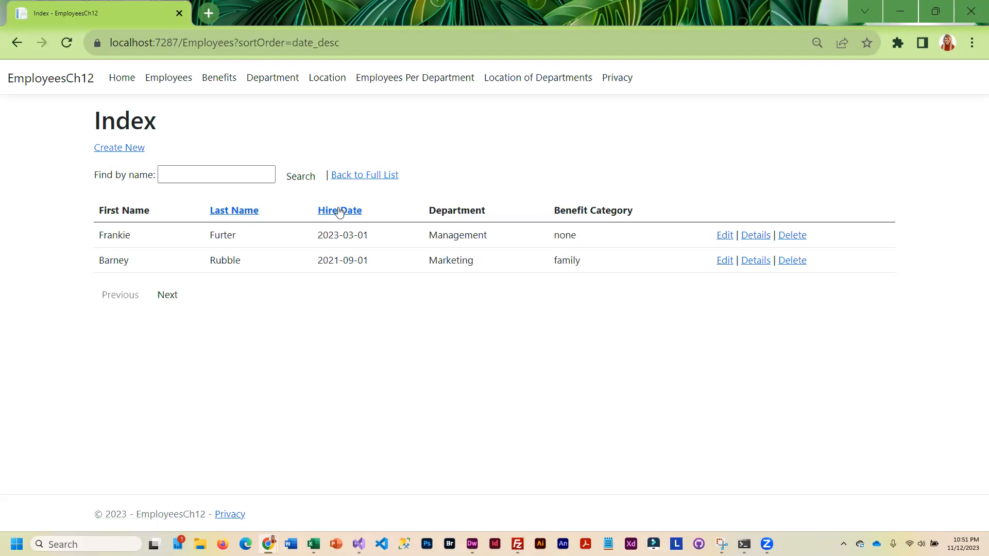
Page to the second page and back to the first, then return to Visual Studio
left_click(340, 210)
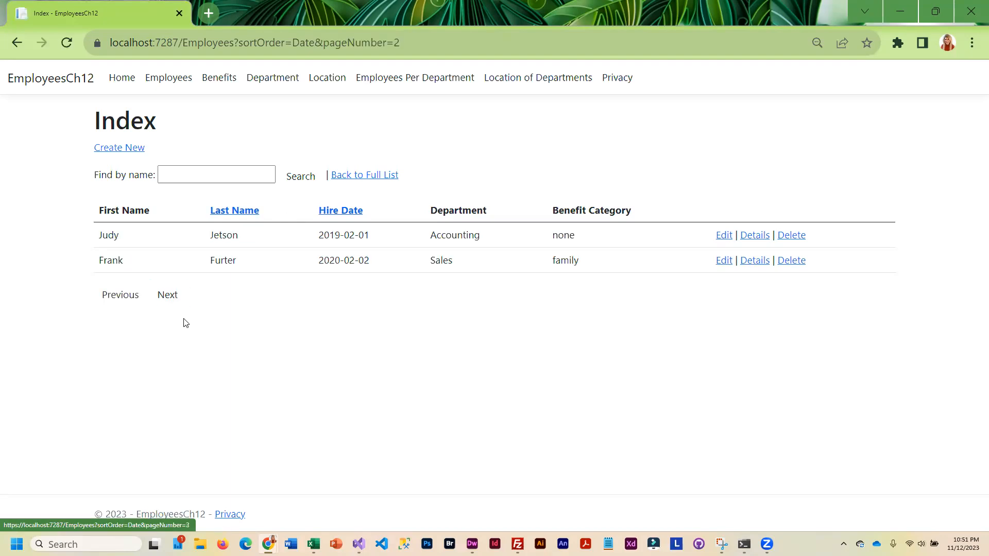
mouse_move(120, 295)
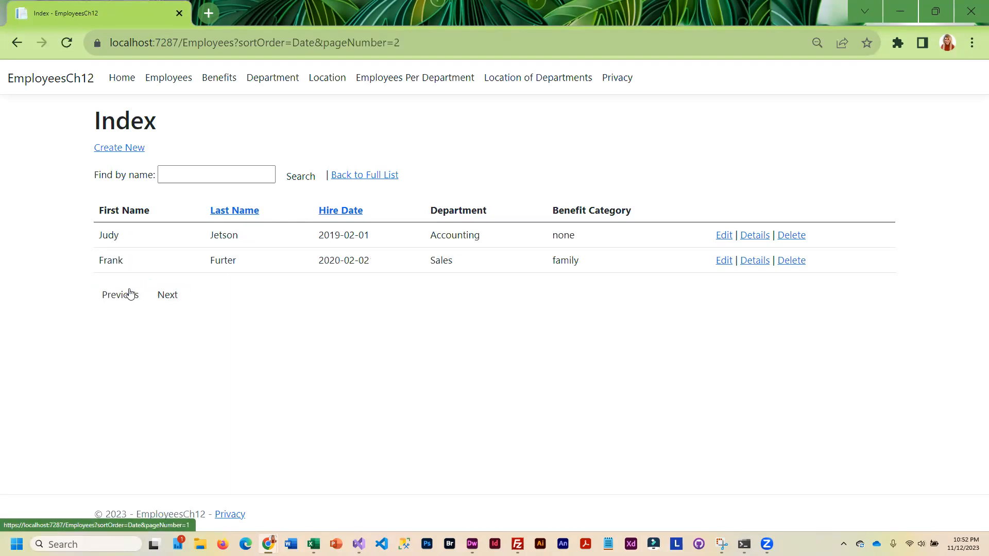
left_click(119, 295)
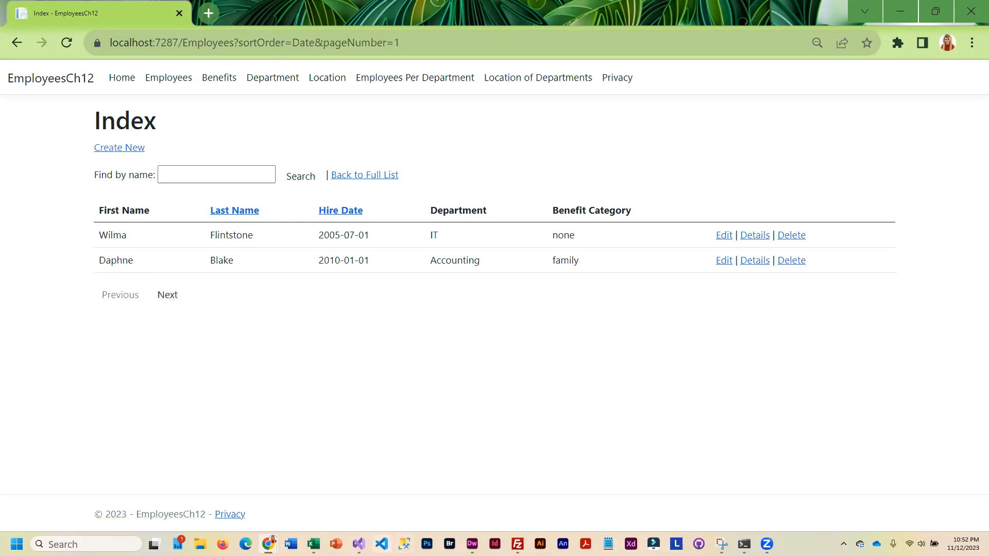
left_click(357, 544)
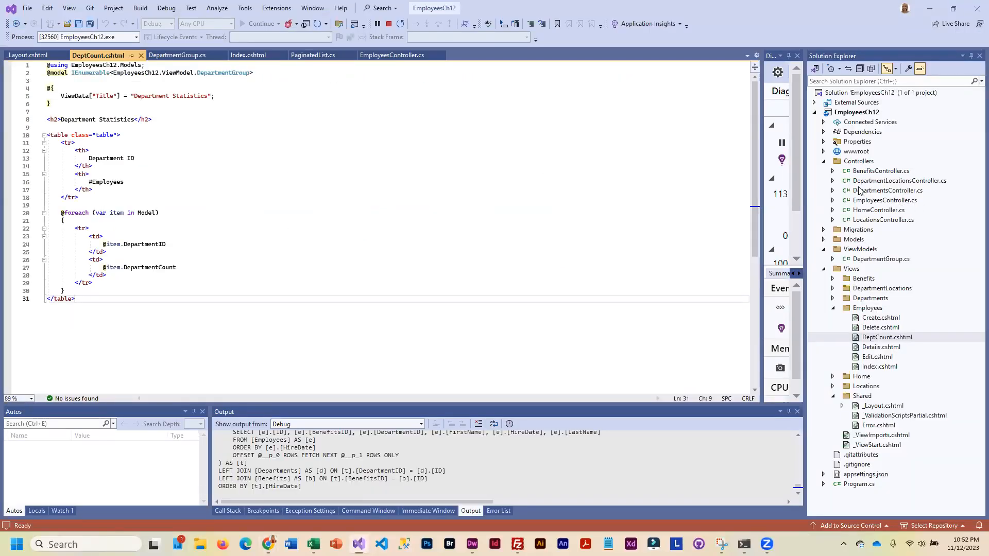
mouse_move(845, 205)
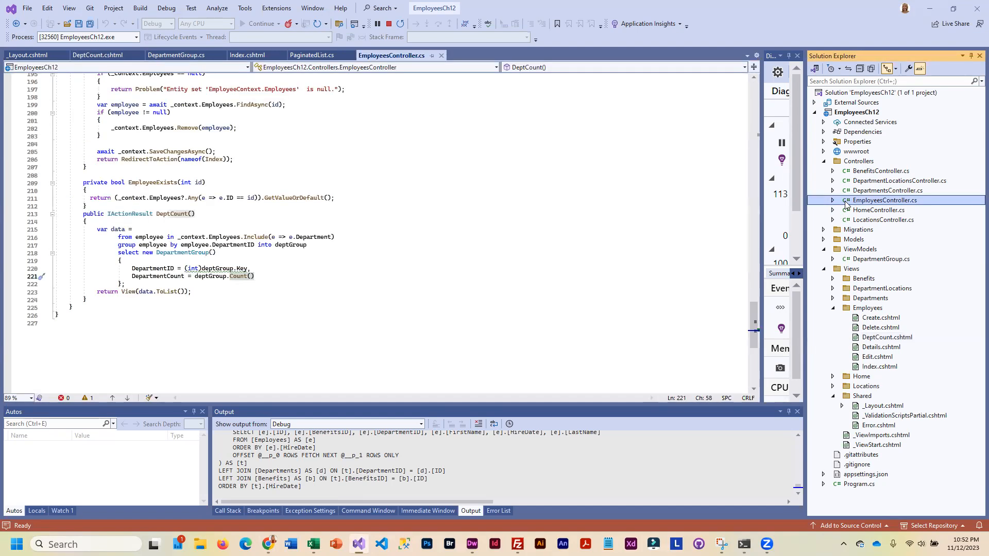
mouse_move(339, 283)
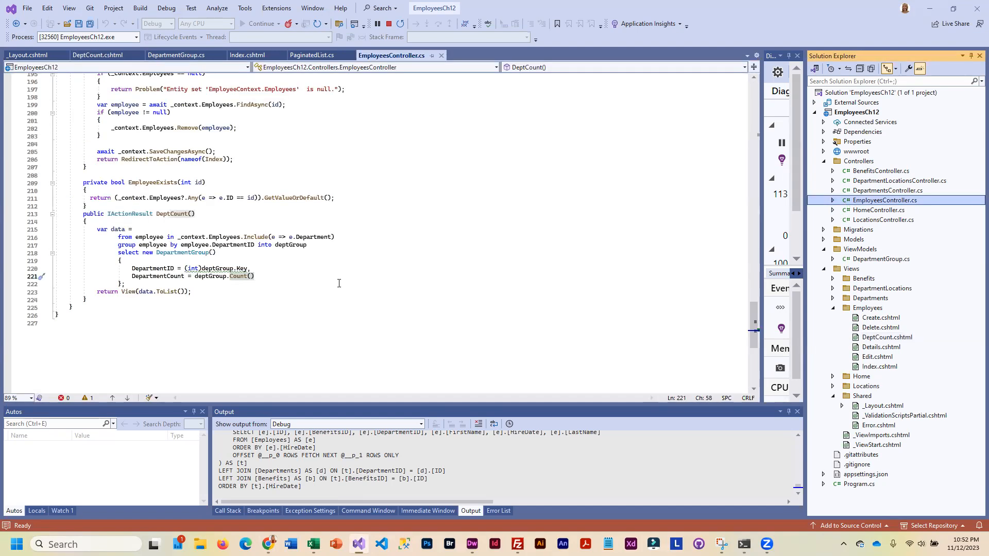
Change pageSize from 2 to 3 in the Index action and relaunch the app
scroll("up", 3)
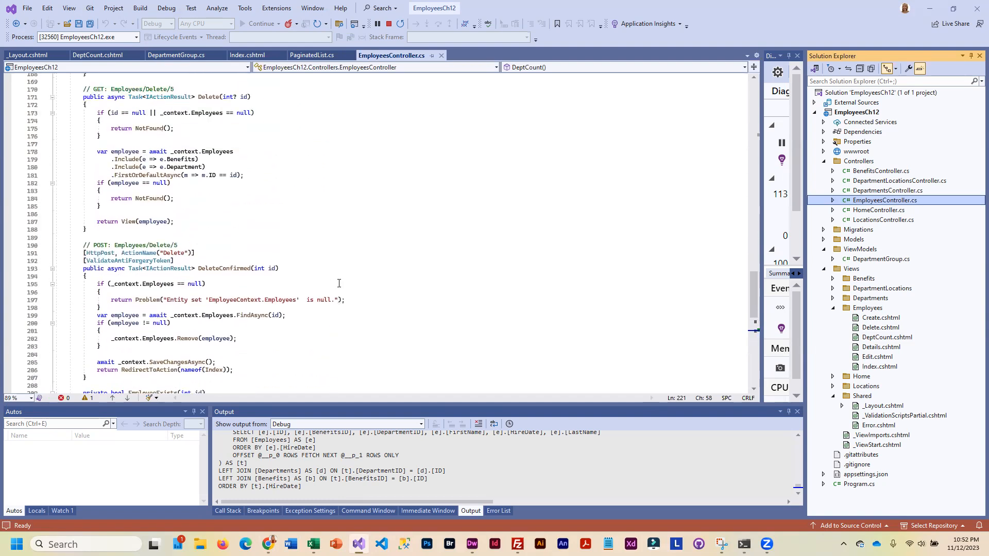
scroll("up", 3)
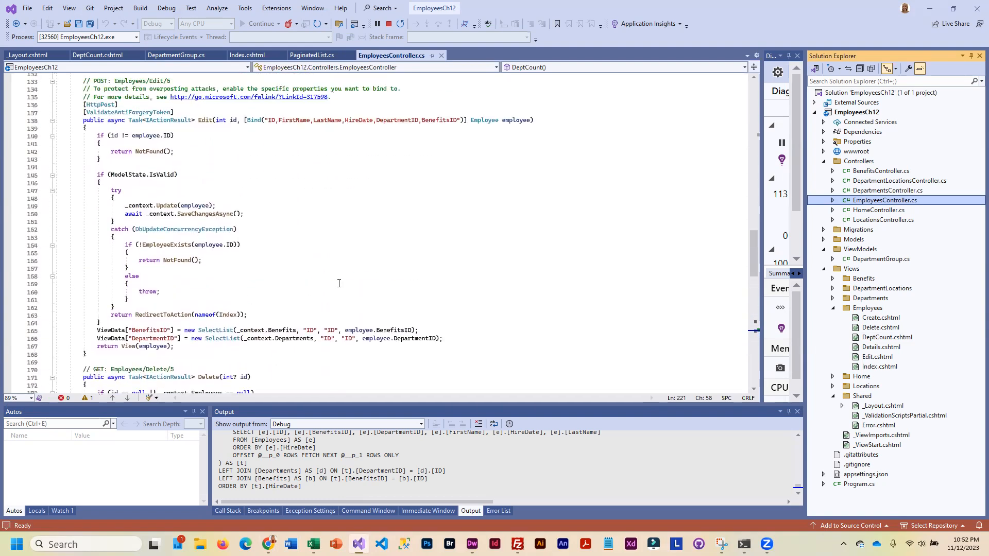
scroll("up", 3)
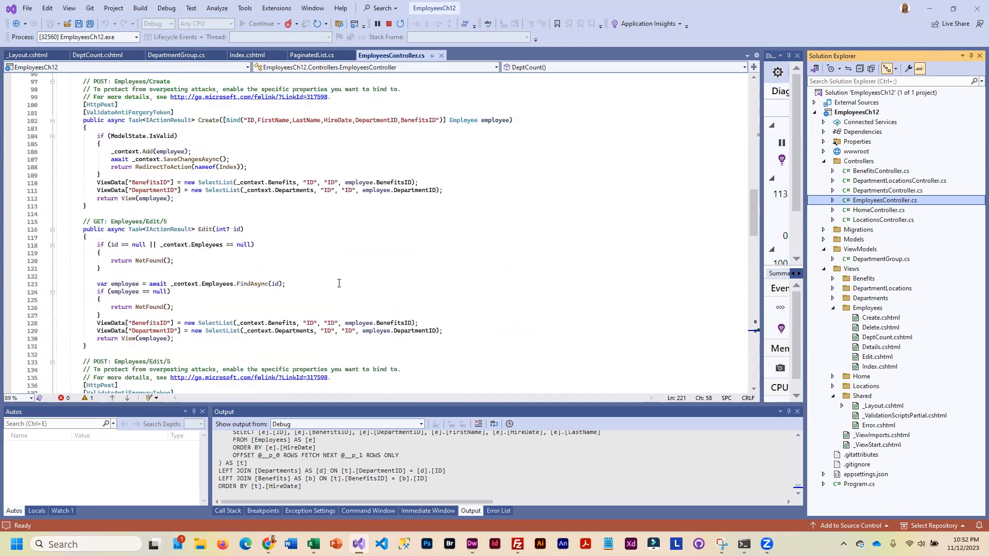
scroll("up", 3)
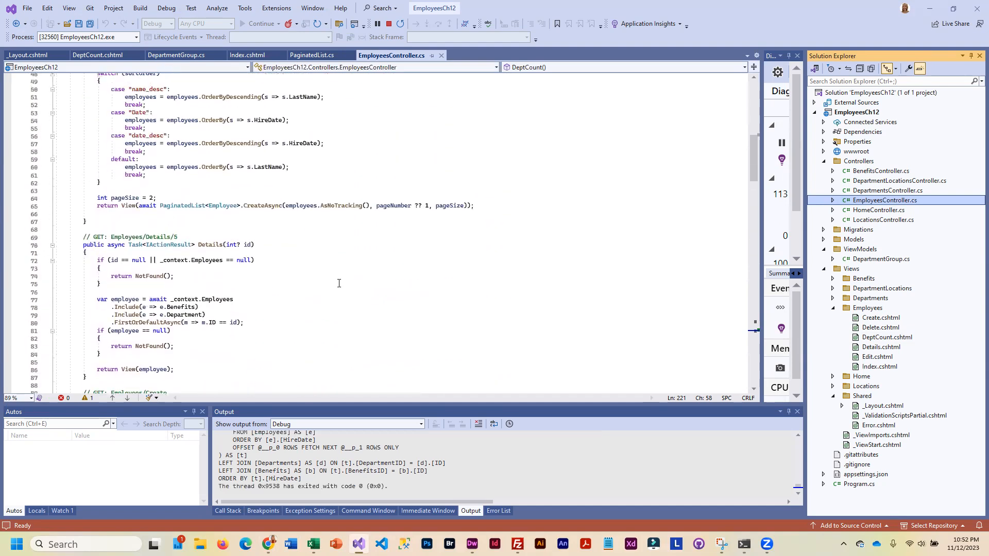
scroll("up", 3)
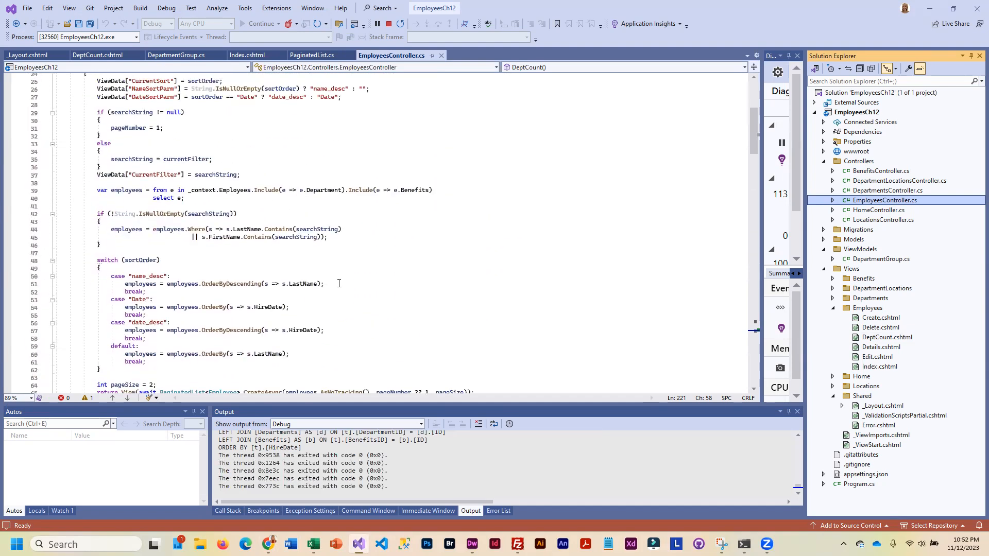
scroll("down", 3)
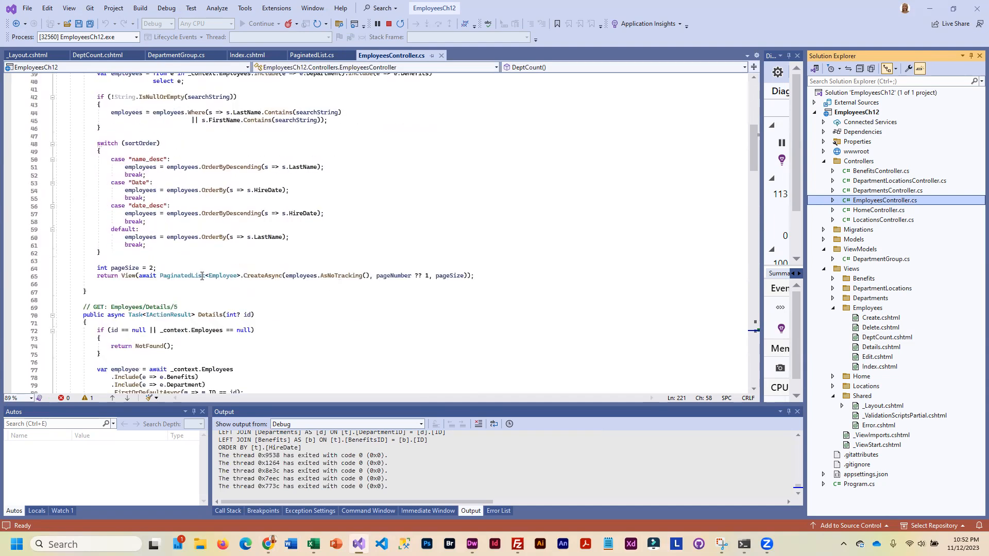
mouse_move(149, 267)
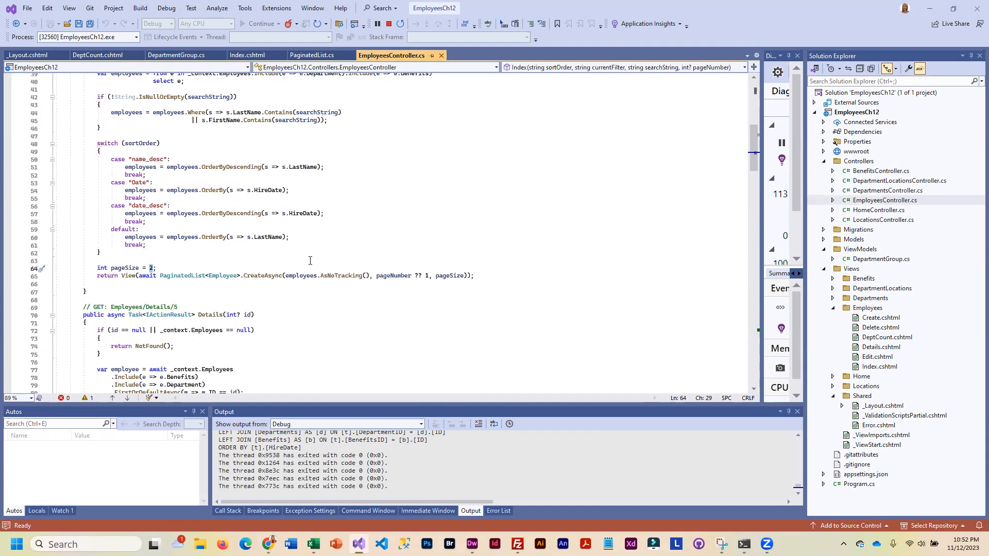
type("3")
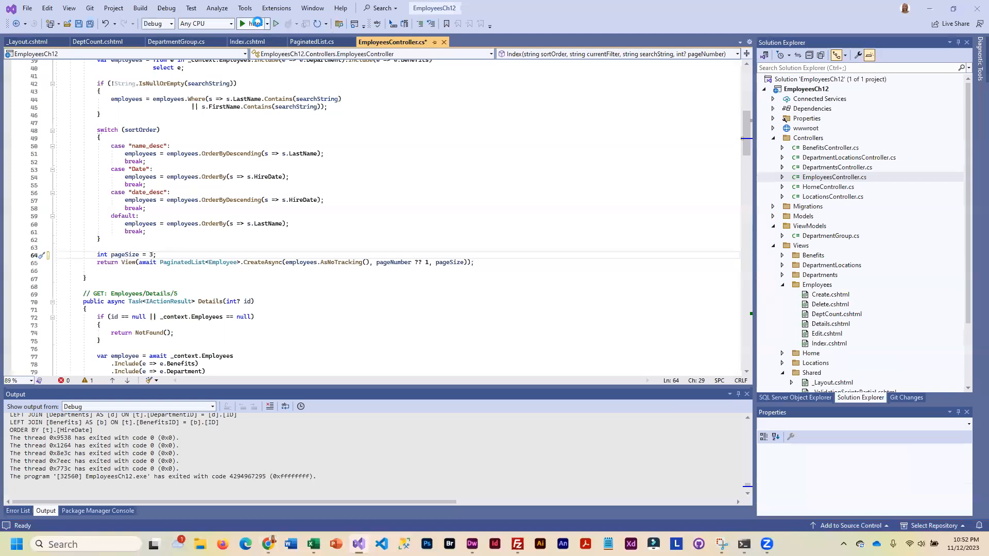
left_click(242, 23)
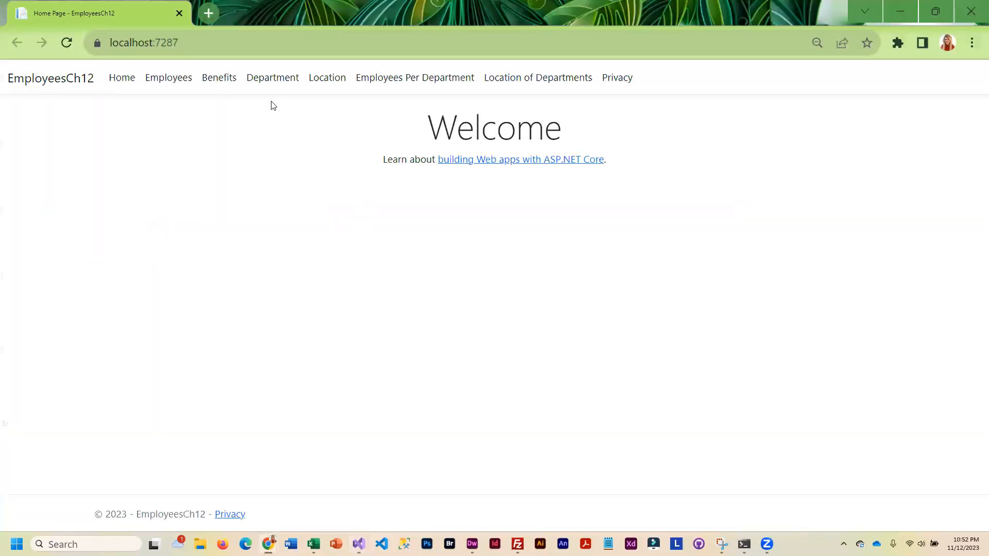
Sort Employees by hire date, search names for 'b', then return to the full list
left_click(168, 78)
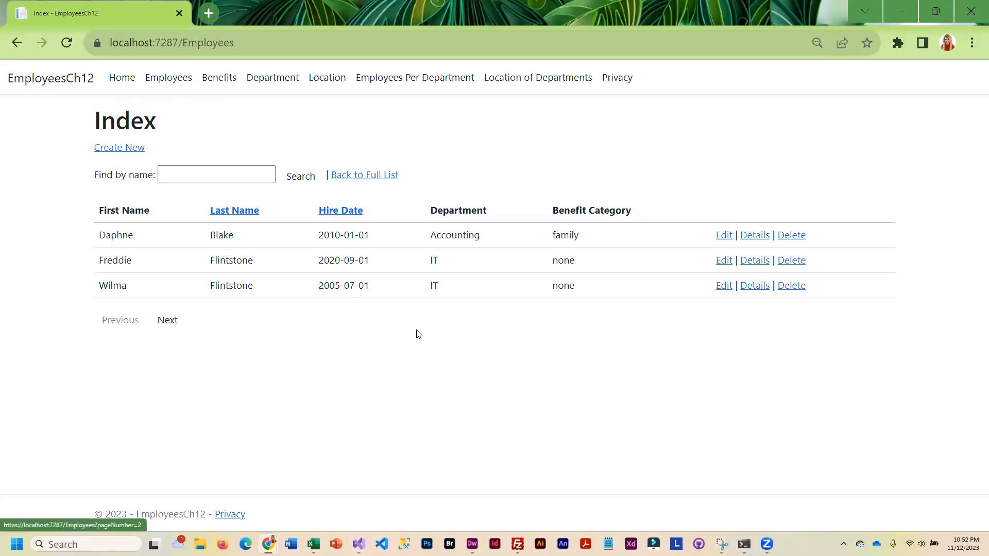
mouse_move(340, 210)
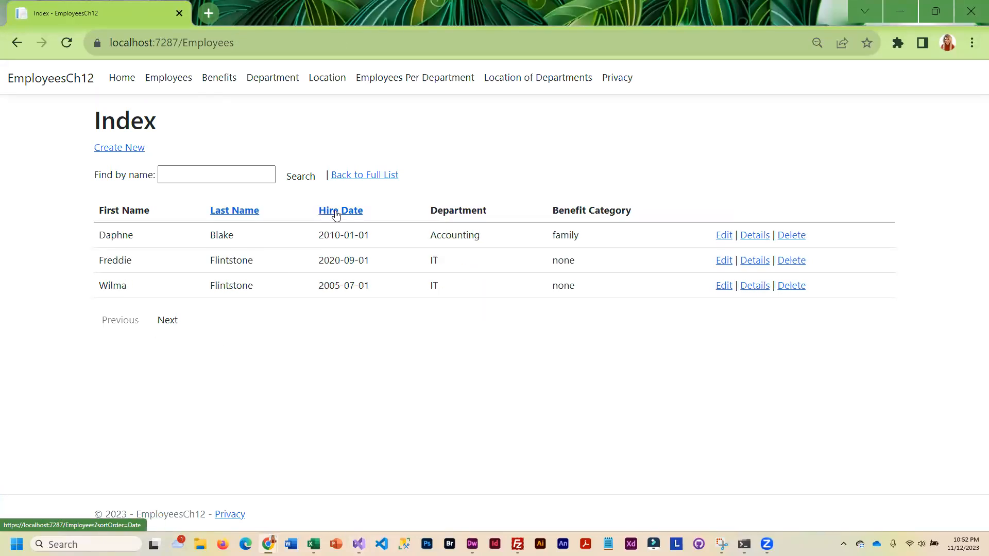
left_click(340, 210)
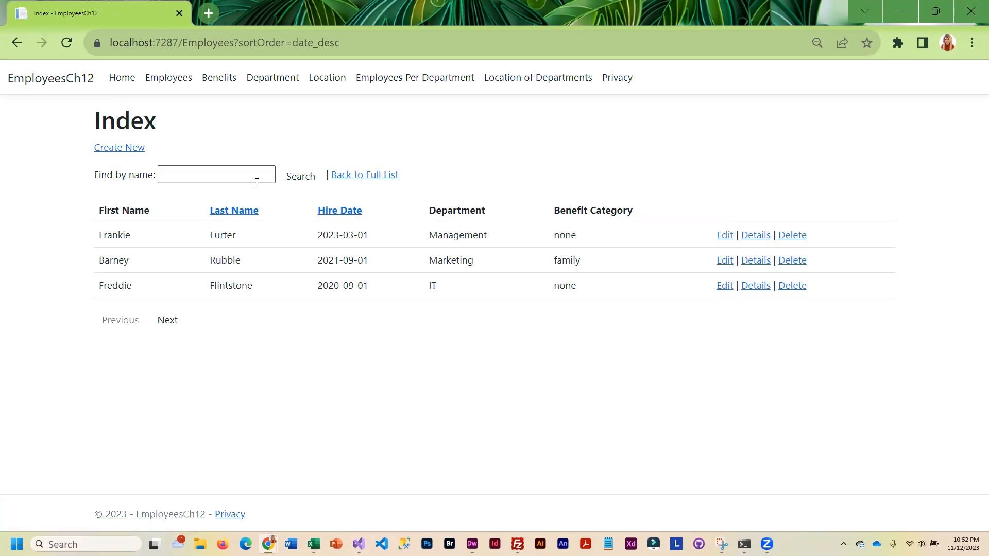
type("b")
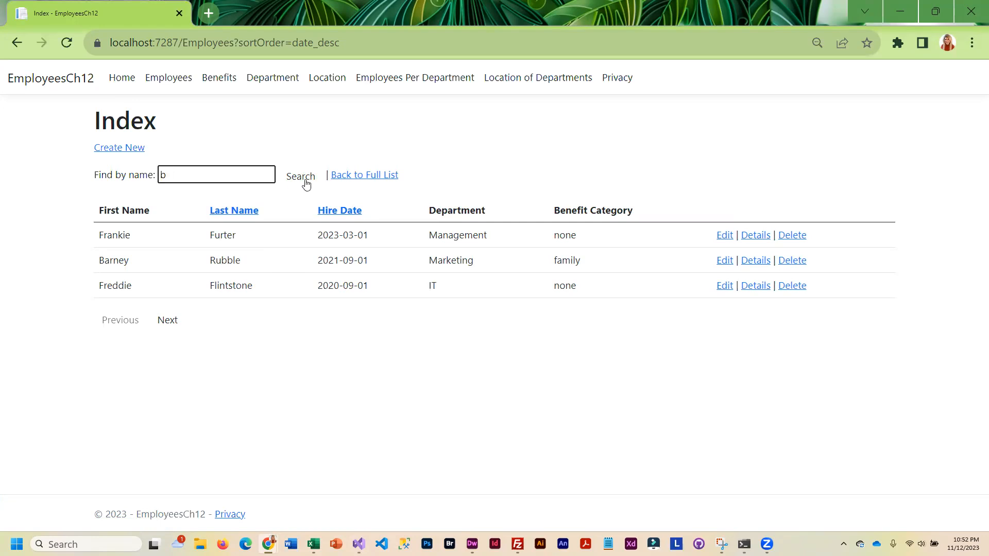
left_click(300, 176)
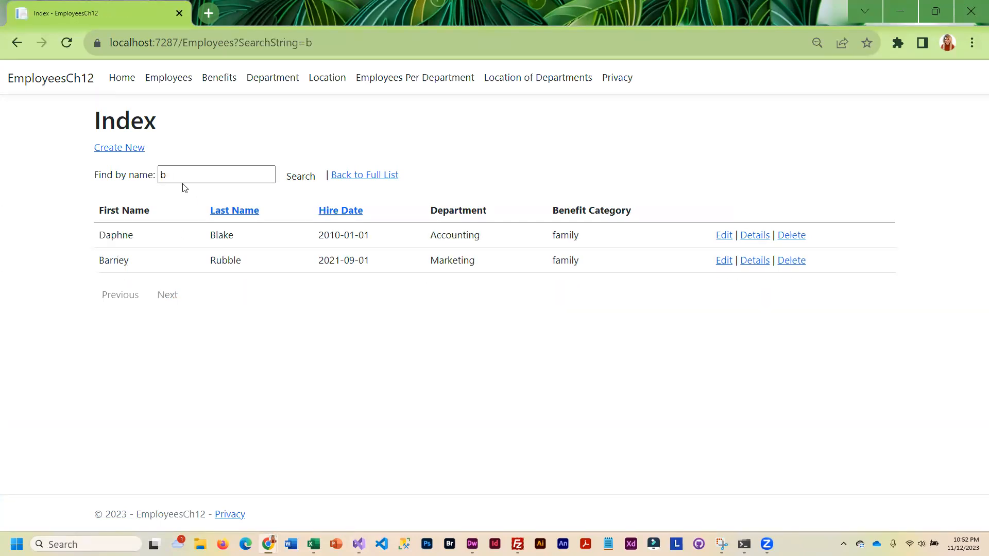
mouse_move(180, 171)
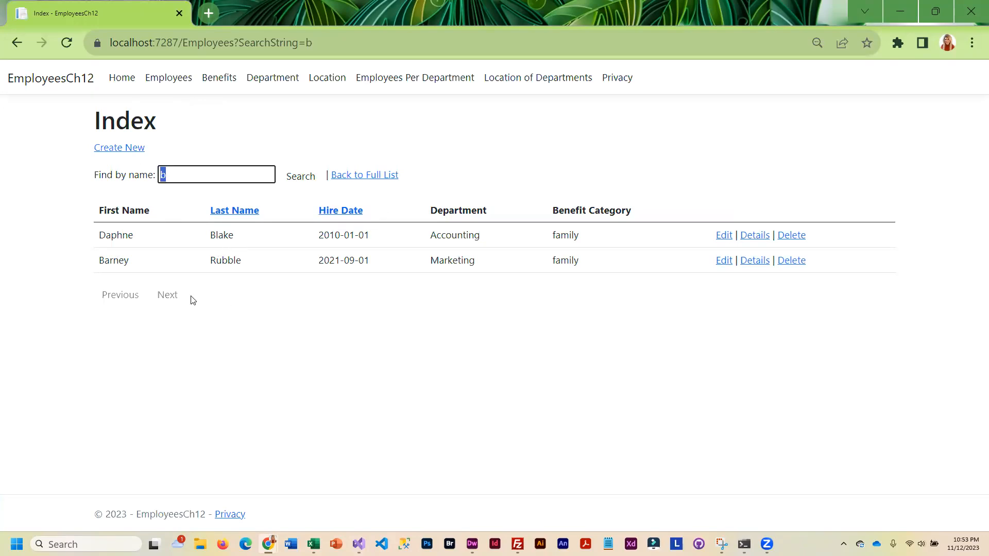
mouse_move(156, 304)
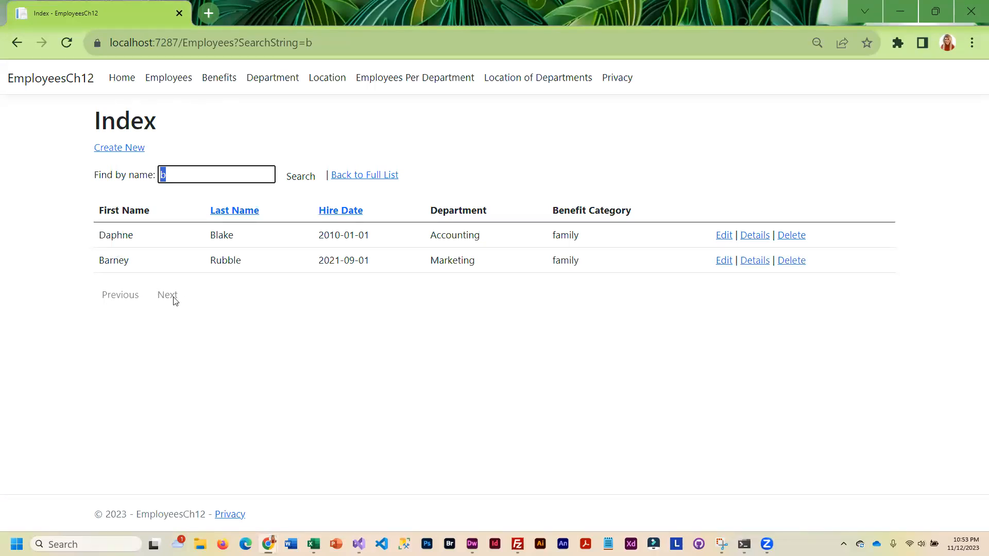
mouse_move(192, 300)
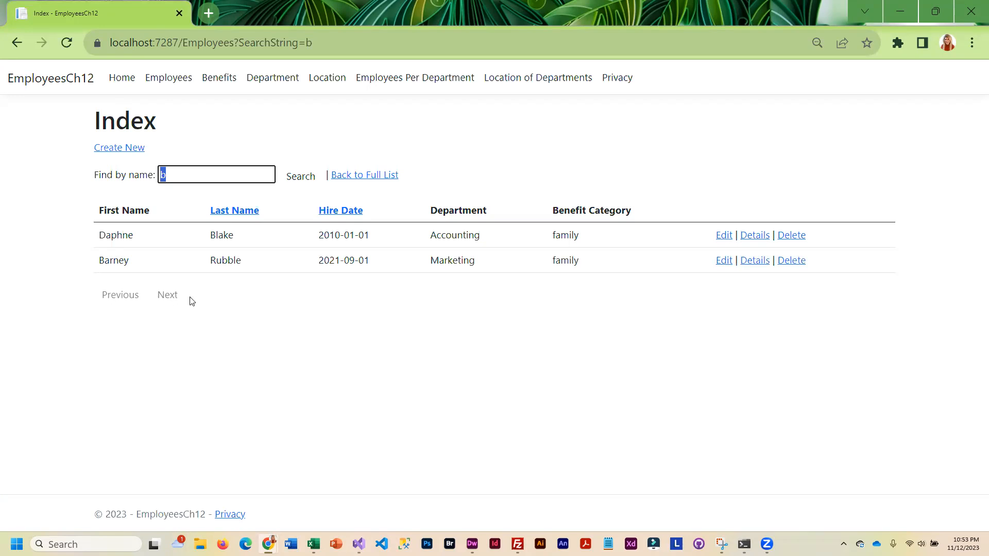
mouse_move(156, 298)
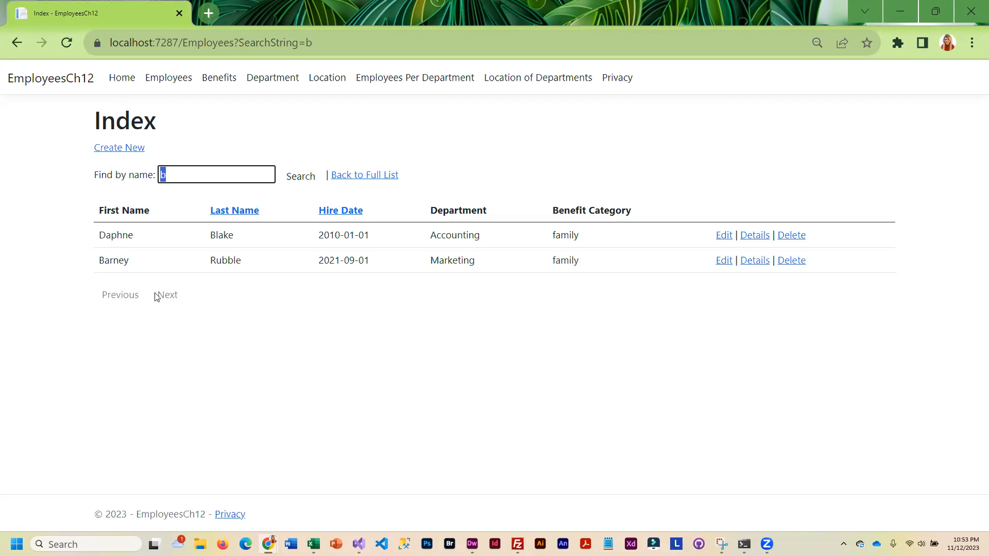
mouse_move(491, 341)
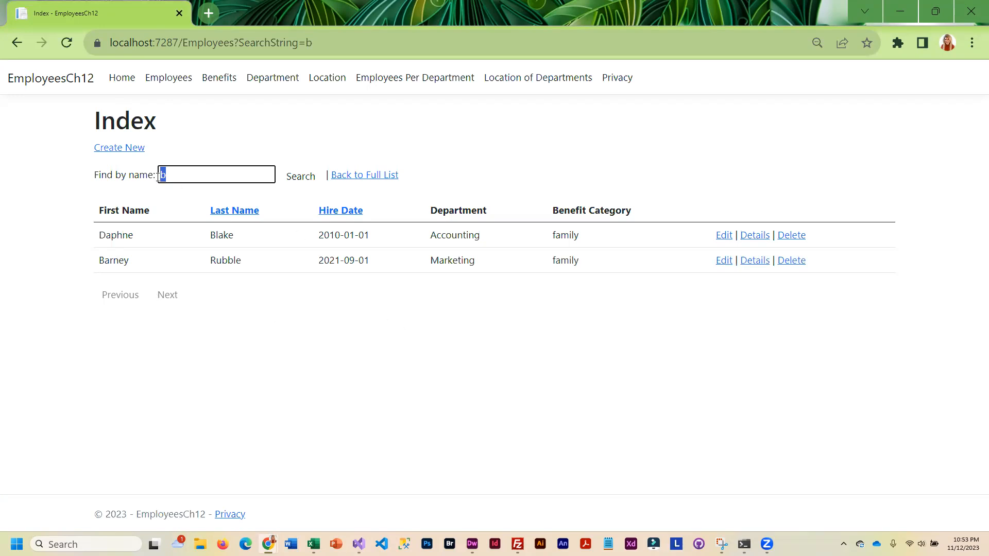
mouse_move(192, 174)
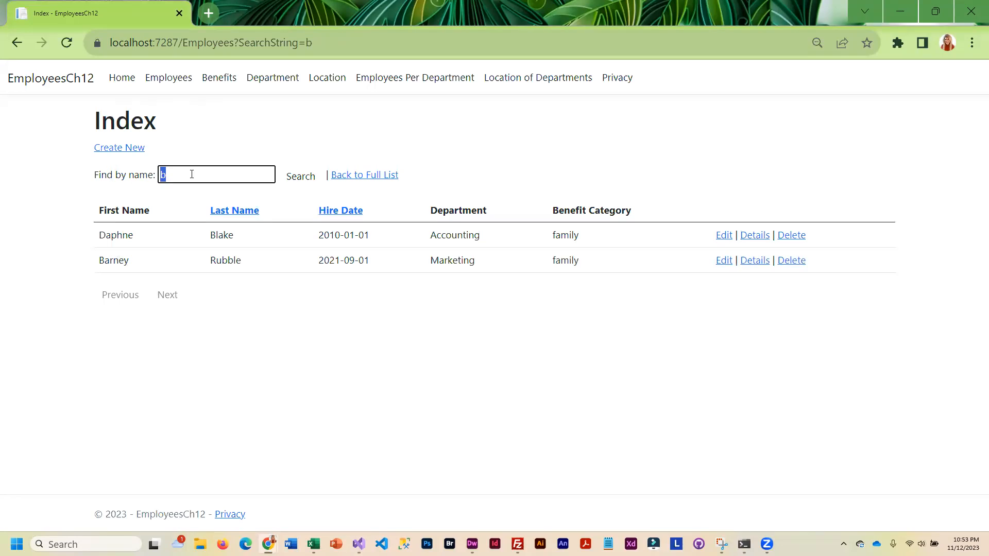
mouse_move(303, 259)
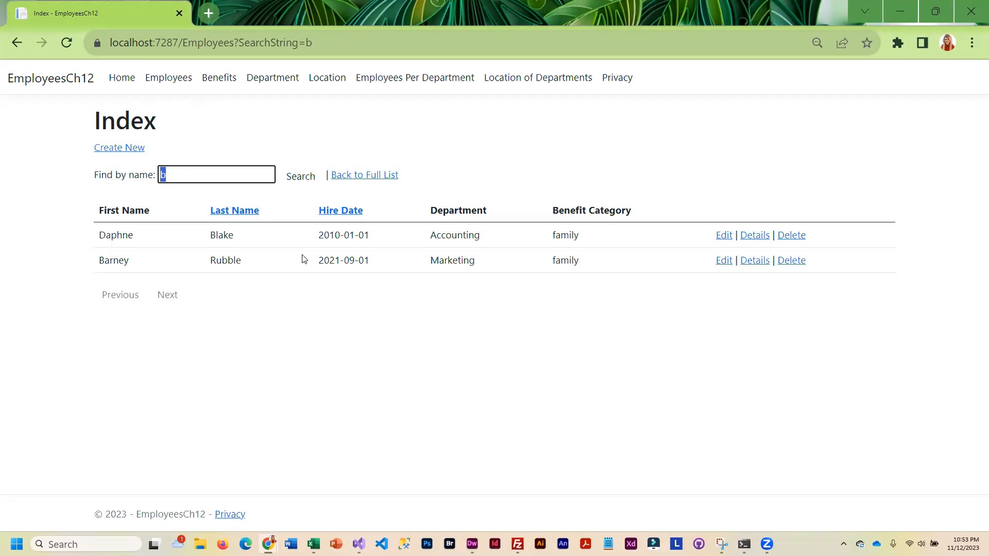
left_click(365, 174)
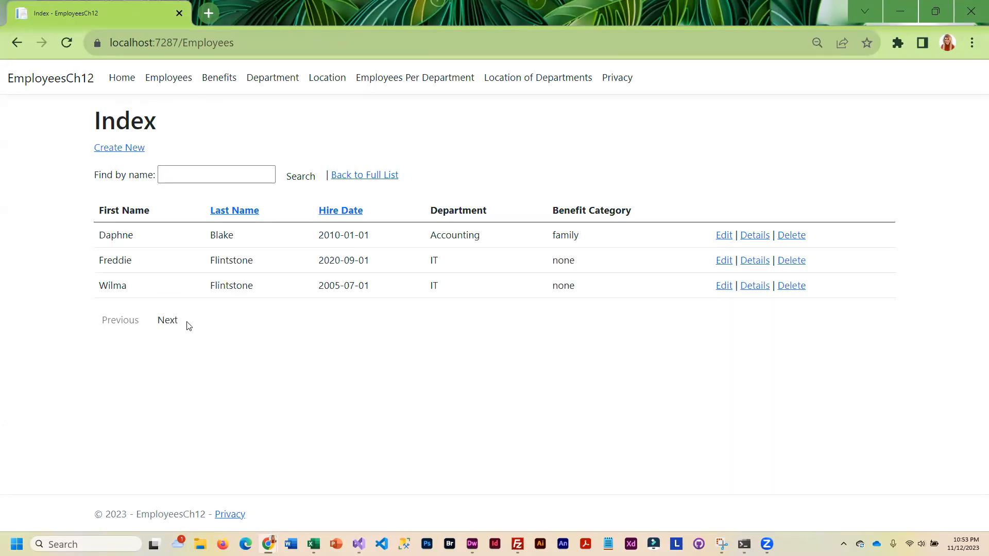
Show the Location of Departments list pairing department IDs with location IDs
left_click(167, 320)
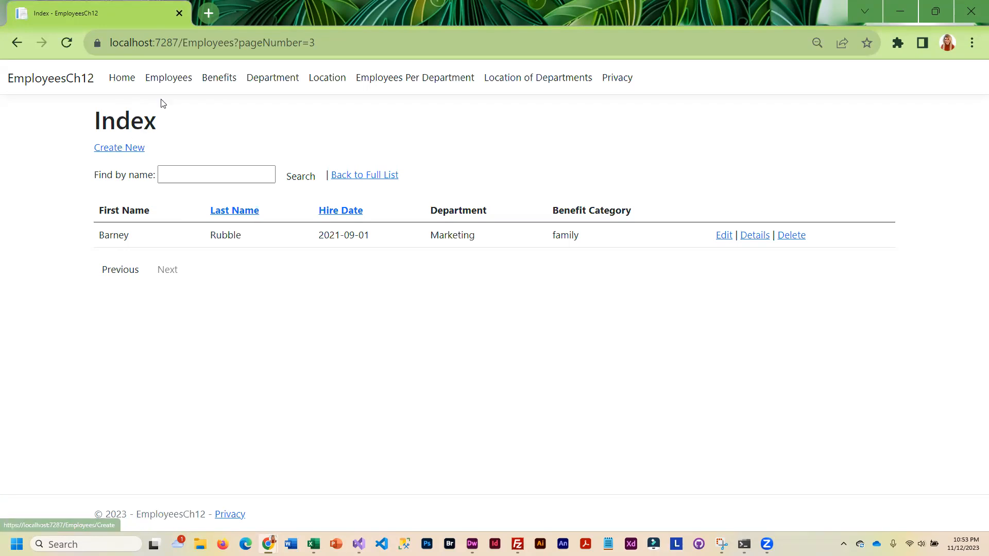
mouse_move(300, 175)
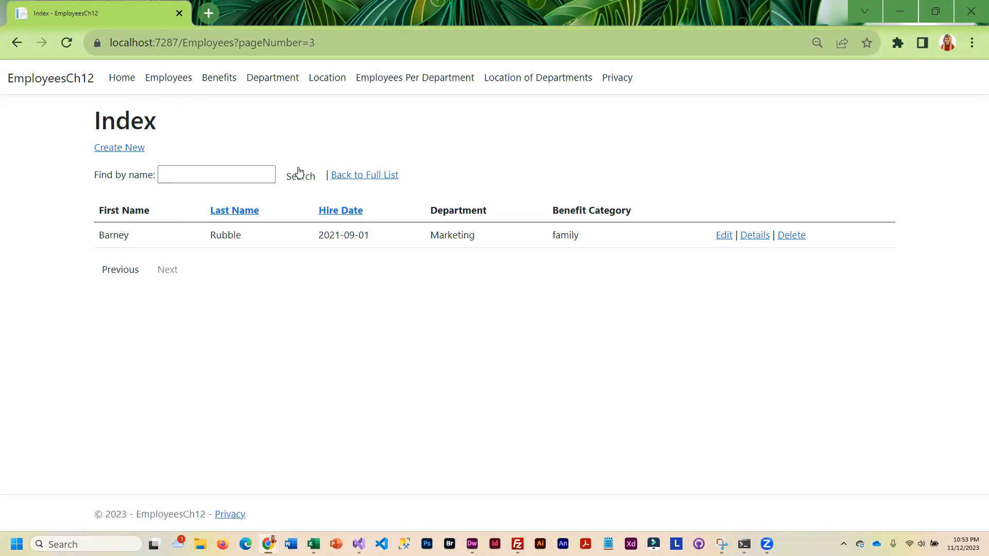
mouse_move(147, 159)
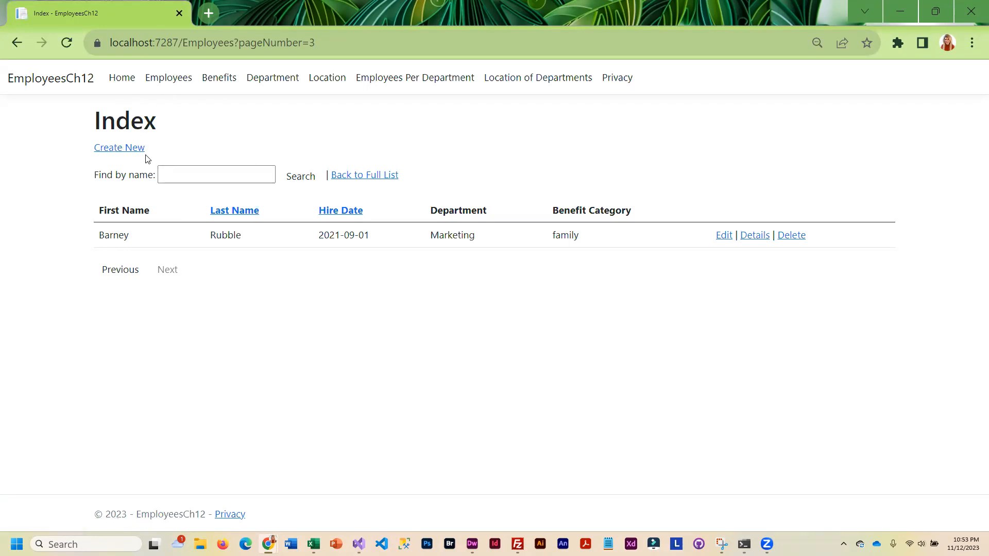
mouse_move(254, 95)
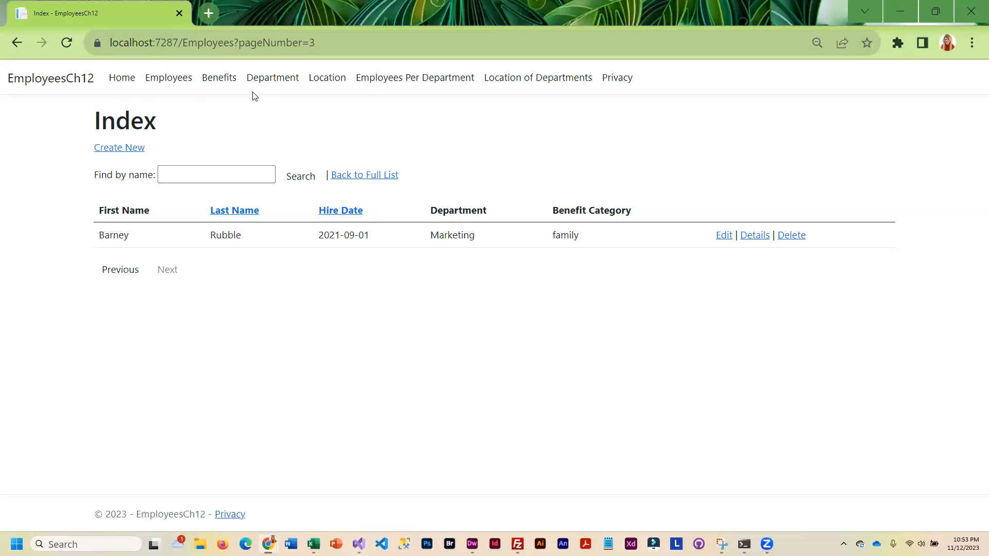
mouse_move(273, 78)
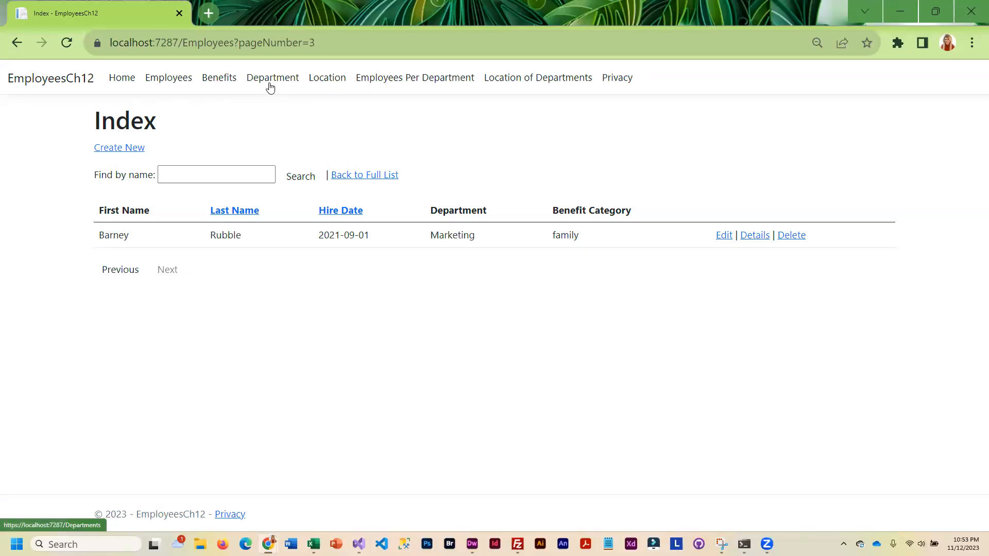
mouse_move(537, 77)
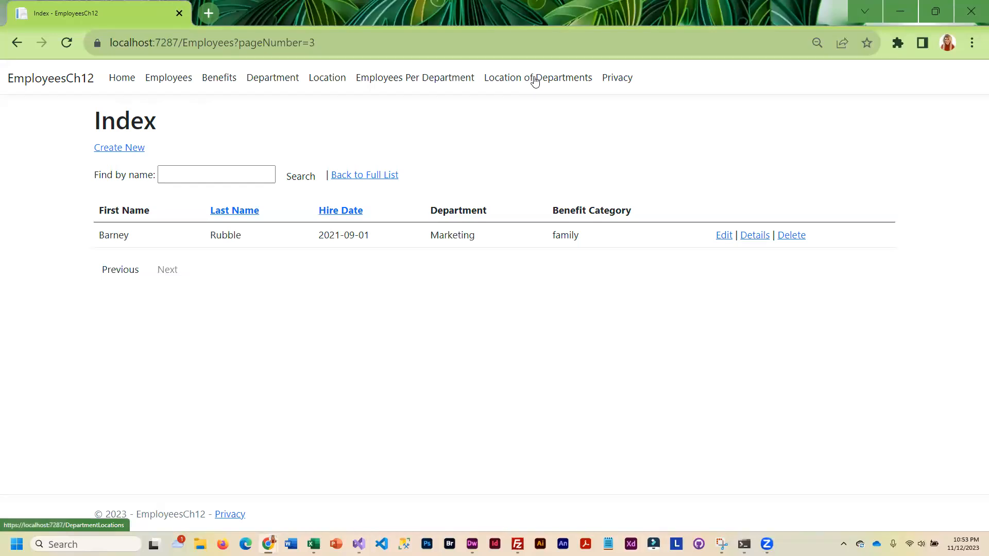
mouse_move(555, 81)
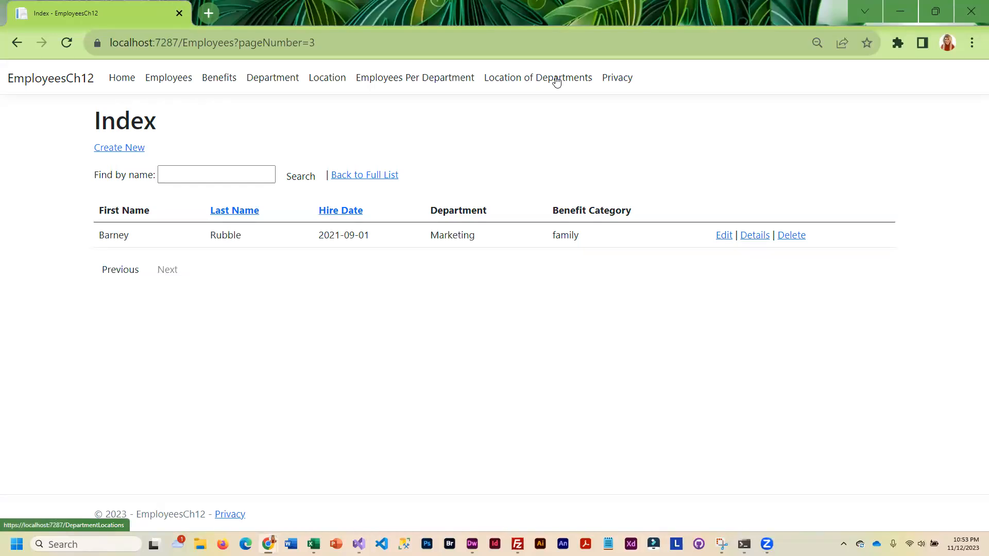
left_click(537, 77)
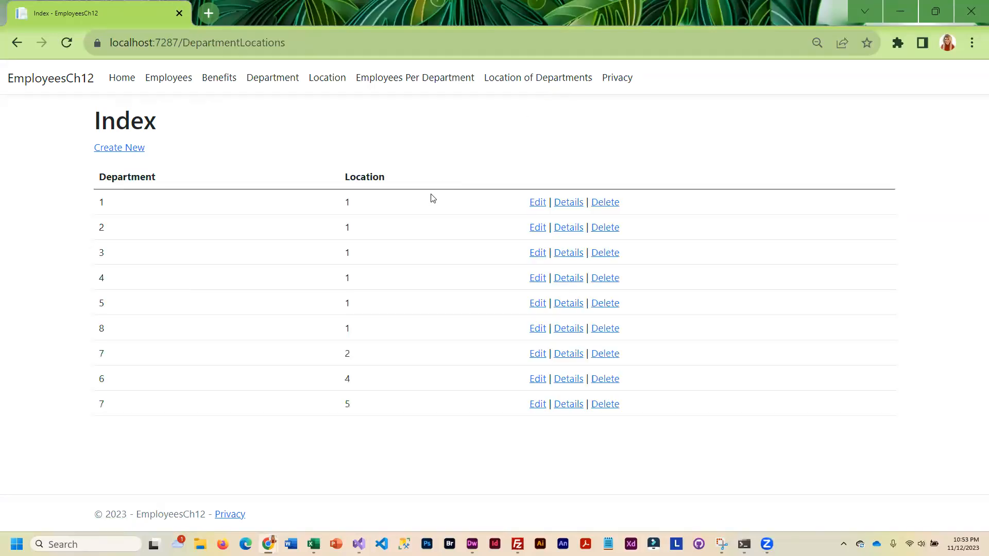
mouse_move(415, 77)
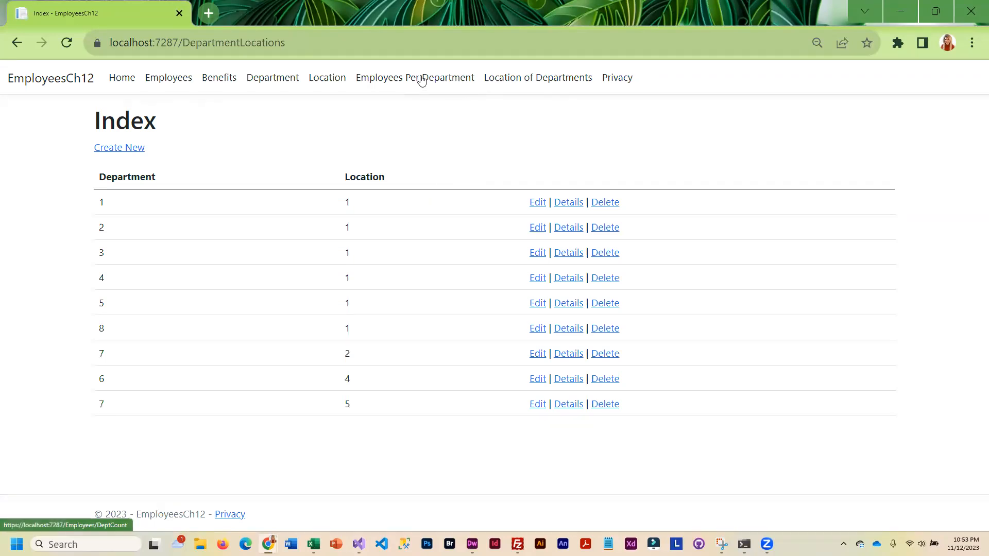
View employees per department, go to Employees page 2, and edit Frank Furter
left_click(414, 77)
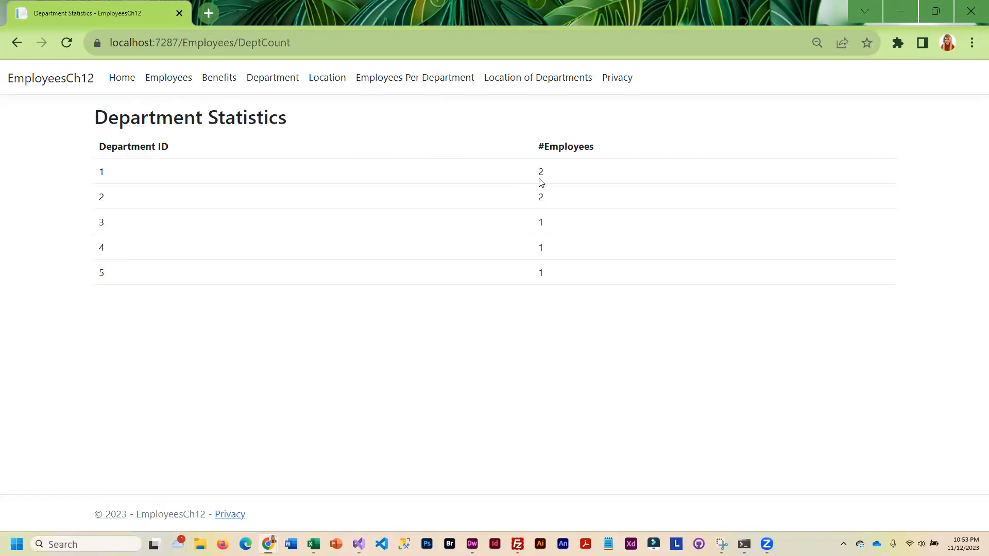
mouse_move(169, 104)
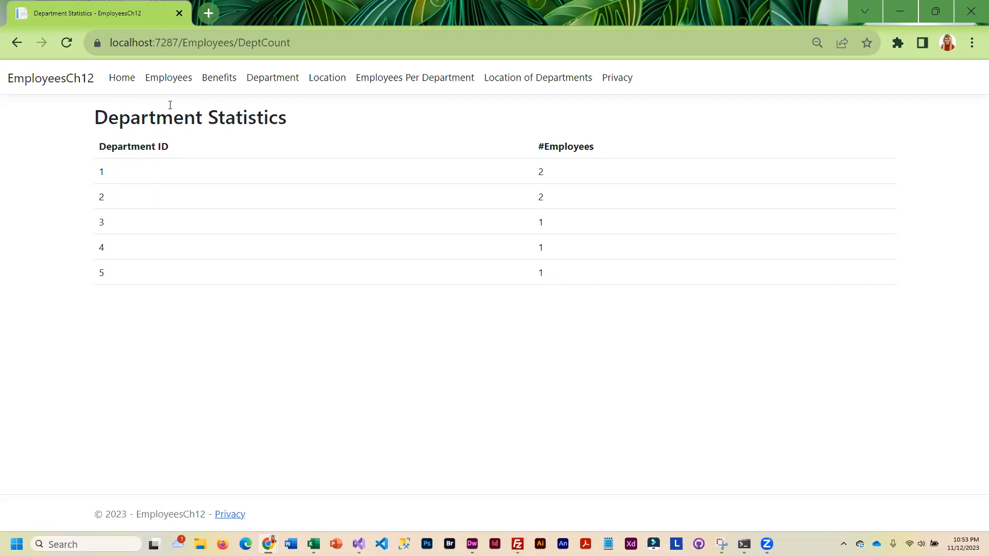
mouse_move(556, 248)
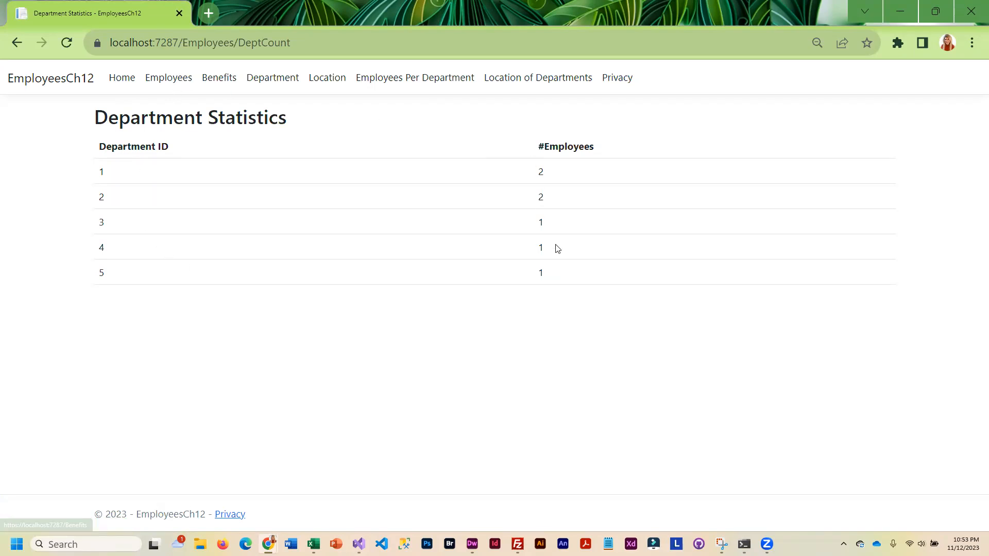
mouse_move(516, 283)
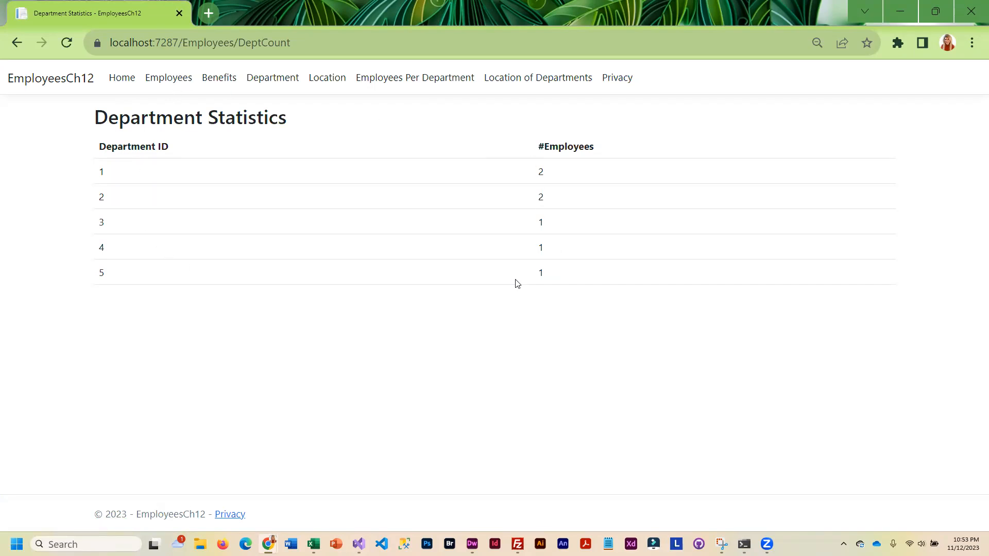
left_click(168, 78)
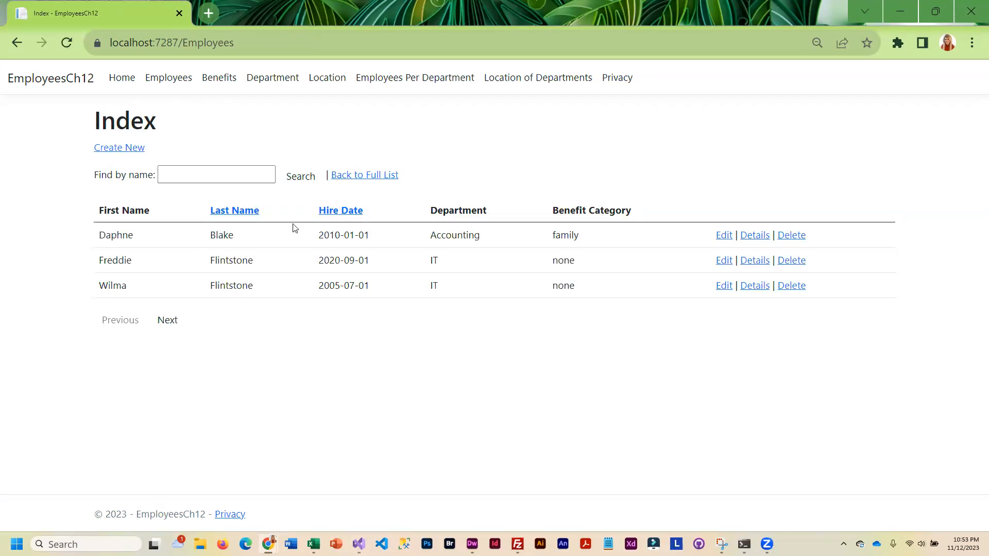
left_click(166, 319)
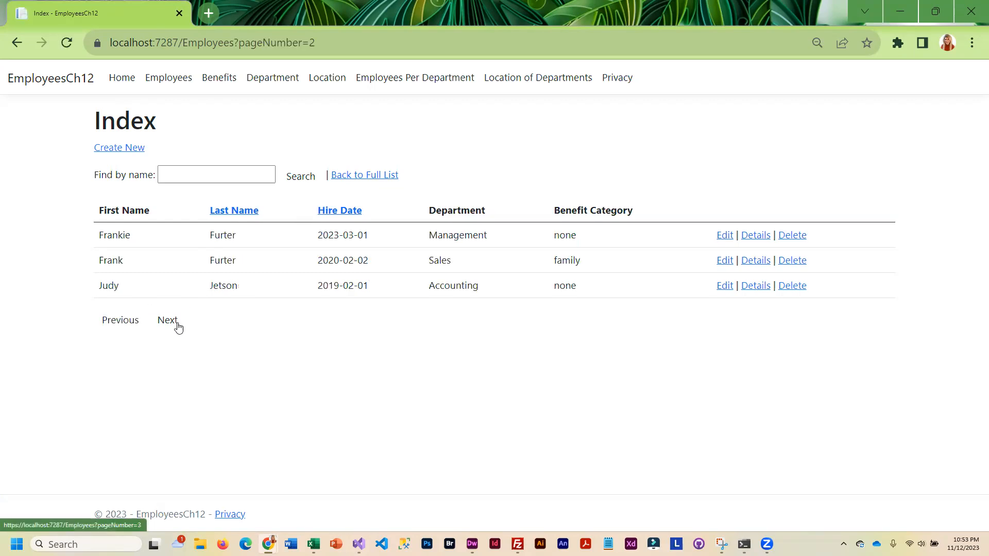
mouse_move(544, 266)
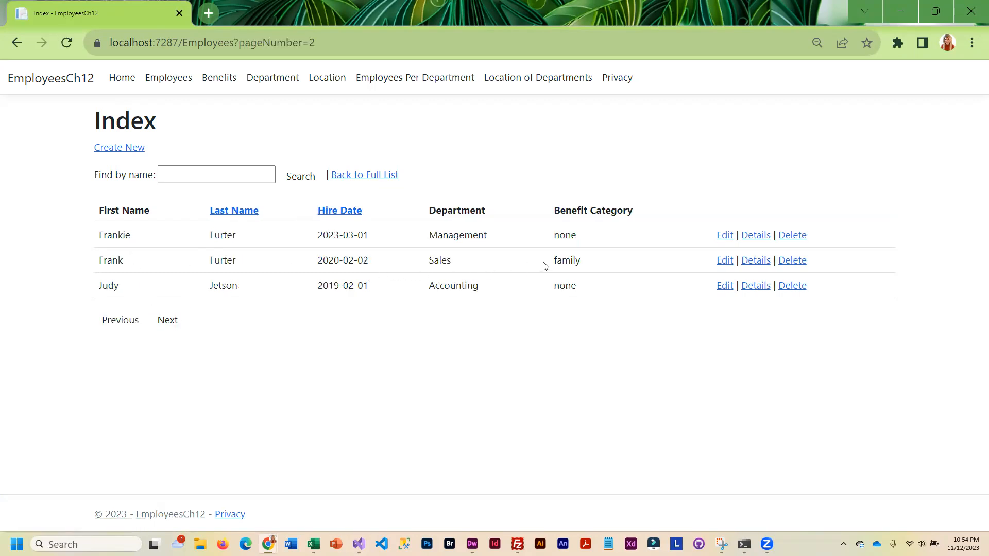
left_click(724, 259)
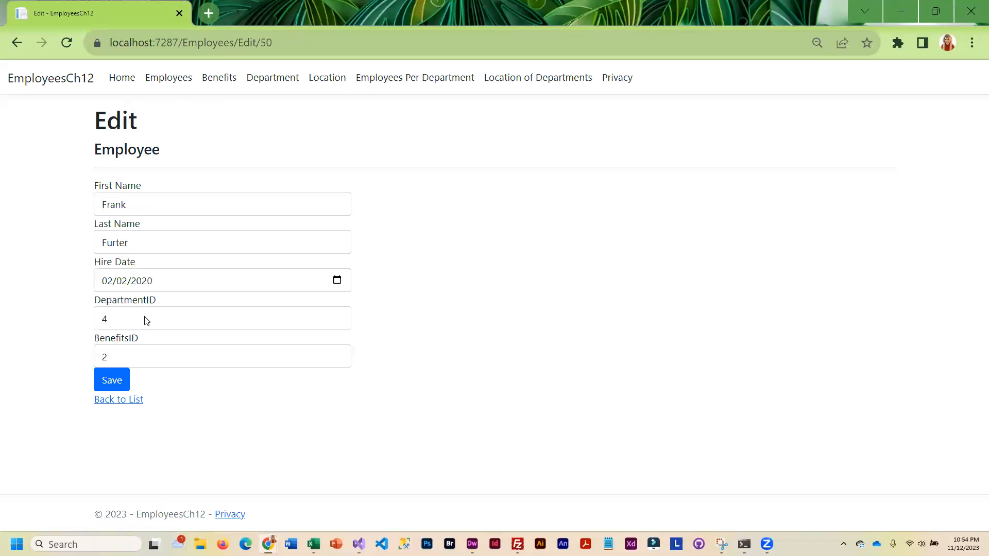
Move Frank Furter to a new department, recheck per-department counts, and close the app
left_click(222, 318)
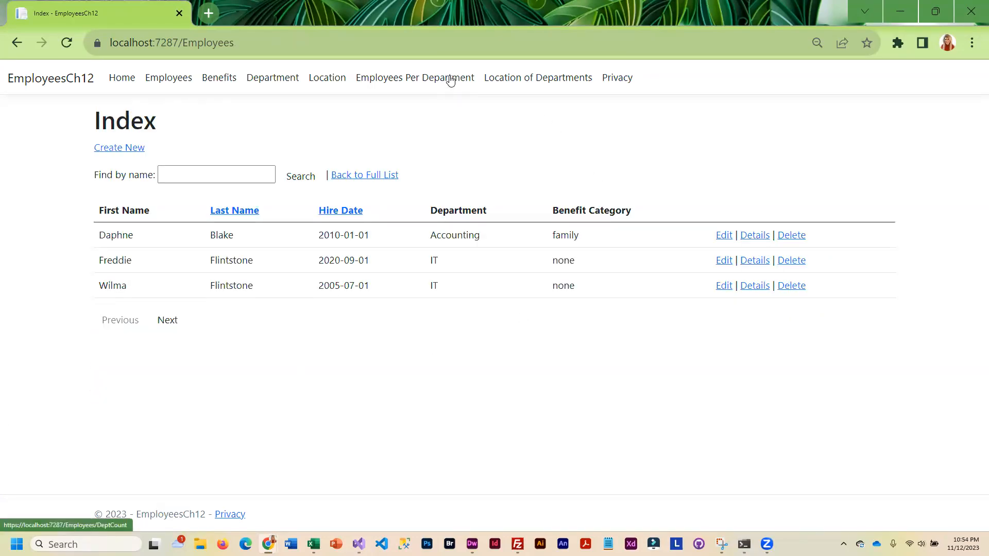
left_click(414, 77)
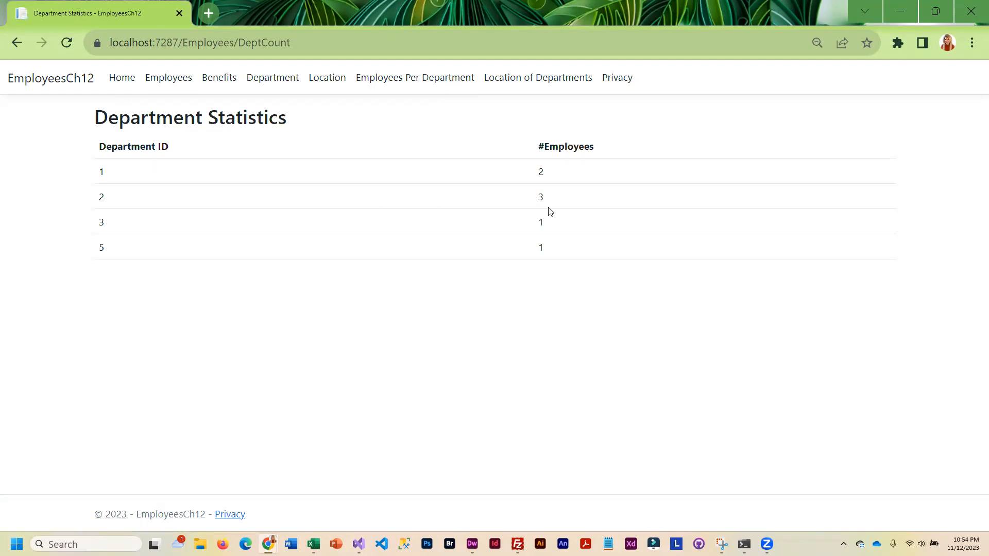
mouse_move(461, 164)
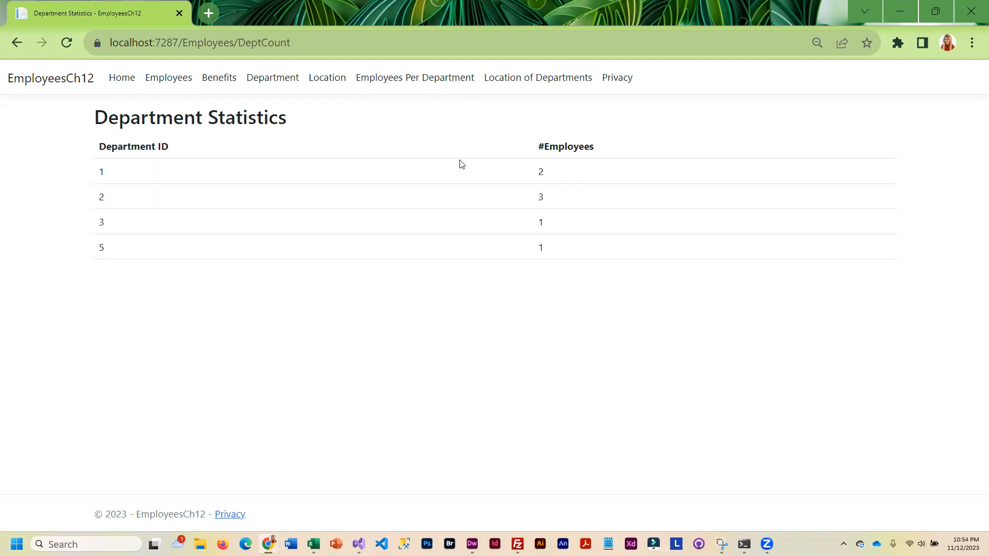
mouse_move(169, 77)
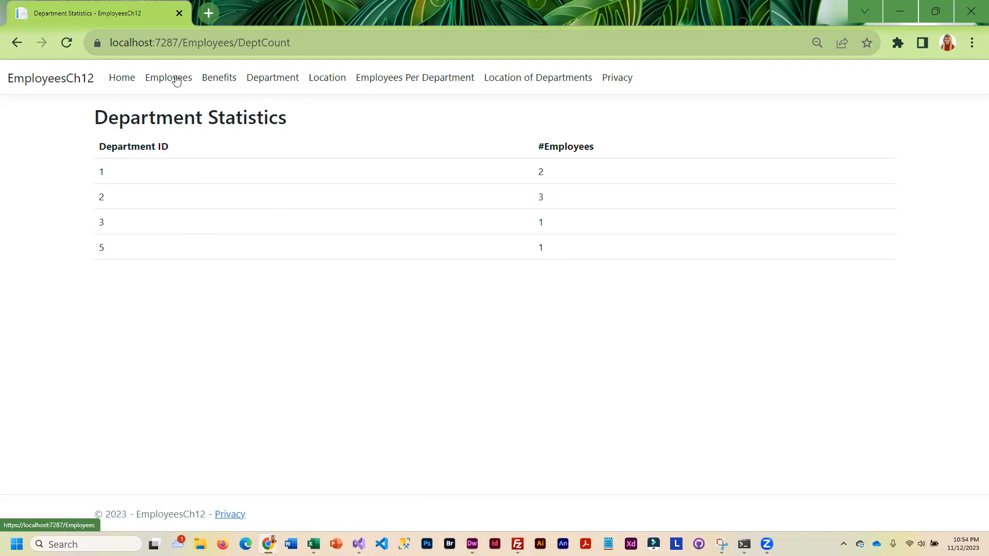
left_click(168, 77)
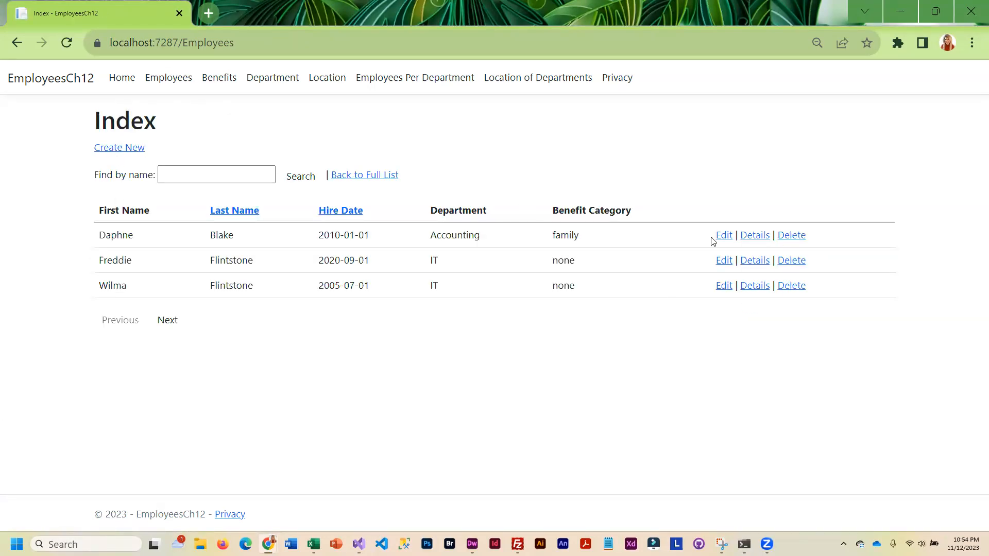
mouse_move(899, 11)
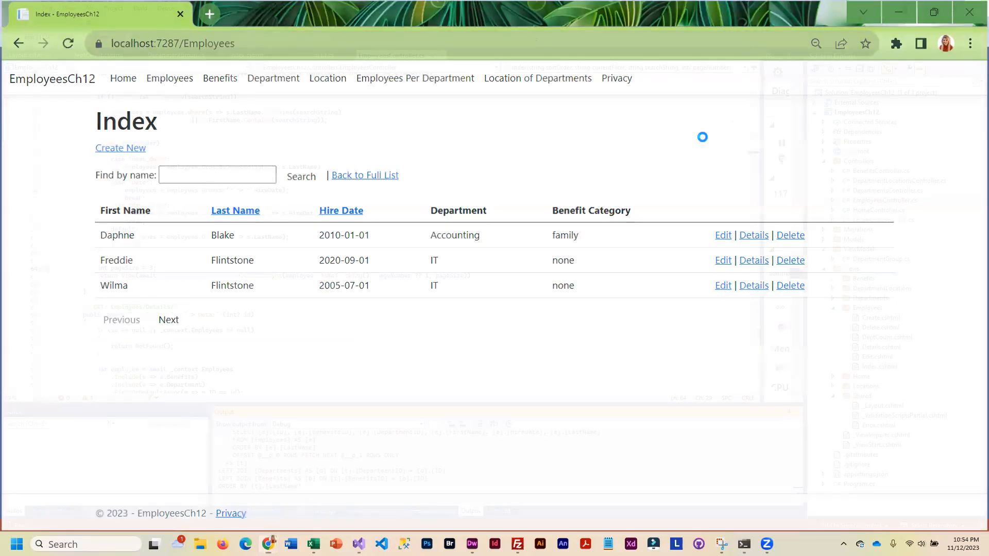
left_click(357, 544)
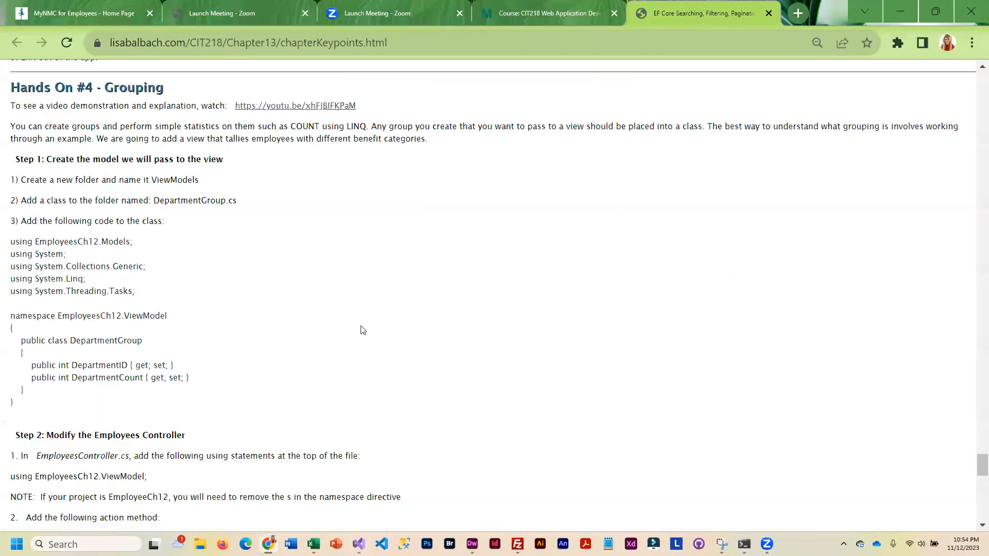
Scroll through the Chapter 13 key points page covering Step 4 and the lab summary
scroll("down", 3)
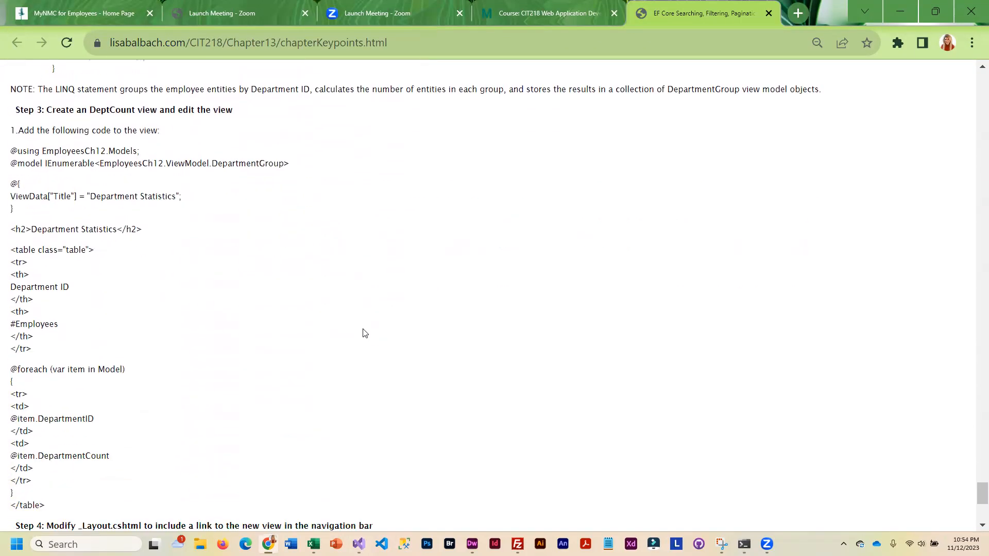
scroll("down", 3)
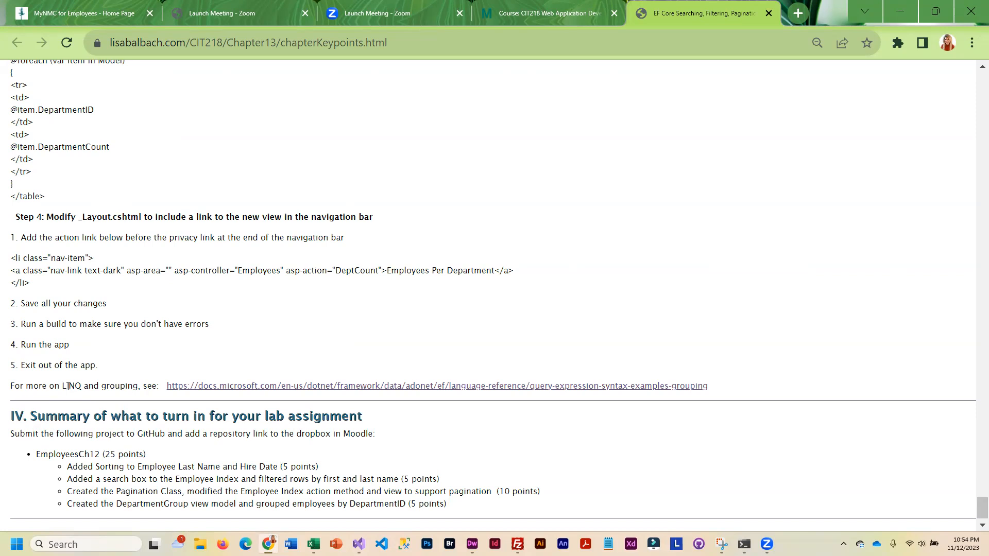
mouse_move(59, 315)
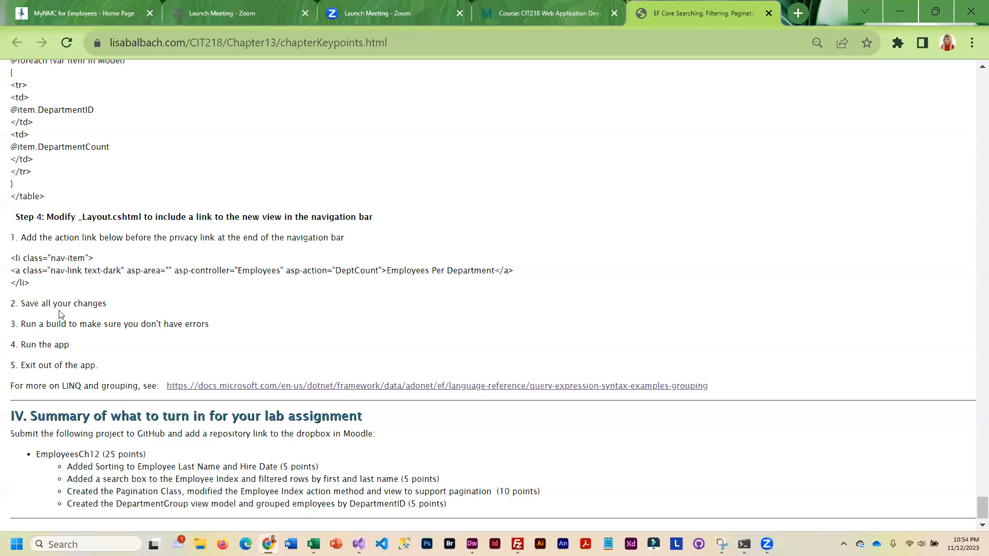
mouse_move(150, 431)
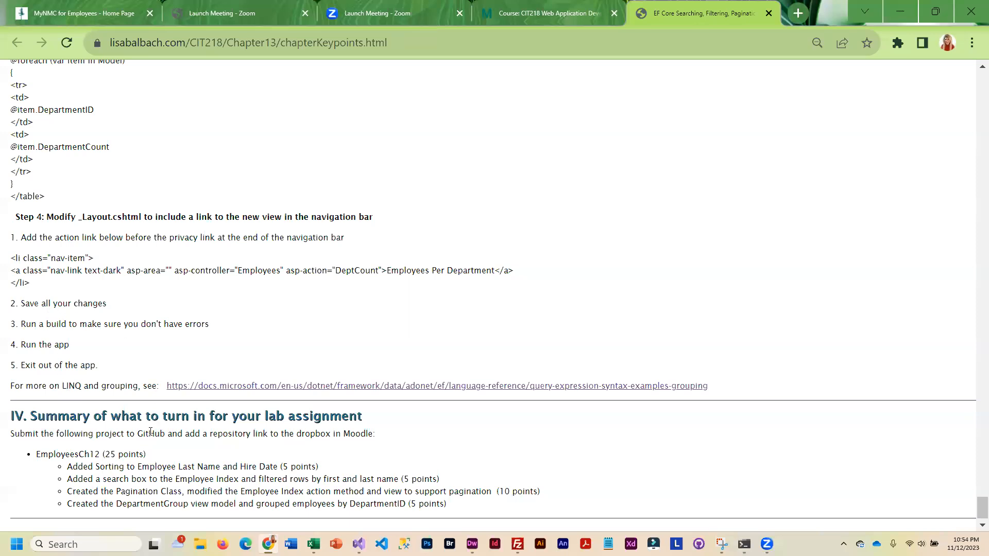
scroll("up", 3)
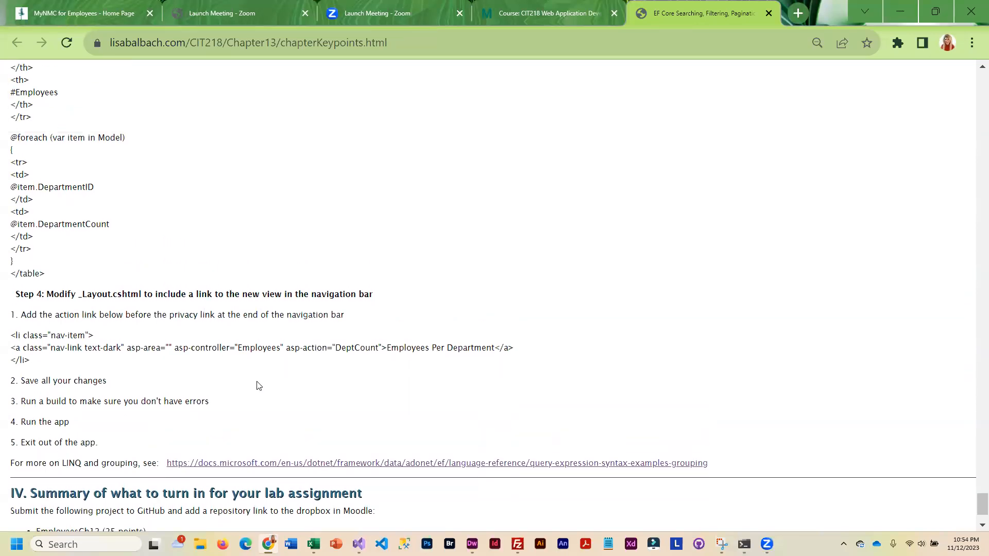
mouse_move(412, 37)
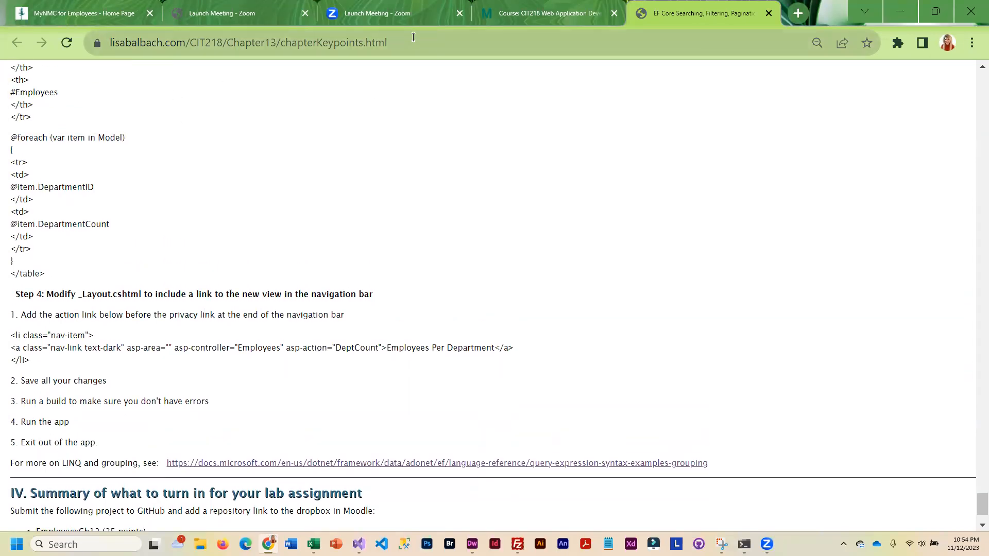